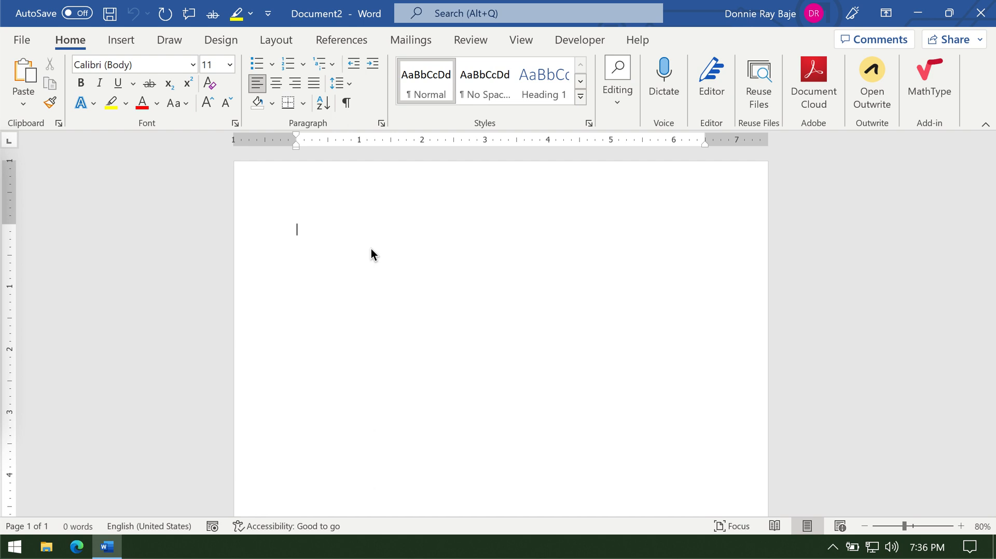
# - Write 'Name:' and 'Department:' labels on separate lines, each followed by an underscore blank
pyautogui.write('Name')
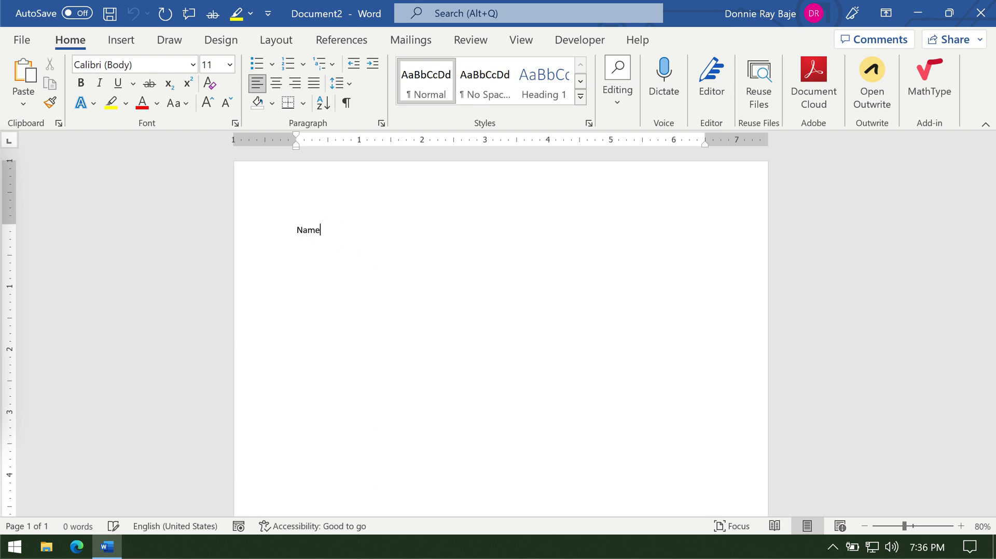
pyautogui.write(':')
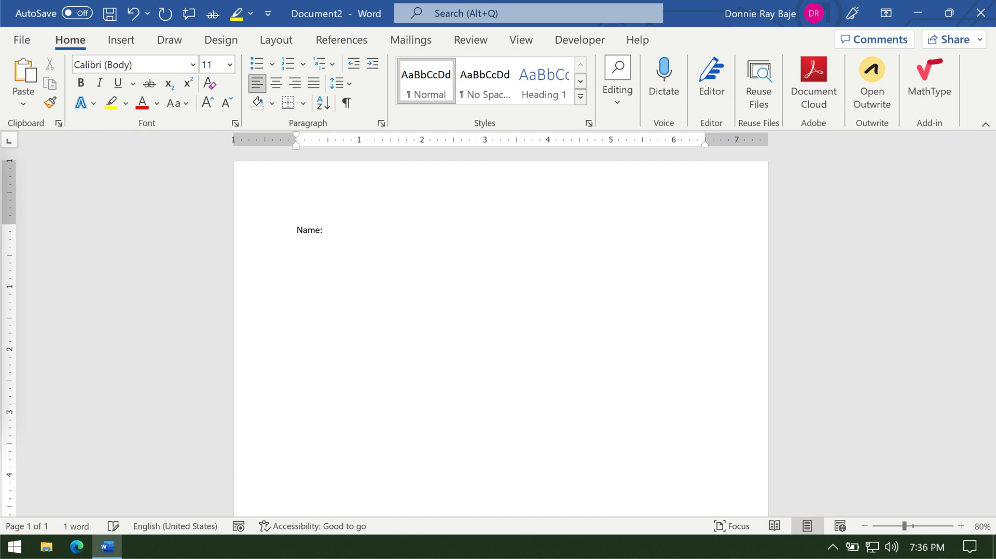
pyautogui.write('__________')
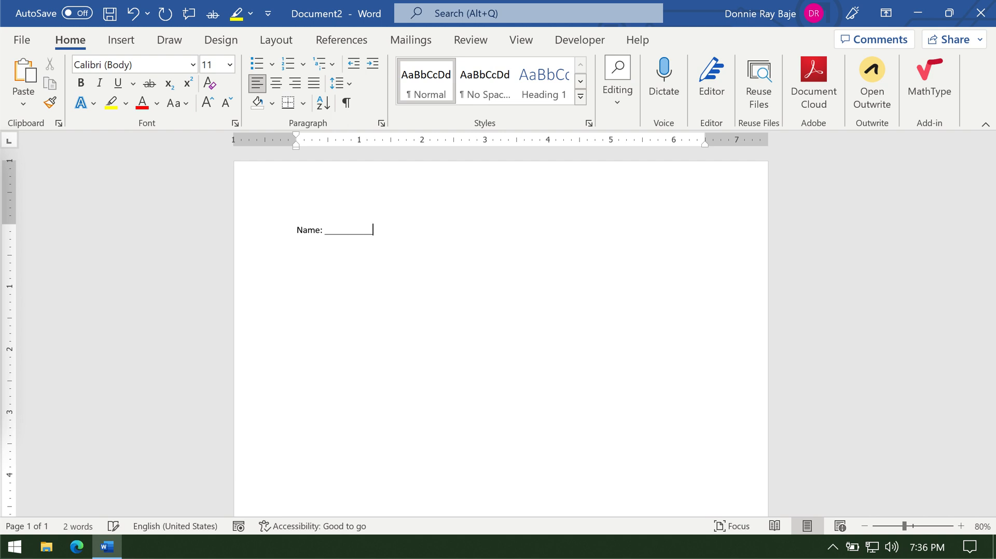
pyautogui.press('enter')
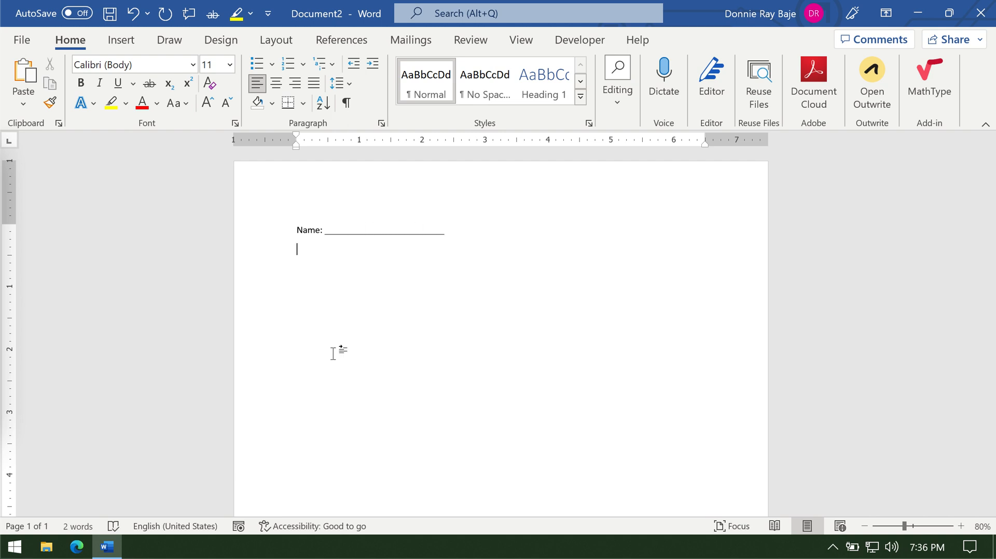
pyautogui.write('Department:')
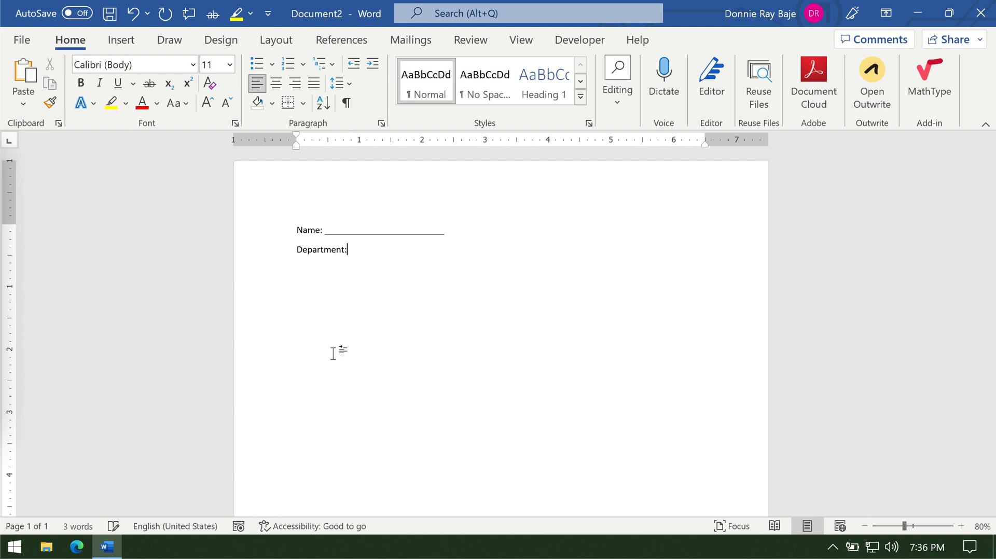
pyautogui.write('_______________________')
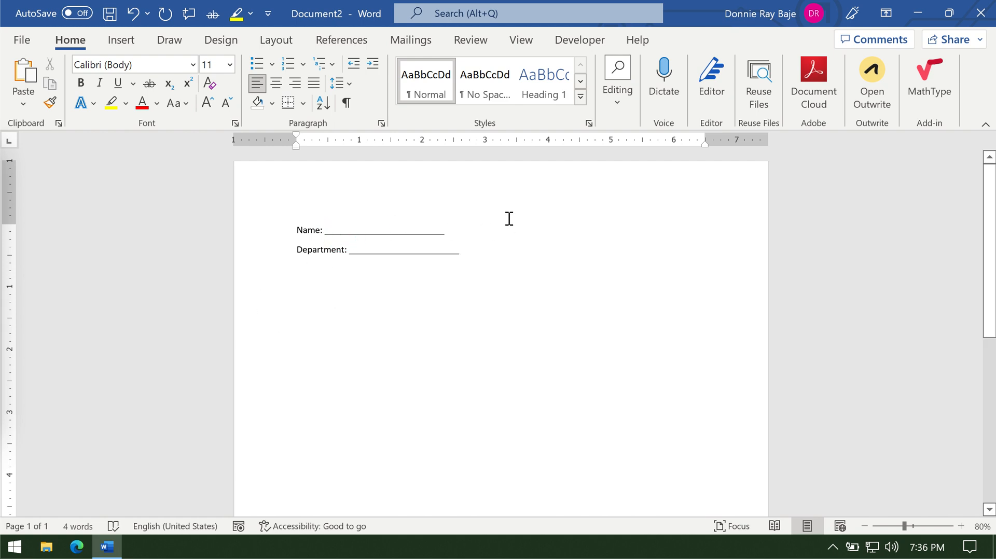
# - Try typing a test name 'Donni' and filler text on the Name line
pyautogui.write('Donnie')
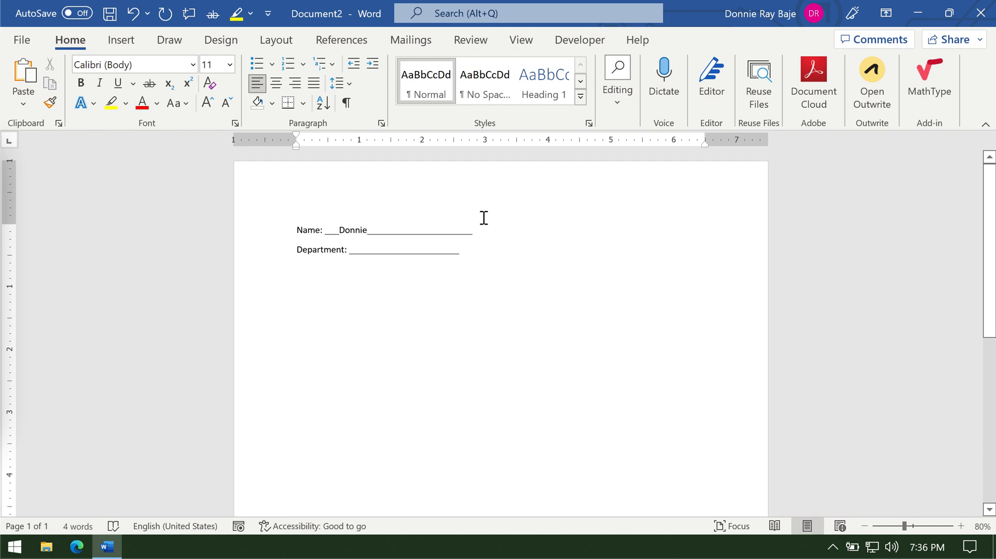
pyautogui.write('csdcs')
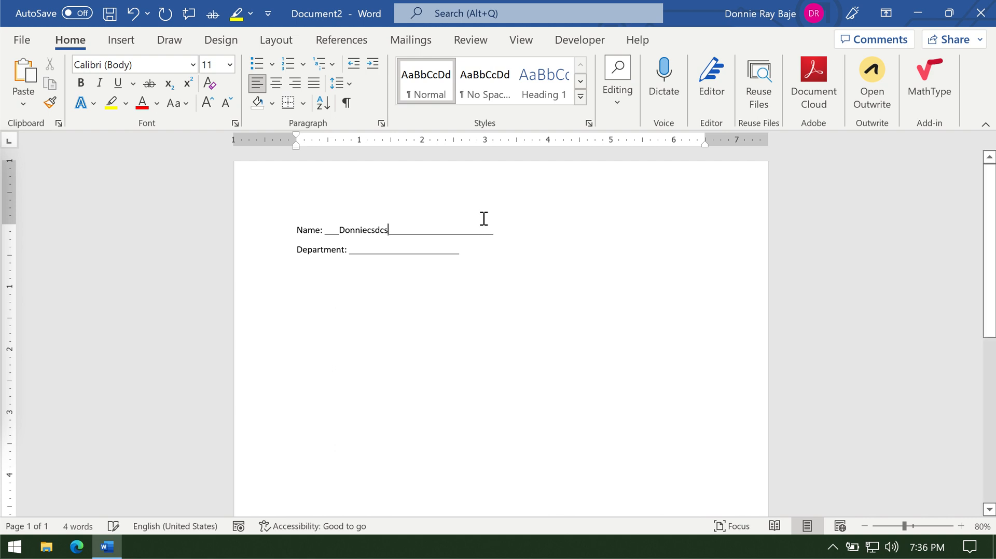
pyautogui.write('dcsdd')
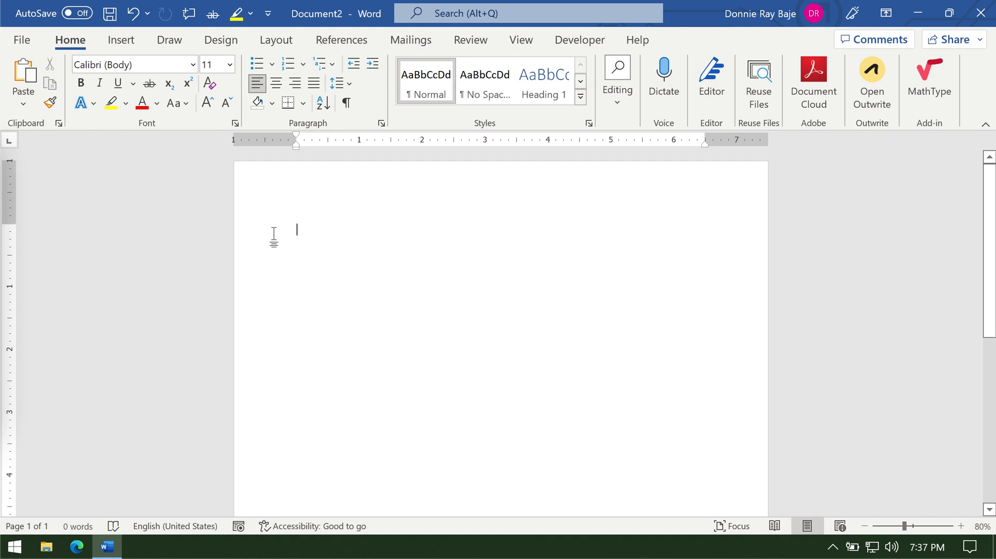
pyautogui.moveTo(317, 304)
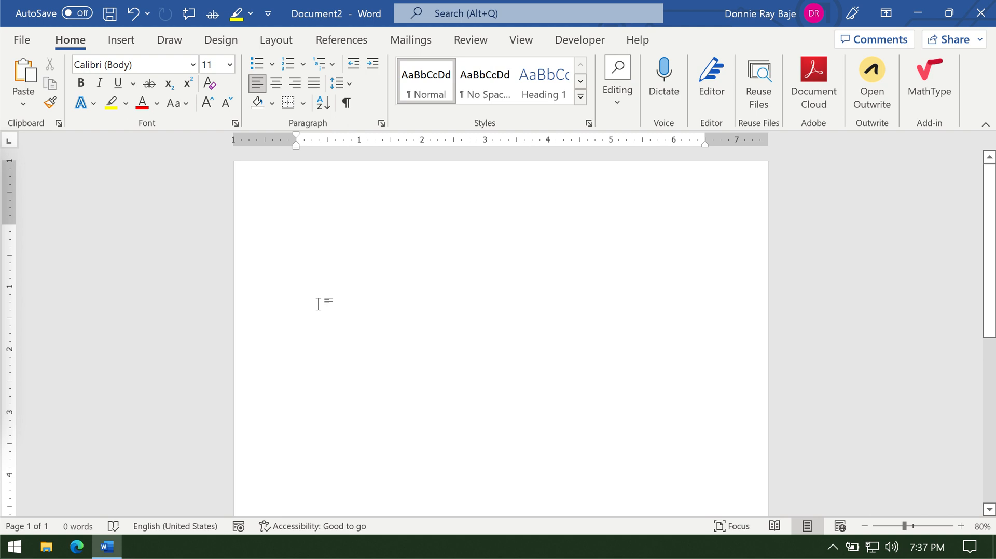
# - Go to the File view and expand its More... list to reach the settings entry
pyautogui.click(297, 229)
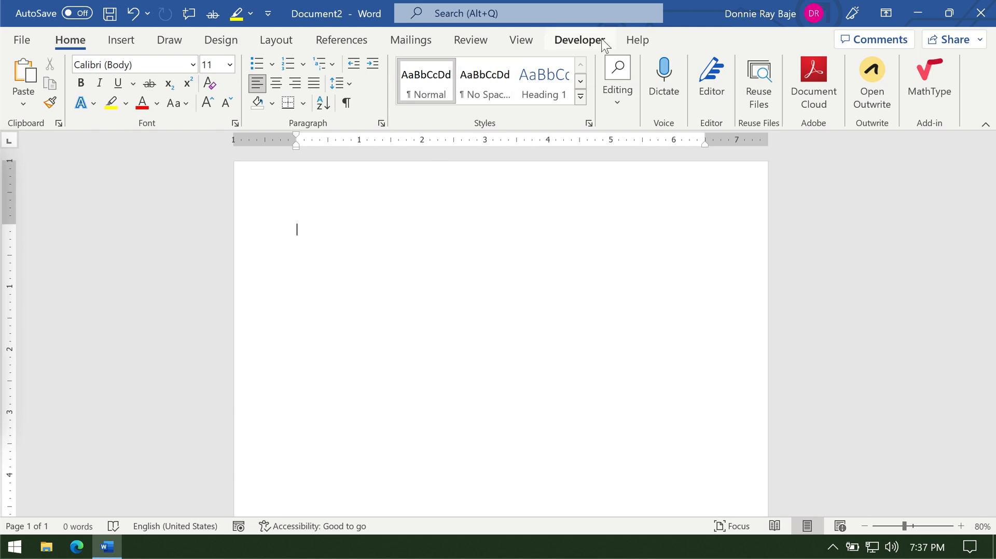
pyautogui.click(578, 39)
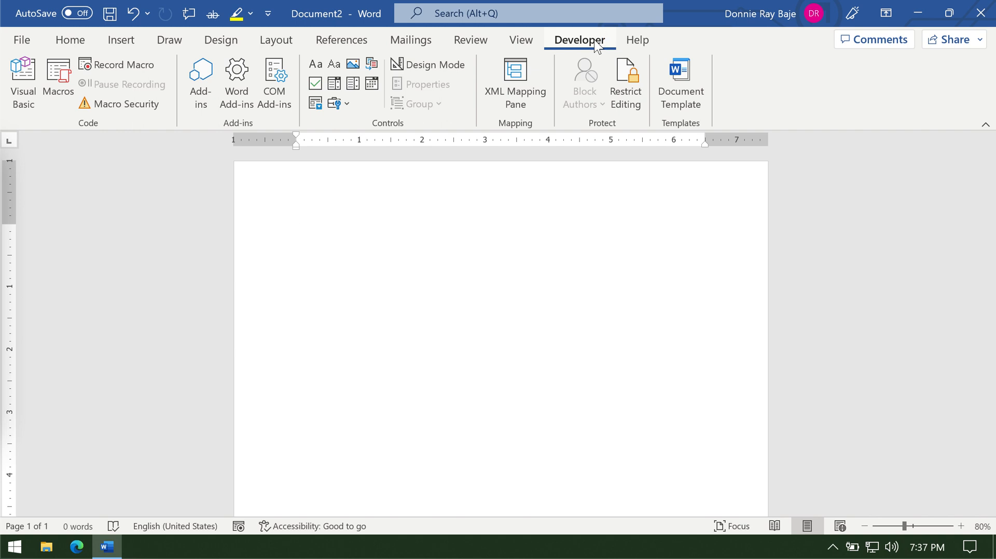
pyautogui.click(296, 229)
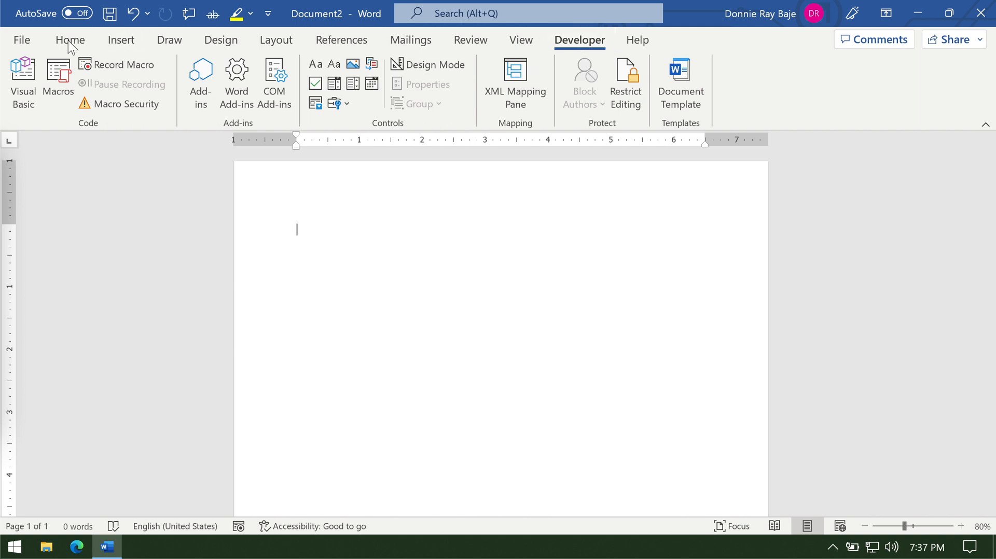
pyautogui.click(20, 40)
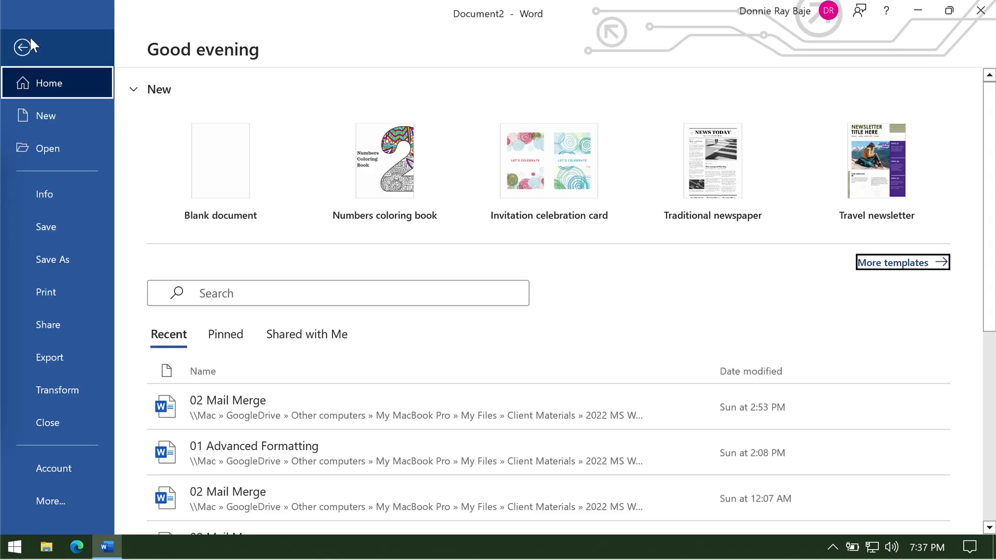
pyautogui.click(50, 501)
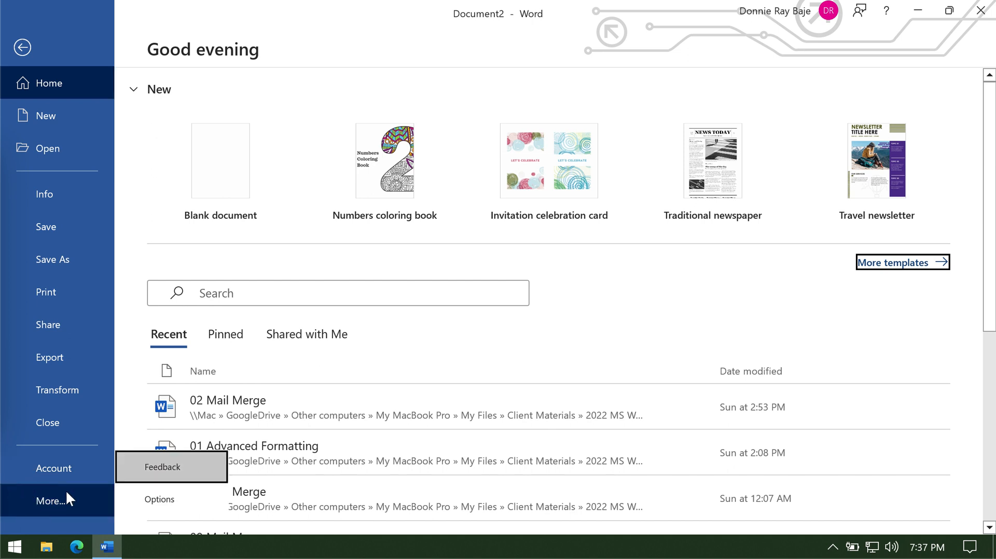
pyautogui.moveTo(160, 500)
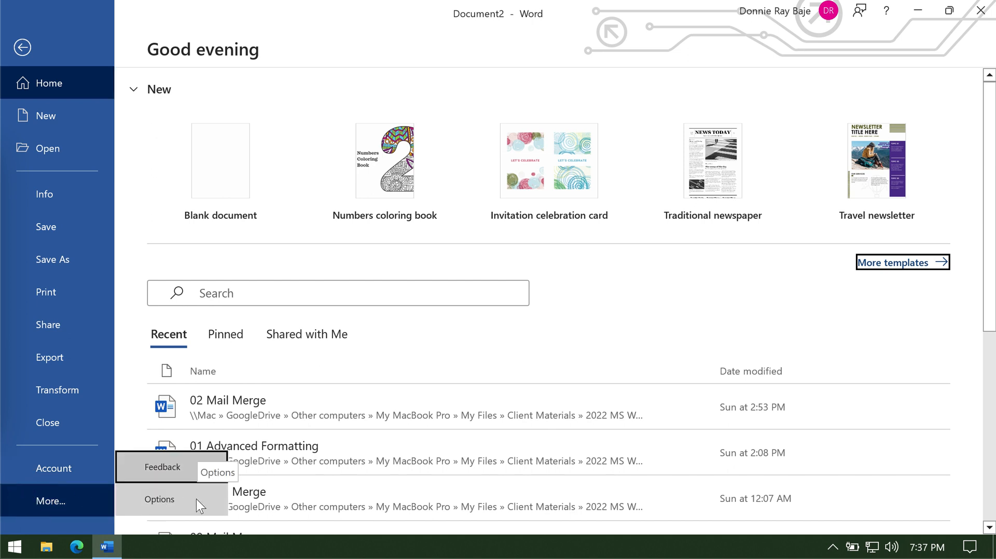
# - In Word Options > Customize Ribbon, confirm the Developer tab is checked and apply
pyautogui.click(159, 499)
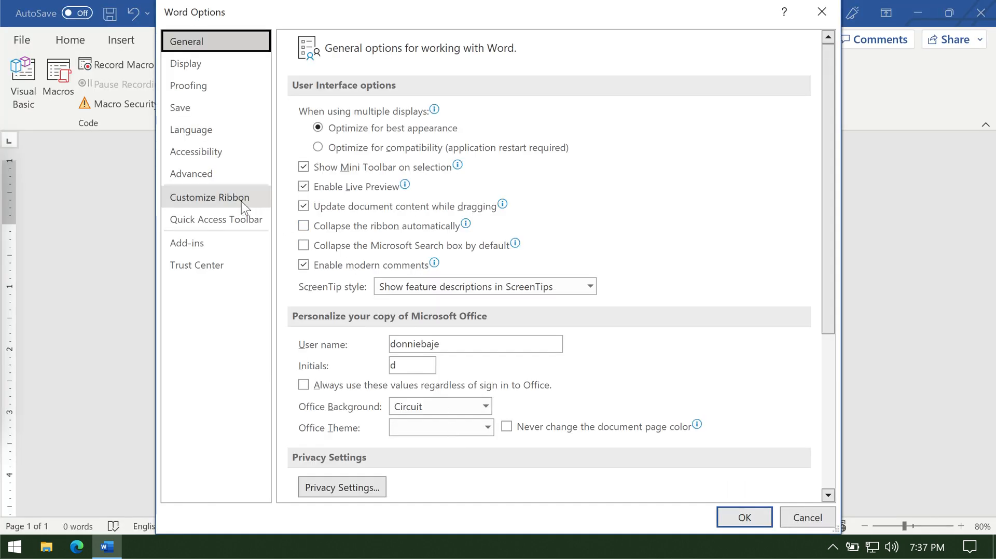
pyautogui.click(212, 197)
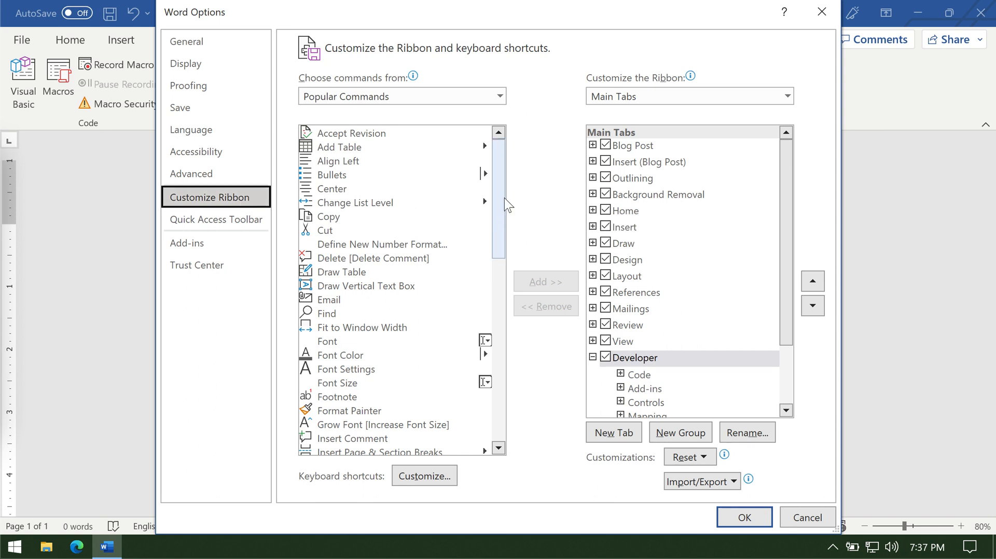
pyautogui.scroll(-3)
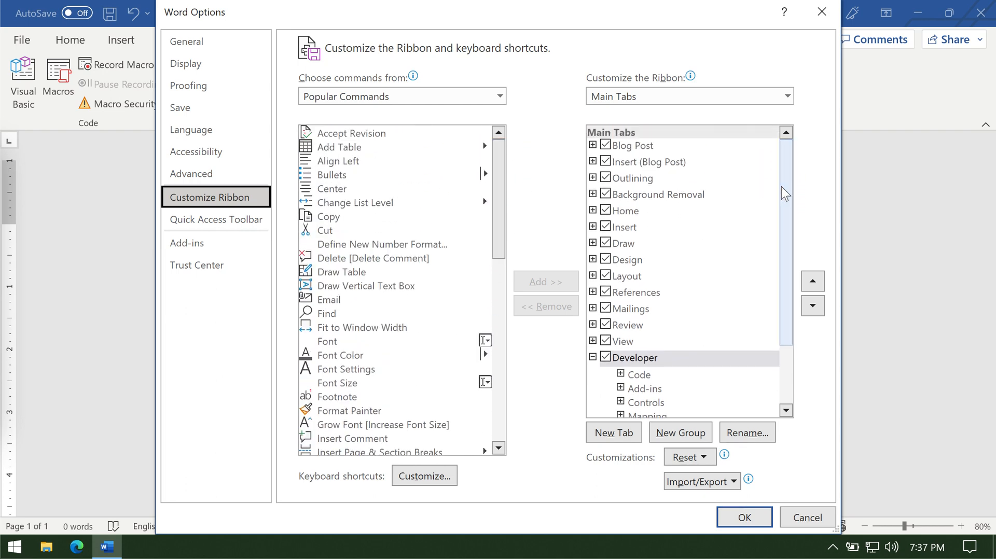
pyautogui.click(631, 357)
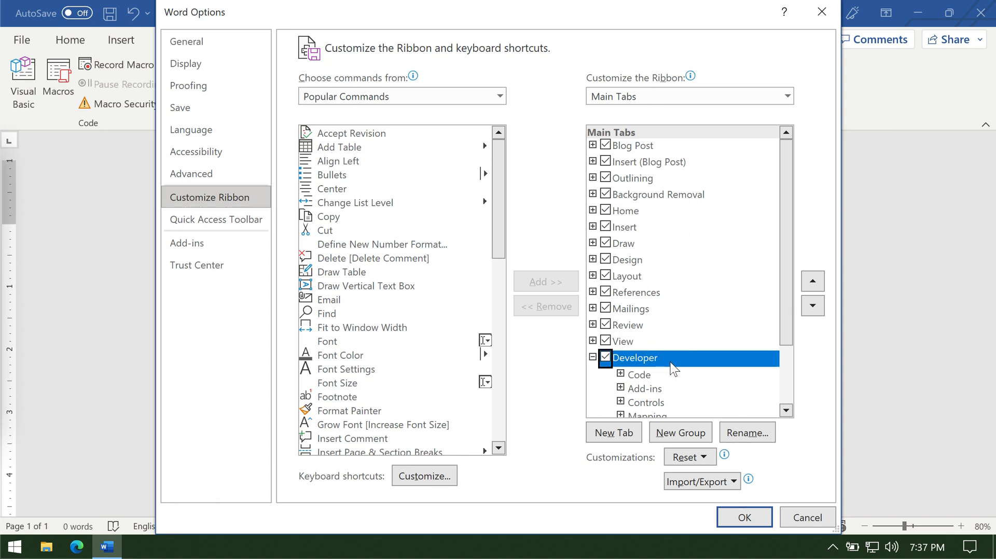
pyautogui.moveTo(629, 360)
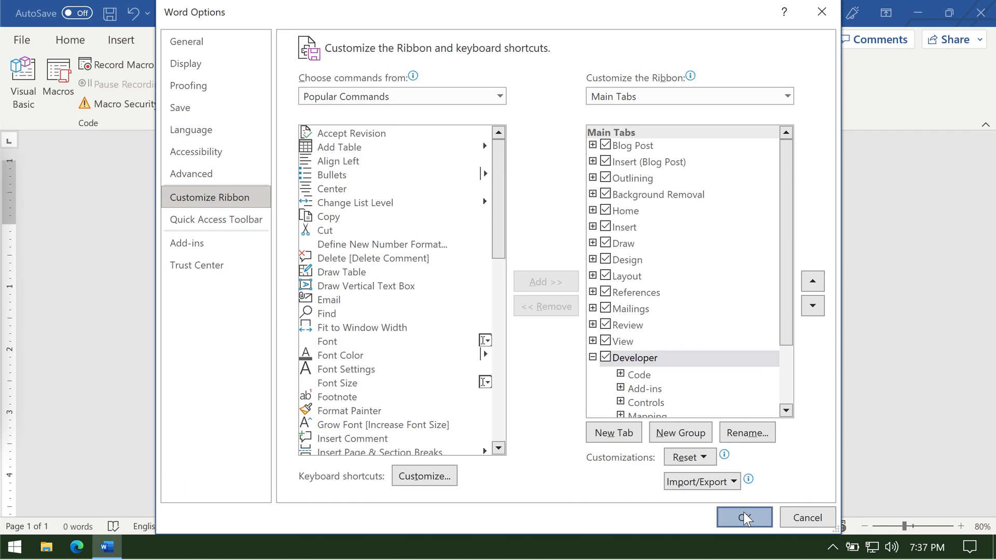
pyautogui.click(742, 517)
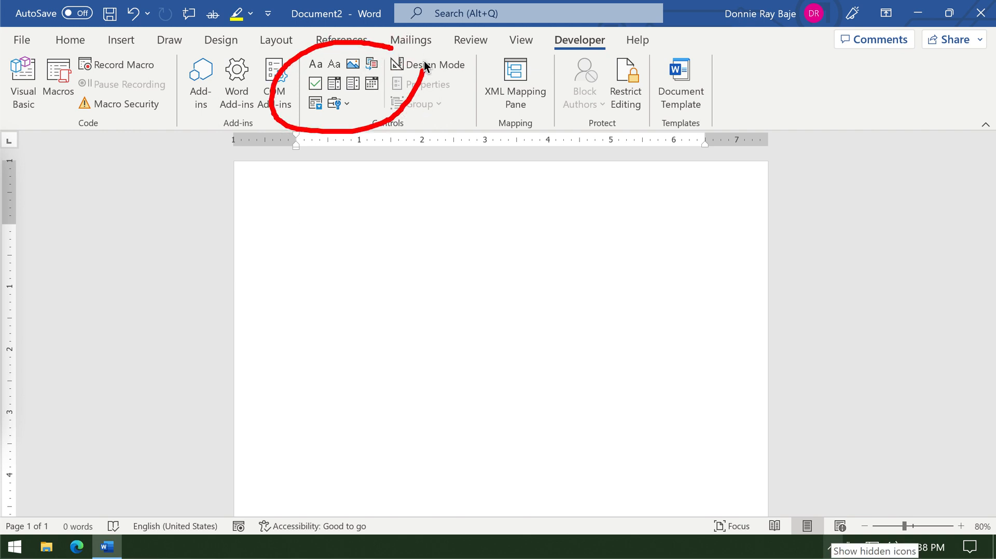
pyautogui.moveTo(634, 394)
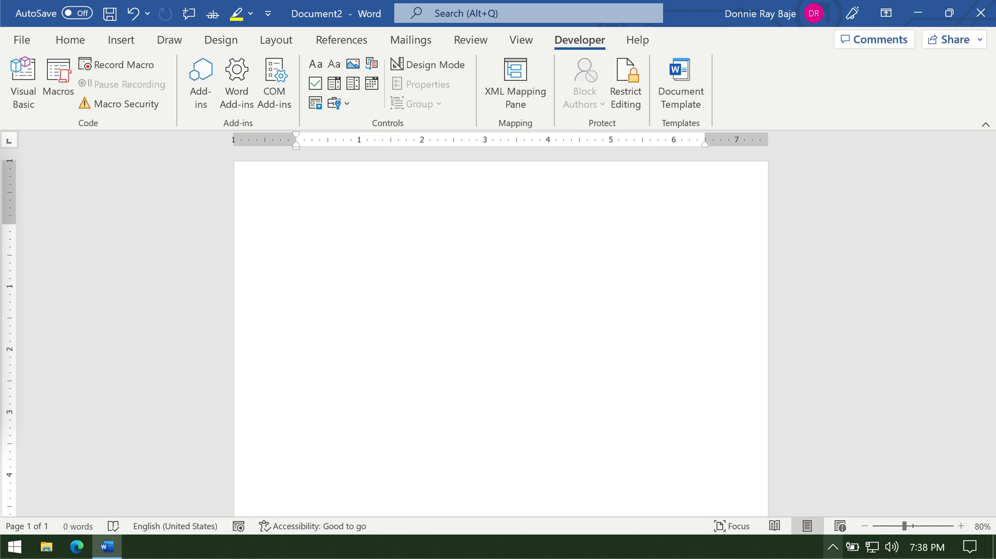
# - Enter the title 'Leave Request Form' at the top of the page at 100% zoom
pyautogui.click(297, 229)
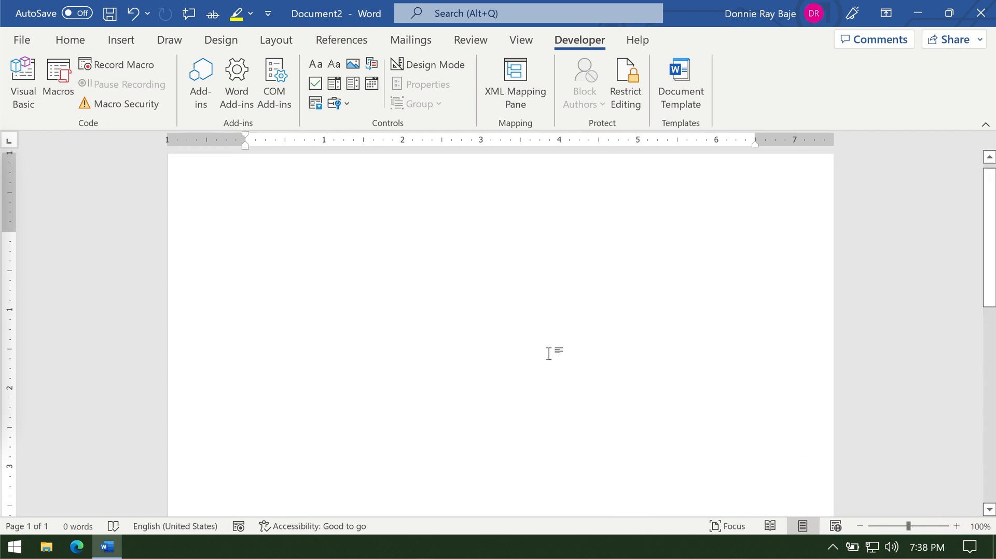
pyautogui.write('Leave')
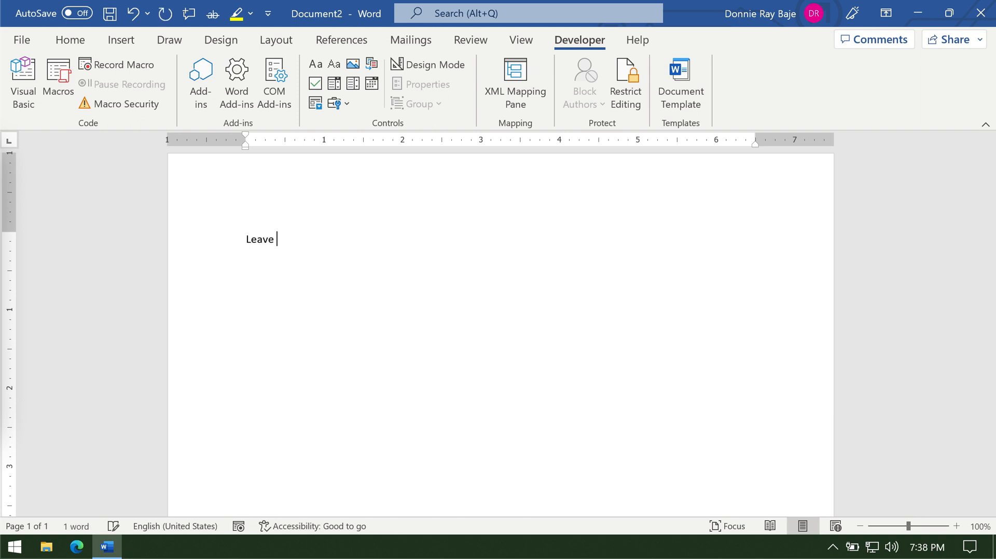
pyautogui.write('Reg')
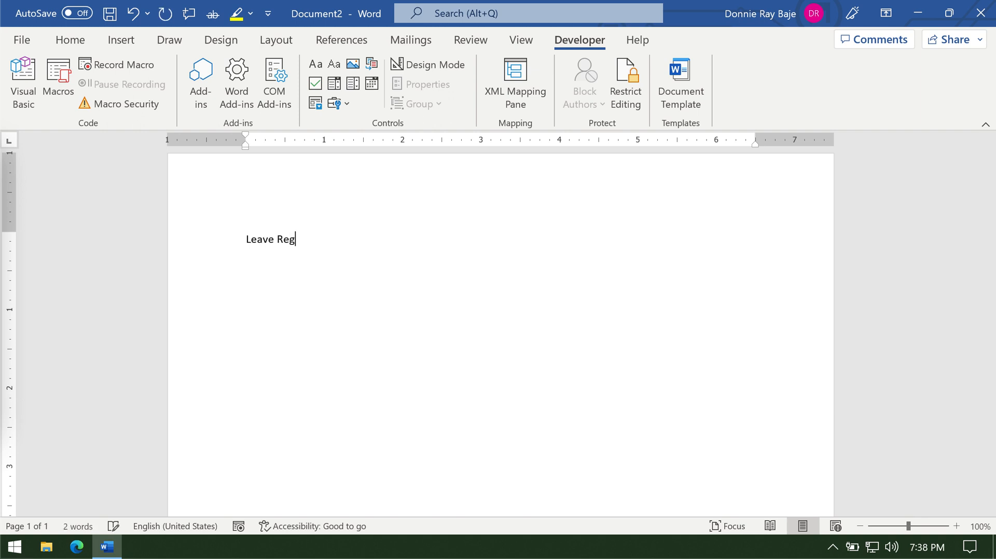
pyautogui.write('q')
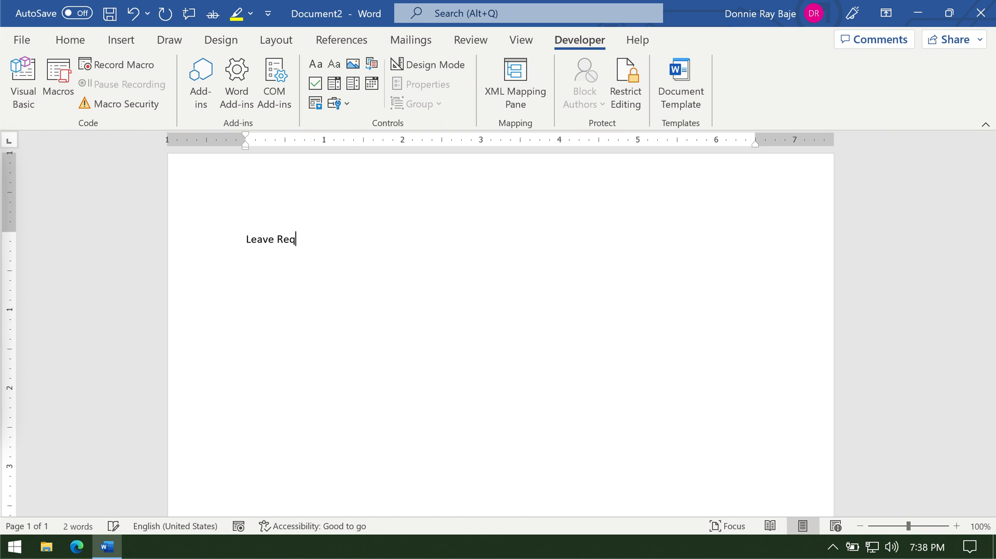
pyautogui.write('uest Form')
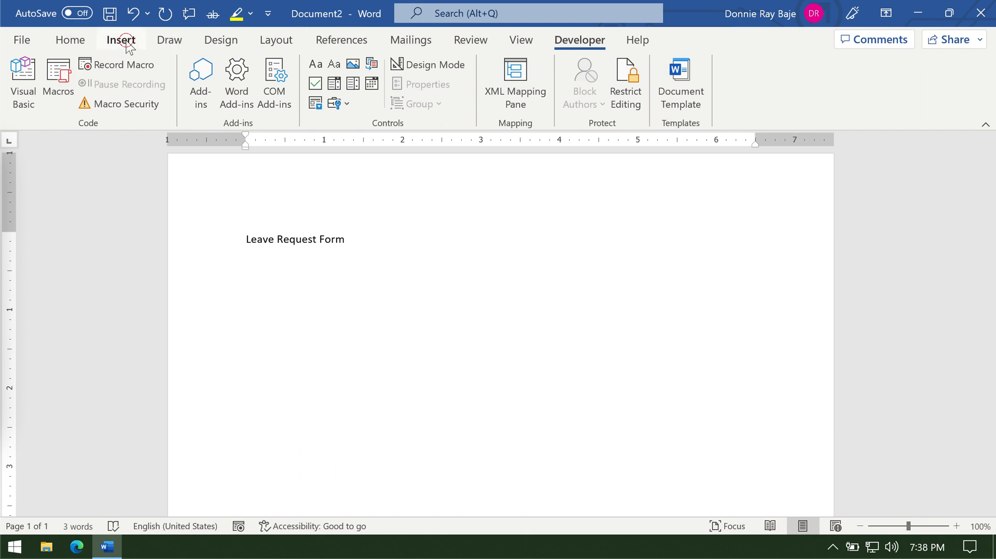
# - Insert a 2x2 table under the title and narrow its first (label) column
pyautogui.click(121, 40)
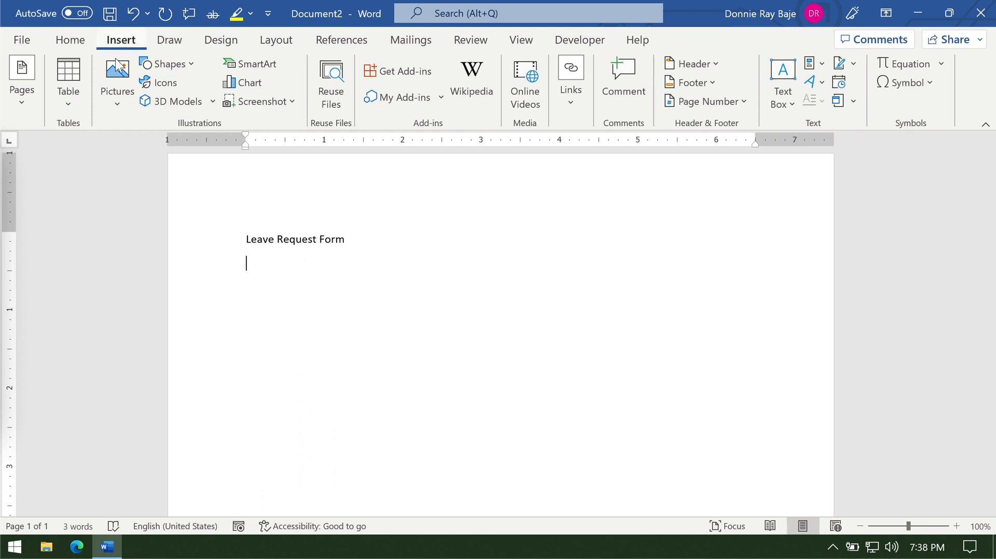
pyautogui.click(68, 76)
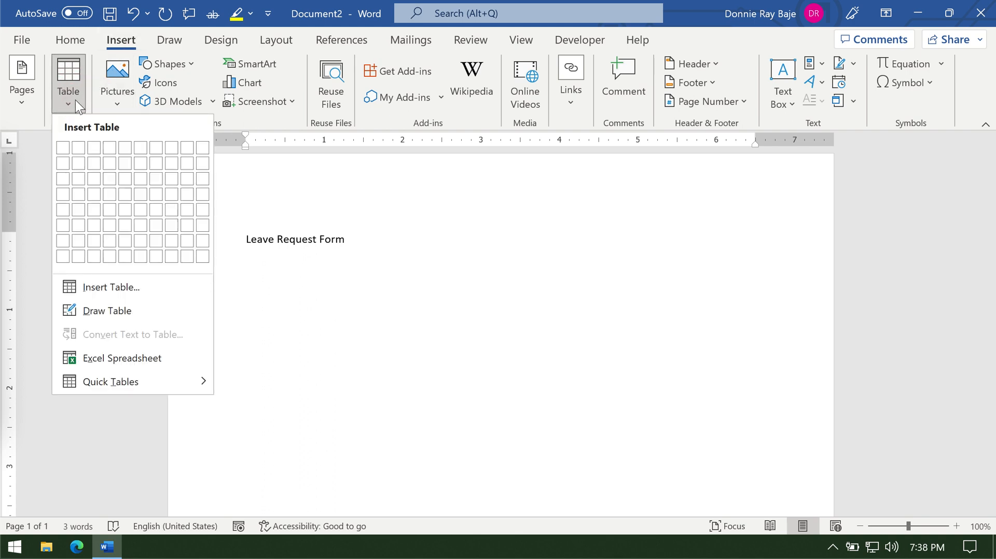
pyautogui.click(79, 162)
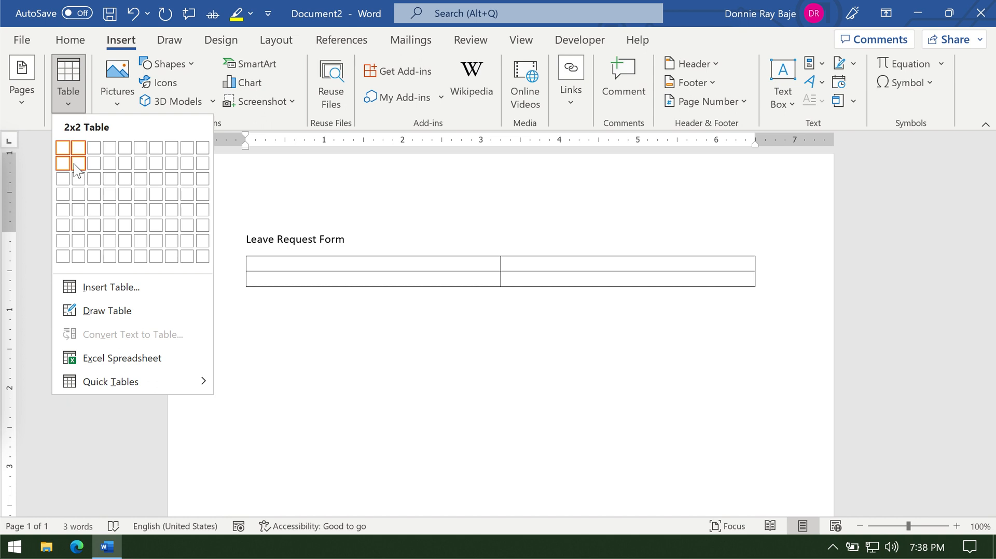
pyautogui.click(77, 162)
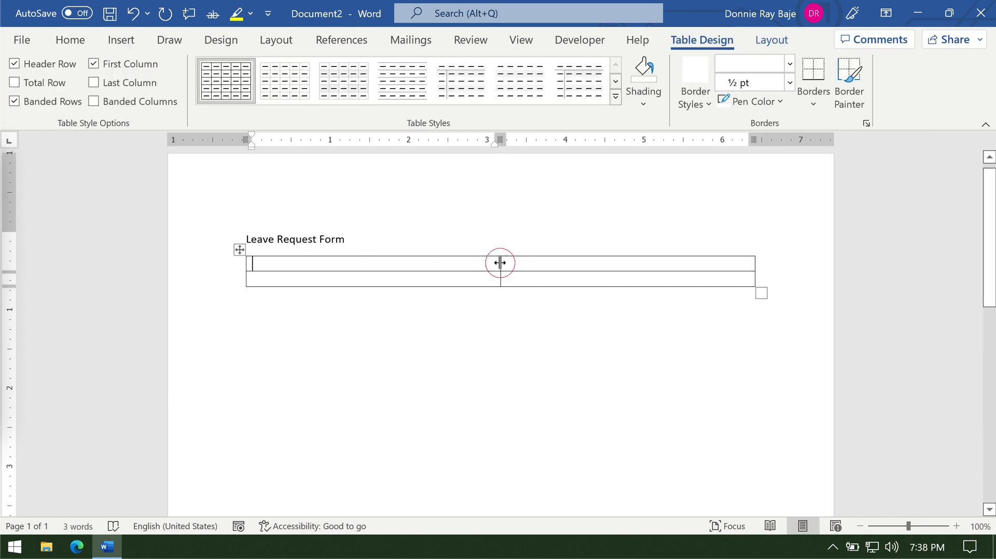
pyautogui.moveTo(500, 262); pyautogui.dragTo(380, 263)
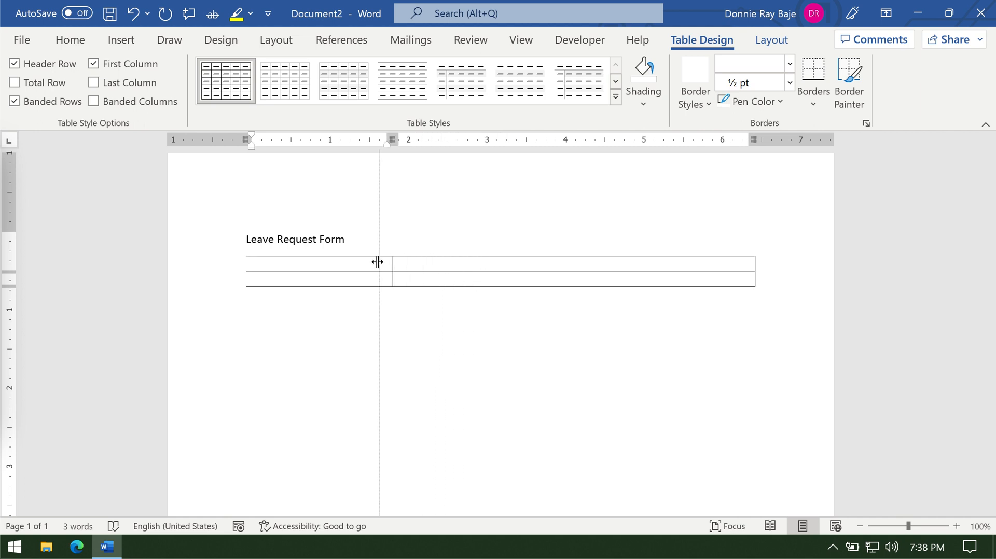
pyautogui.moveTo(378, 263); pyautogui.dragTo(340, 262)
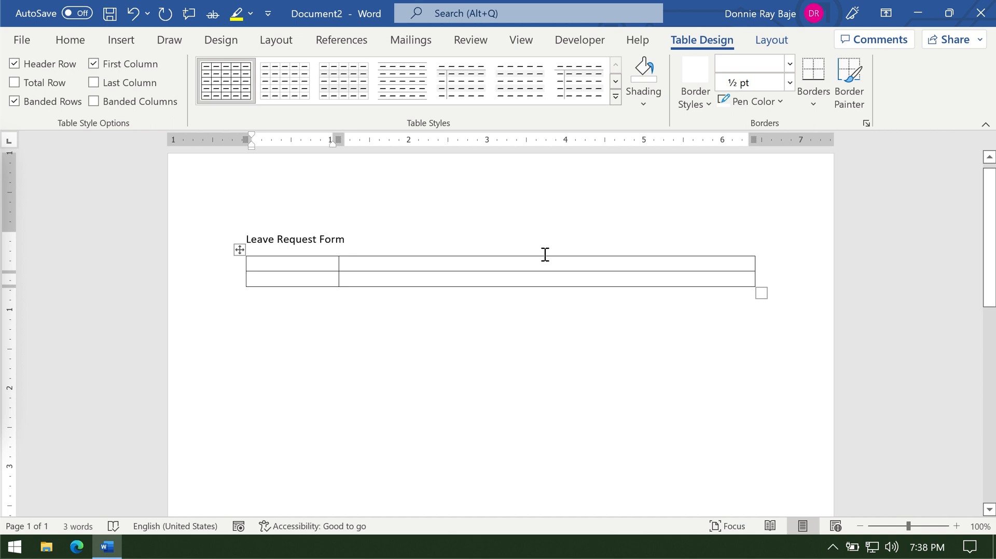
# - Label the table rows 'Name' and 'Department' and place the cursor in the Name answer cell
pyautogui.write('Name')
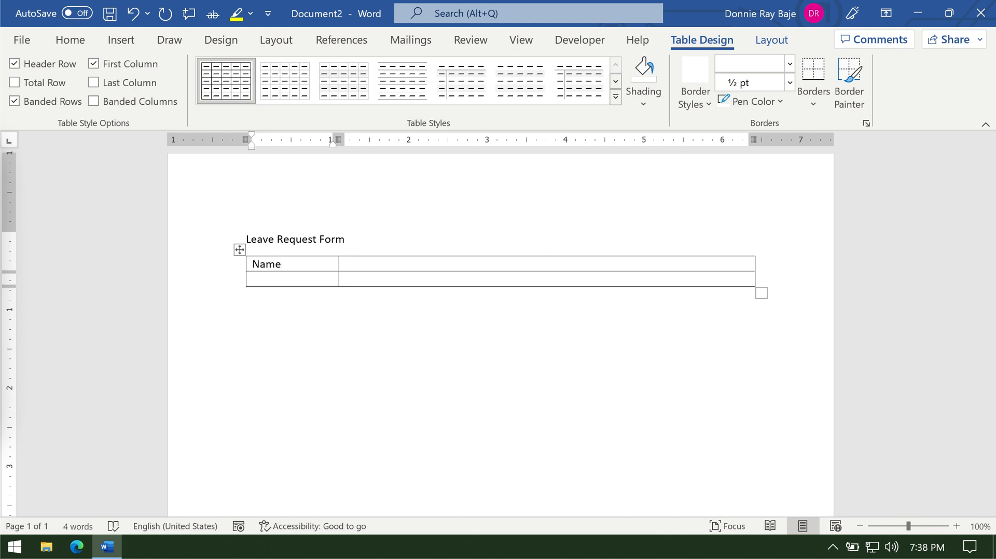
pyautogui.click(290, 278)
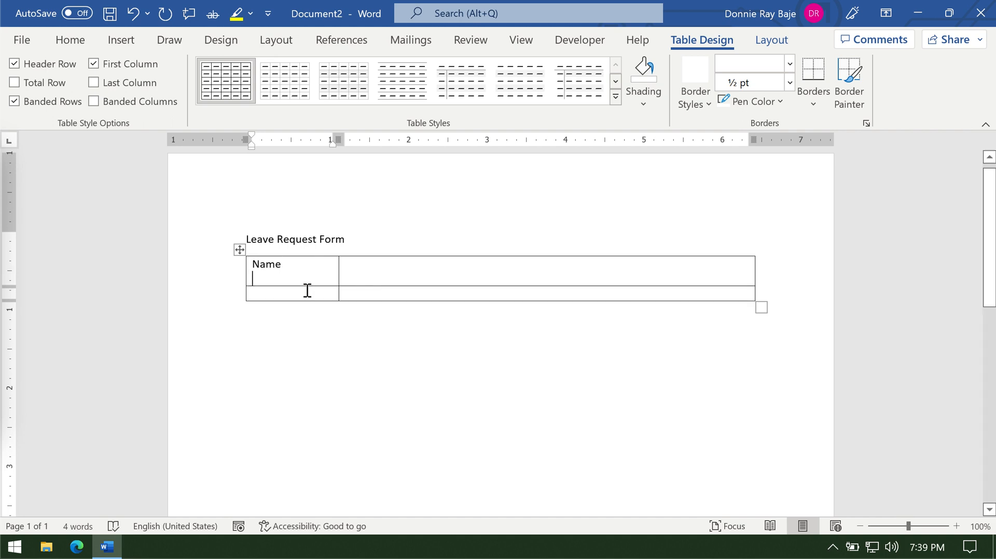
pyautogui.write('Department')
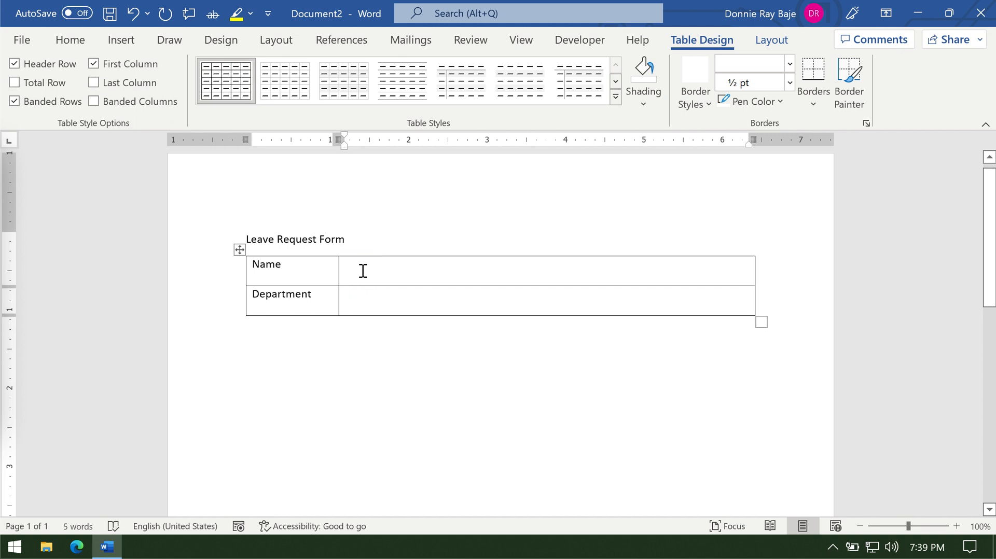
pyautogui.click(346, 270)
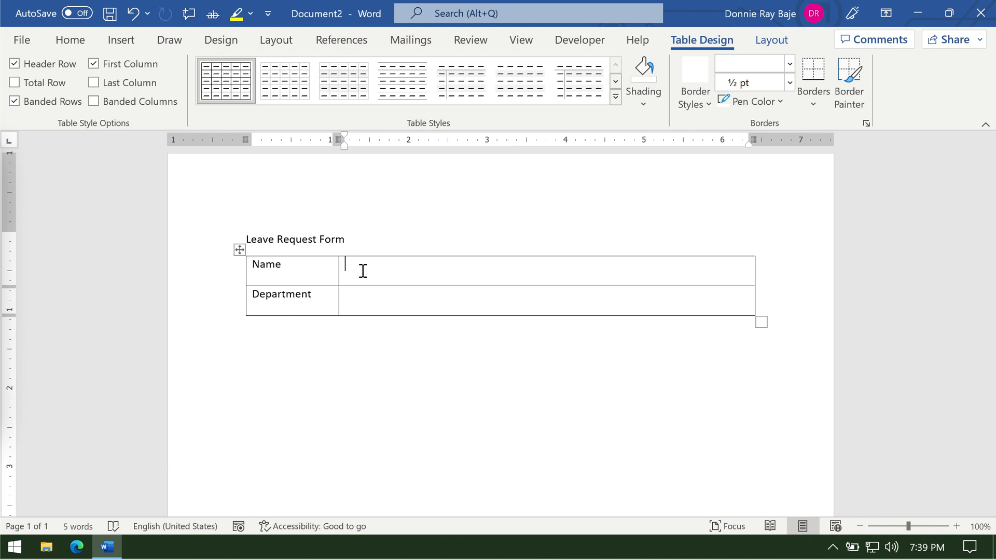
pyautogui.moveTo(577, 81)
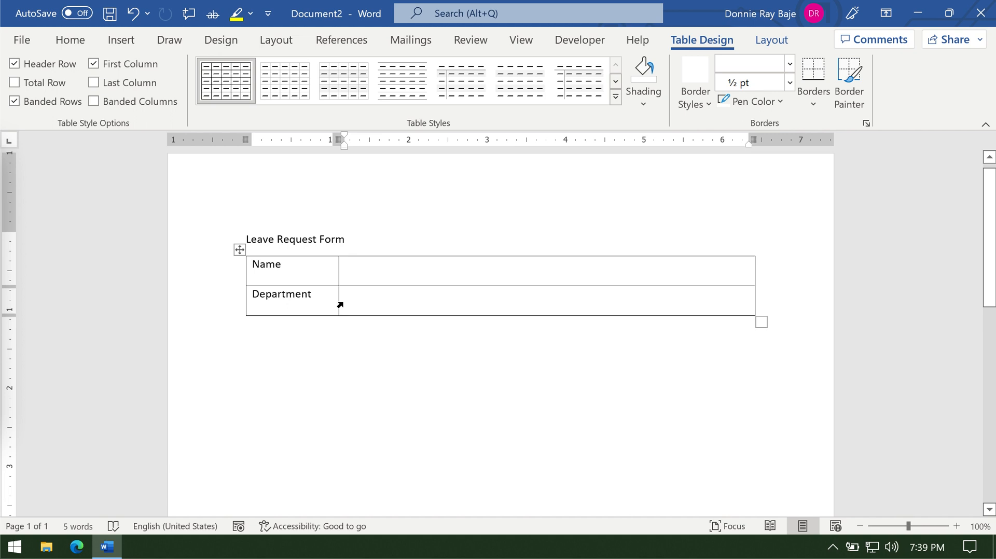
# - Switch to the Developer form-building tools
pyautogui.click(579, 81)
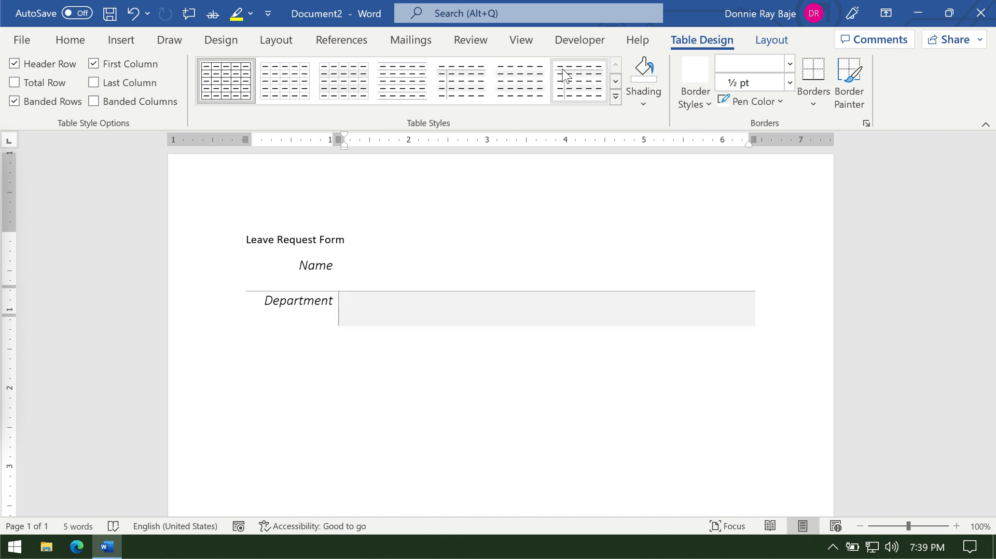
pyautogui.click(578, 81)
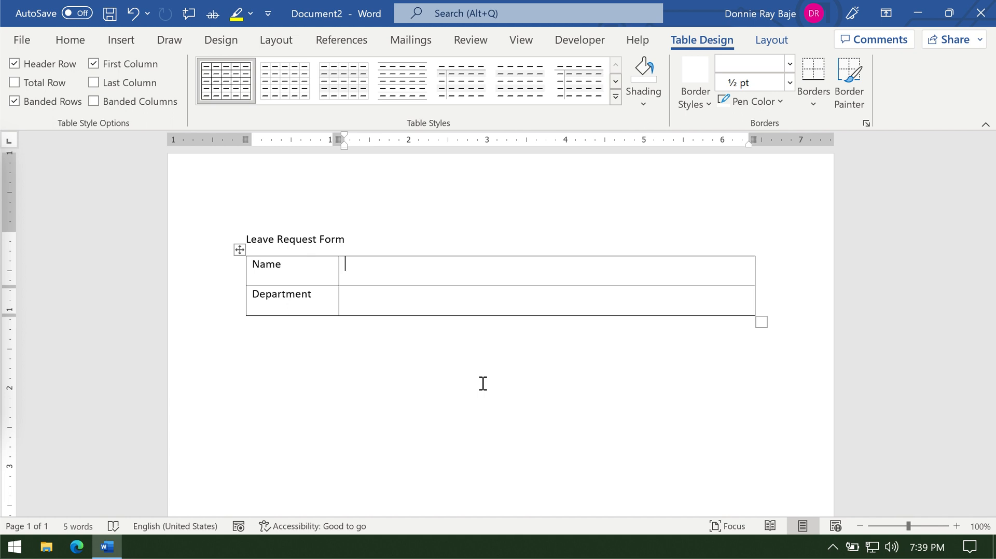
pyautogui.moveTo(586, 53)
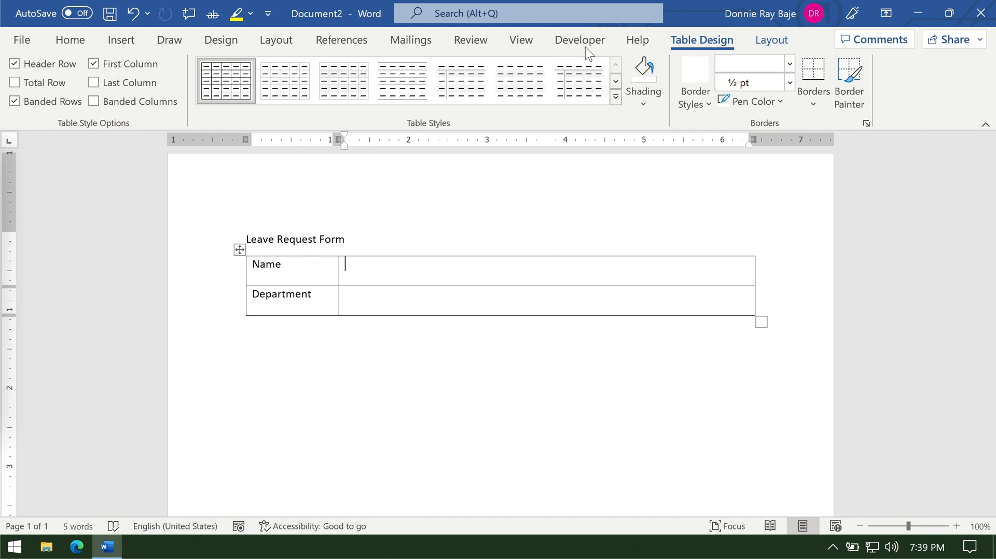
pyautogui.click(579, 39)
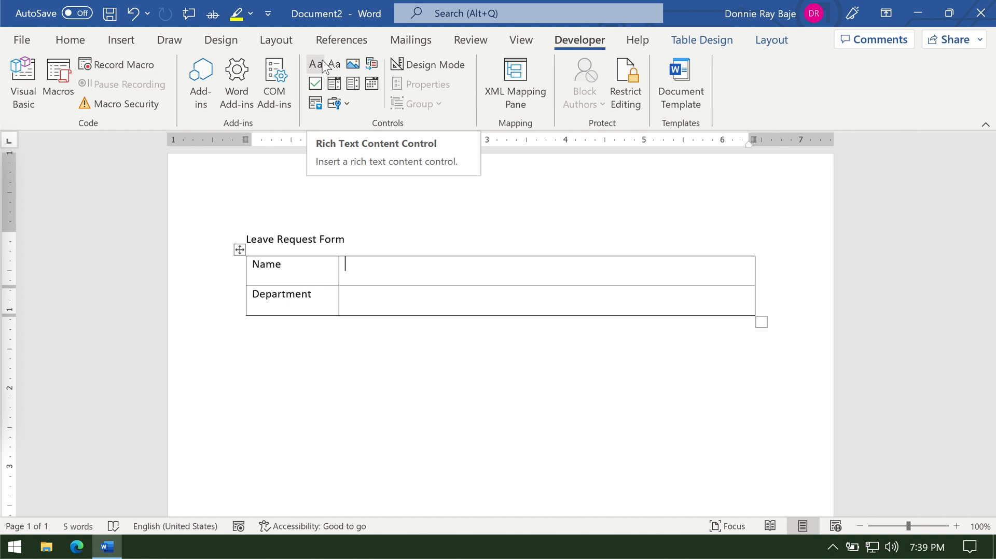
# - Add a Rich Text Content Control to the Name cell, type test name 'Doo', then delete it
pyautogui.click(315, 65)
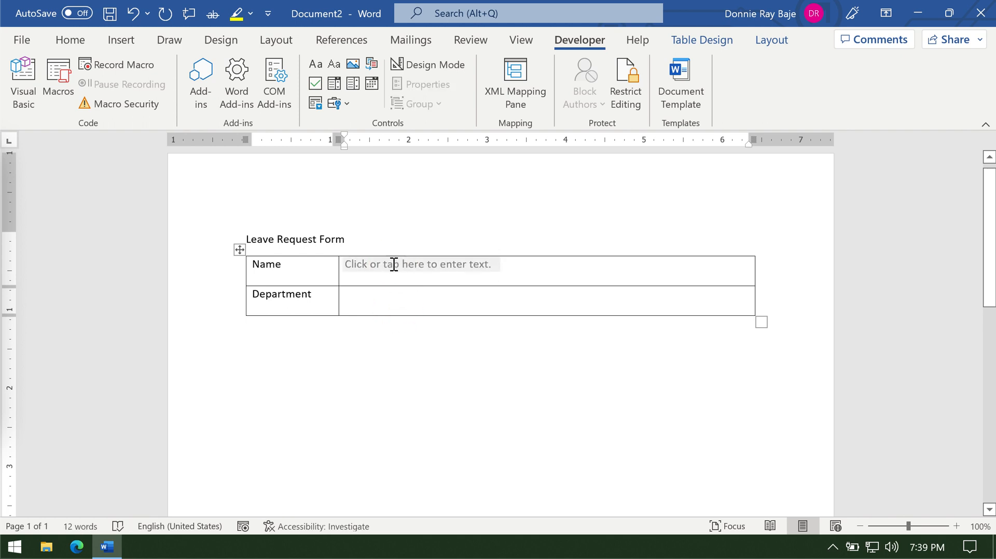
pyautogui.click(418, 263)
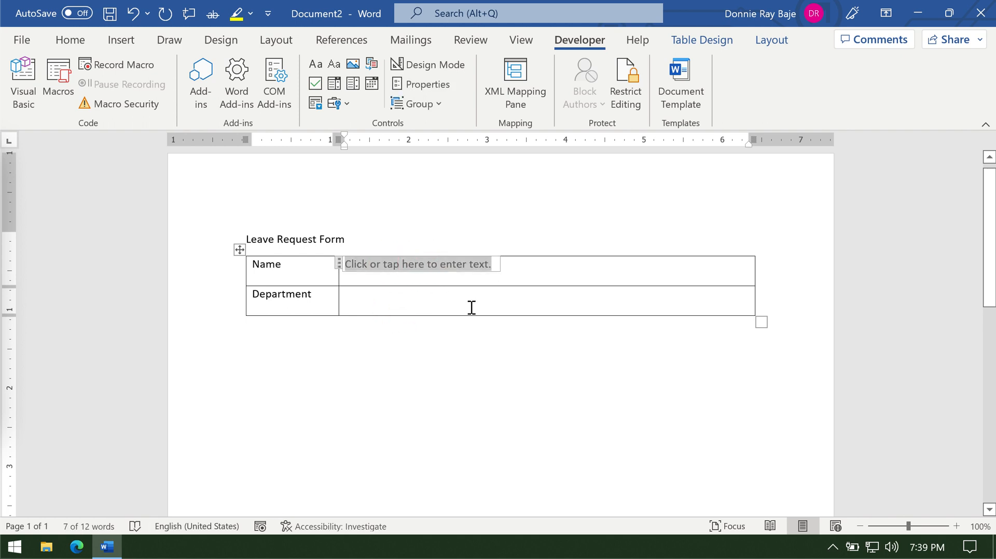
pyautogui.write('Doo')
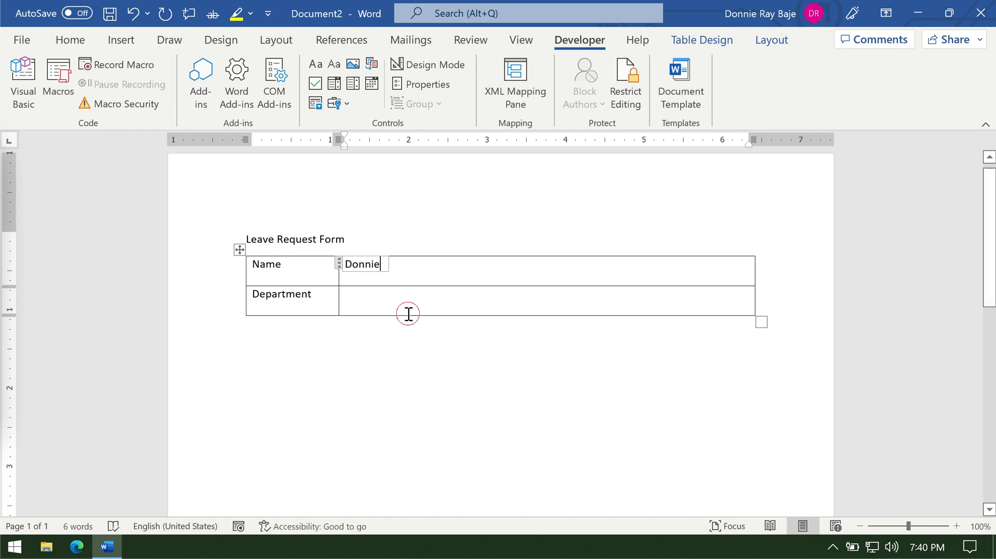
pyautogui.click(437, 309)
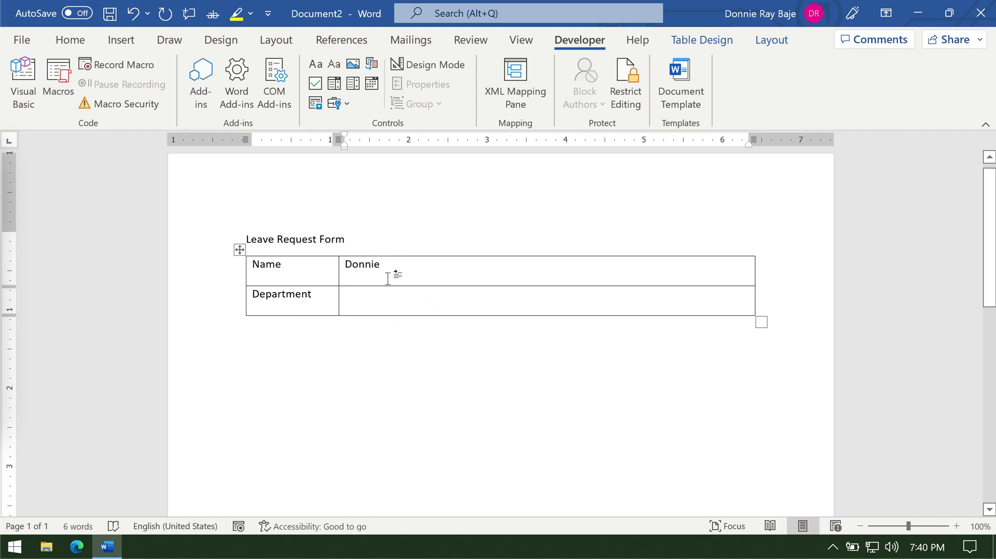
pyautogui.click(362, 263)
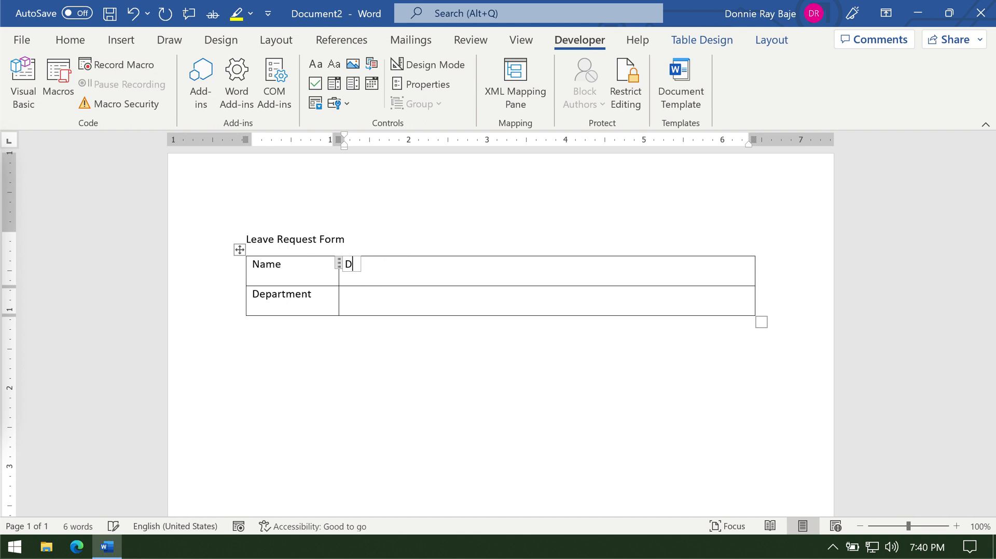
pyautogui.press('Backspace')
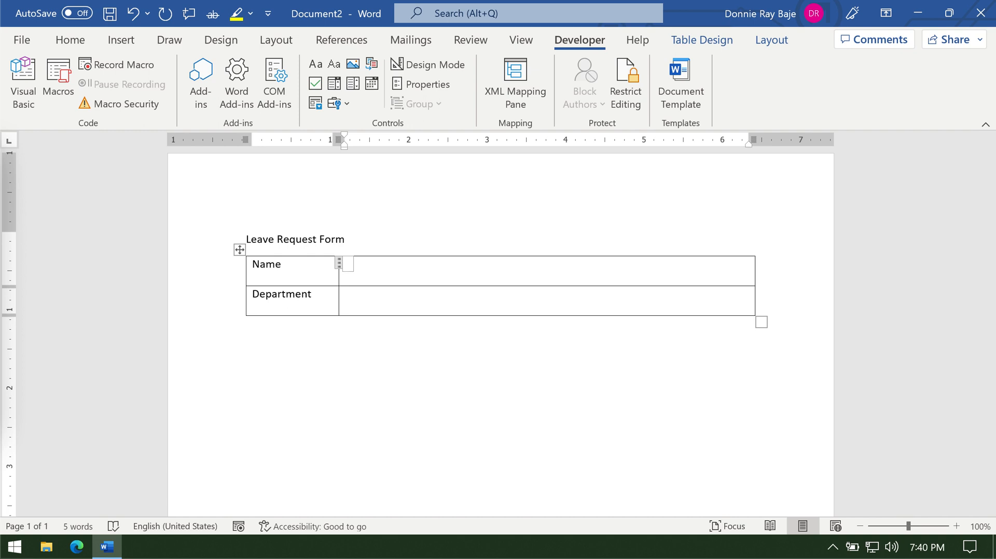
# - Insert a text content control in the Name cell and set it as 'cannot be deleted' in Properties
pyautogui.click(348, 263)
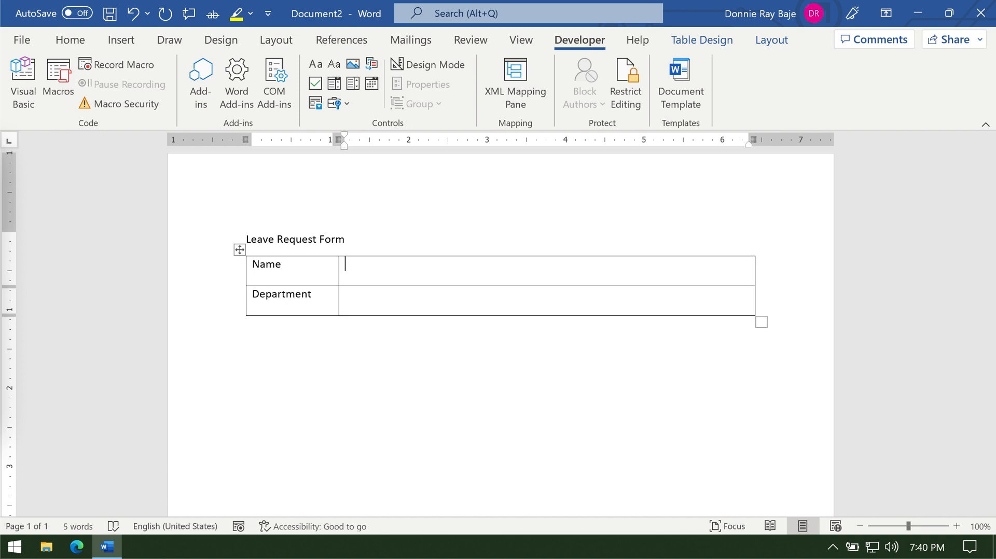
pyautogui.moveTo(407, 238)
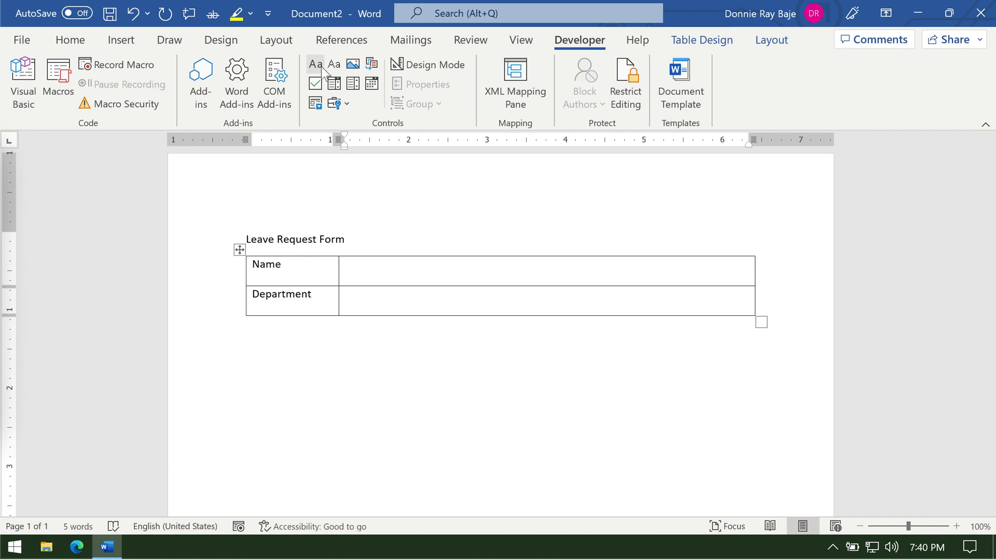
pyautogui.click(333, 65)
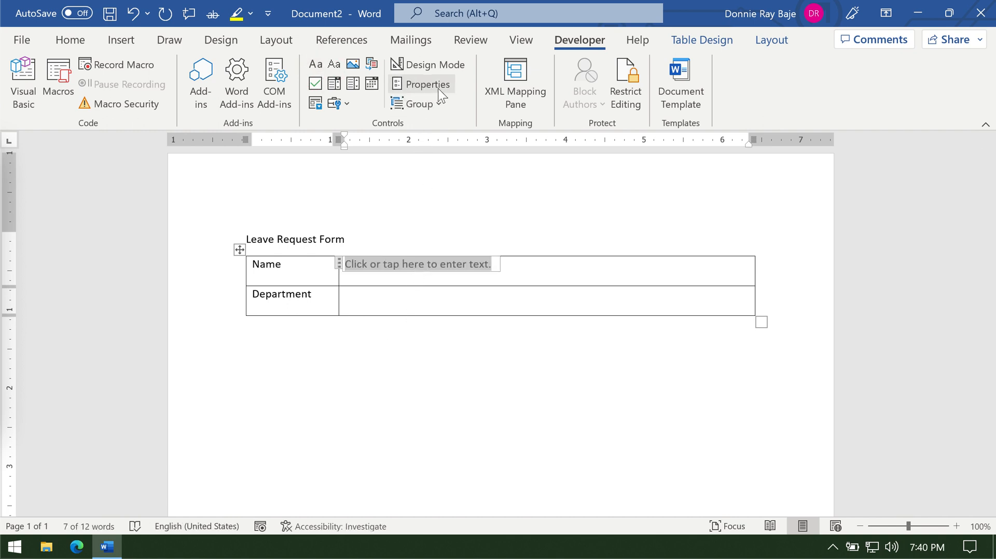
pyautogui.moveTo(427, 84)
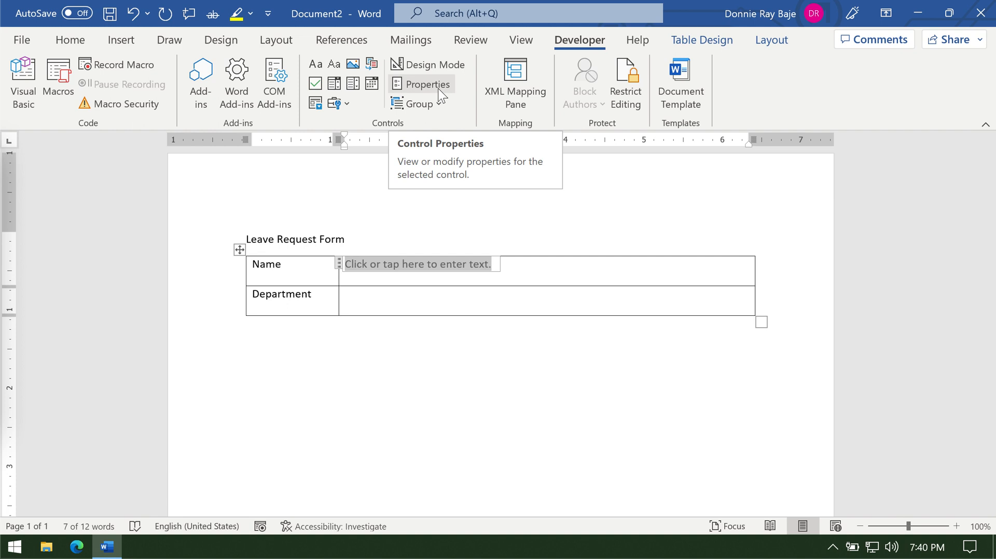
pyautogui.click(427, 84)
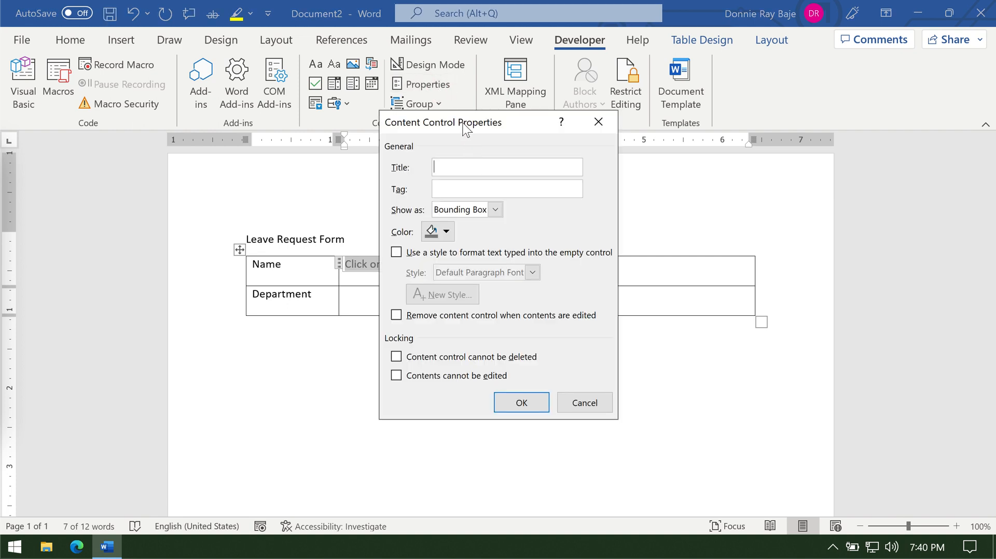
pyautogui.moveTo(466, 122); pyautogui.dragTo(676, 65)
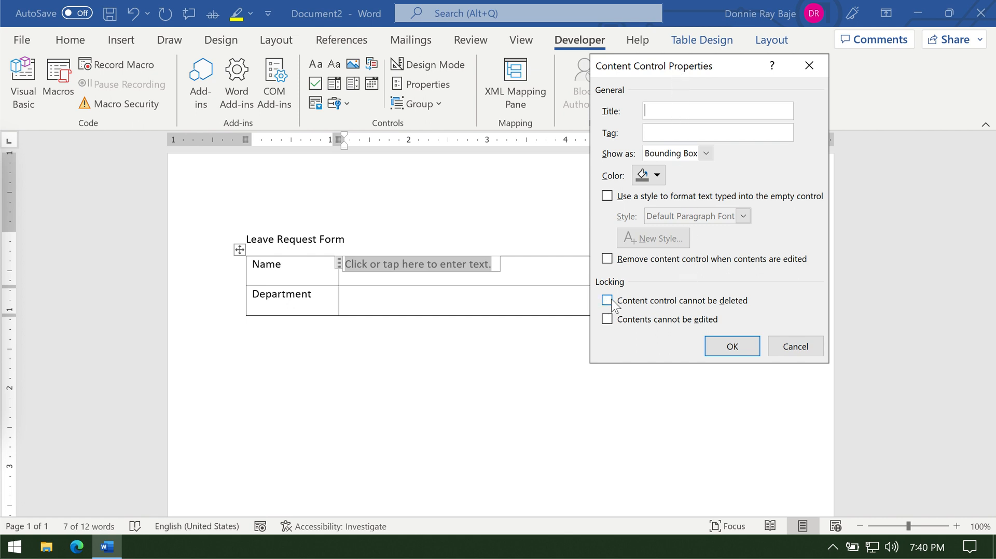
pyautogui.click(607, 300)
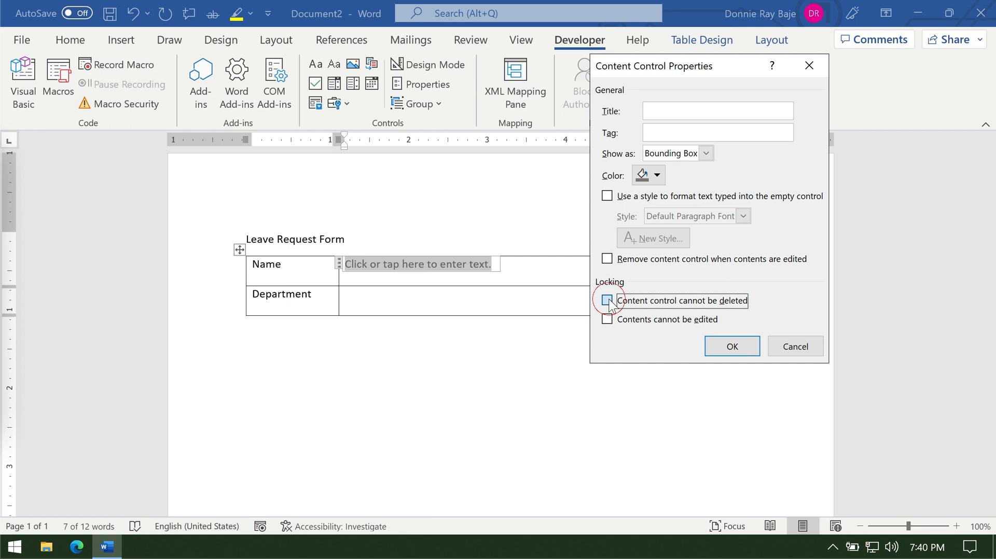
pyautogui.click(606, 301)
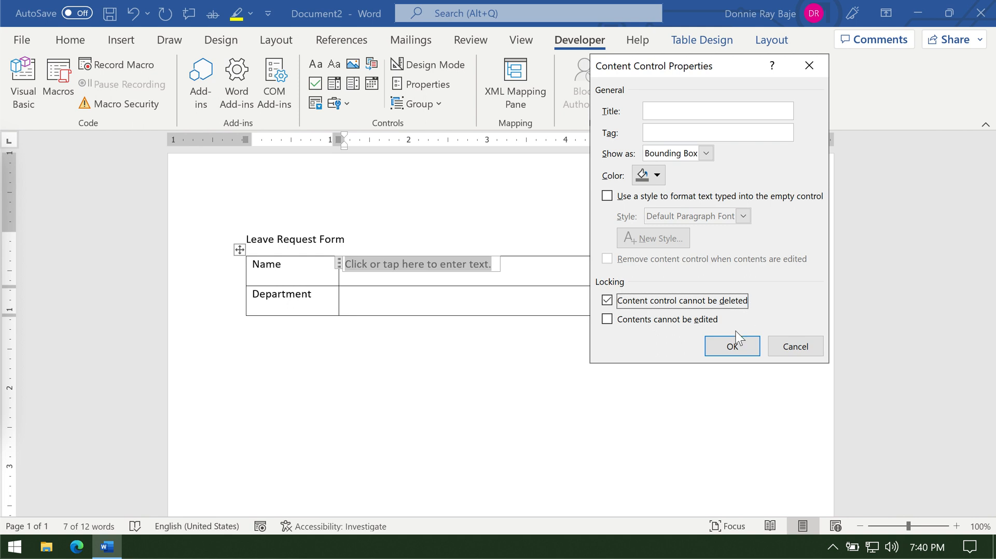
# - Test the Name field by typing 'Donnie' and erasing it
pyautogui.click(731, 347)
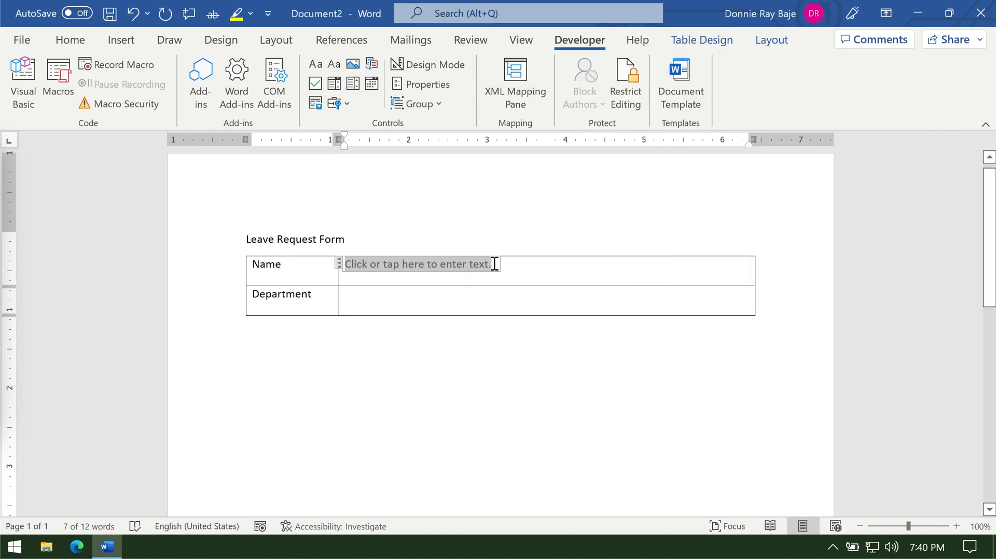
pyautogui.write('Donnie')
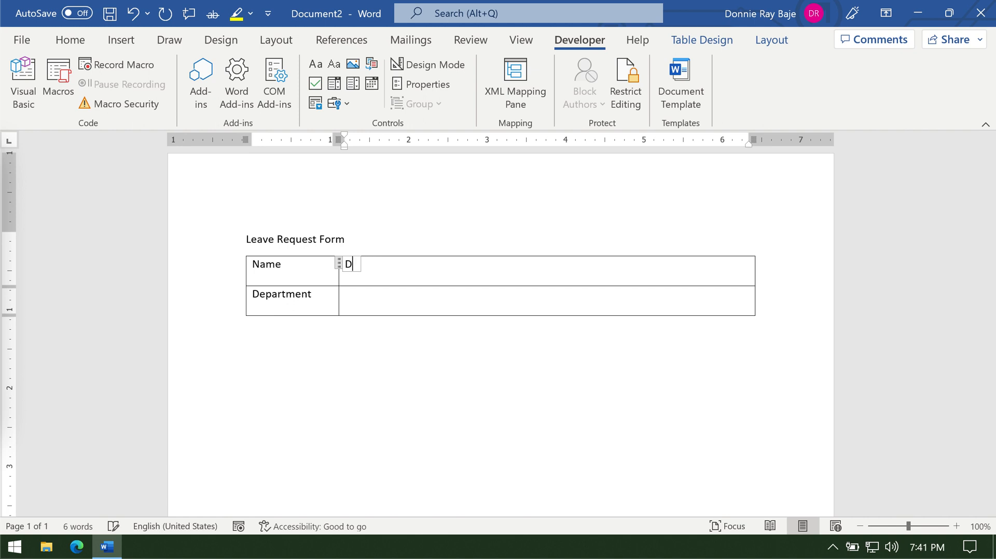
pyautogui.press('Backspace')
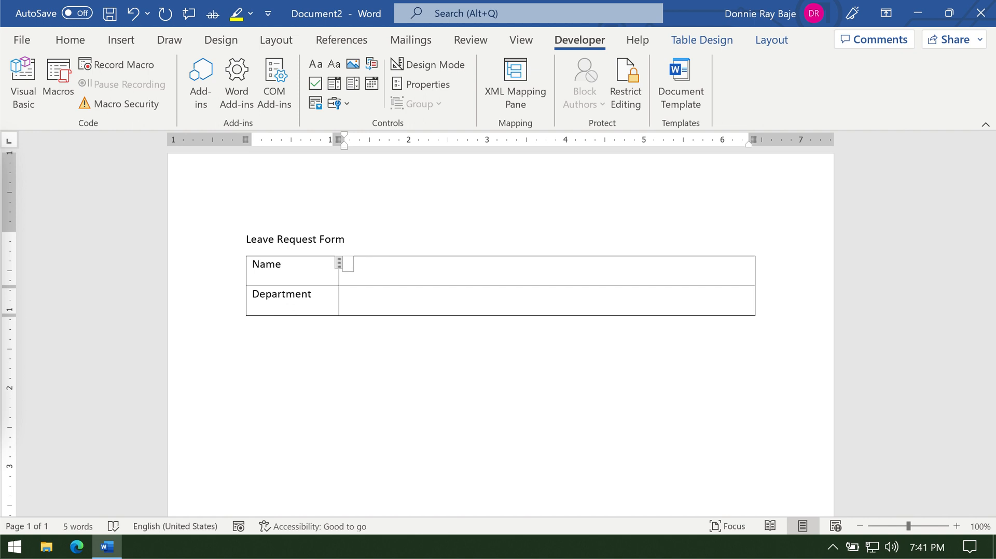
# - Add a Drop-Down List Content Control showing 'Choose an item.' to the Department cell
pyautogui.click(348, 263)
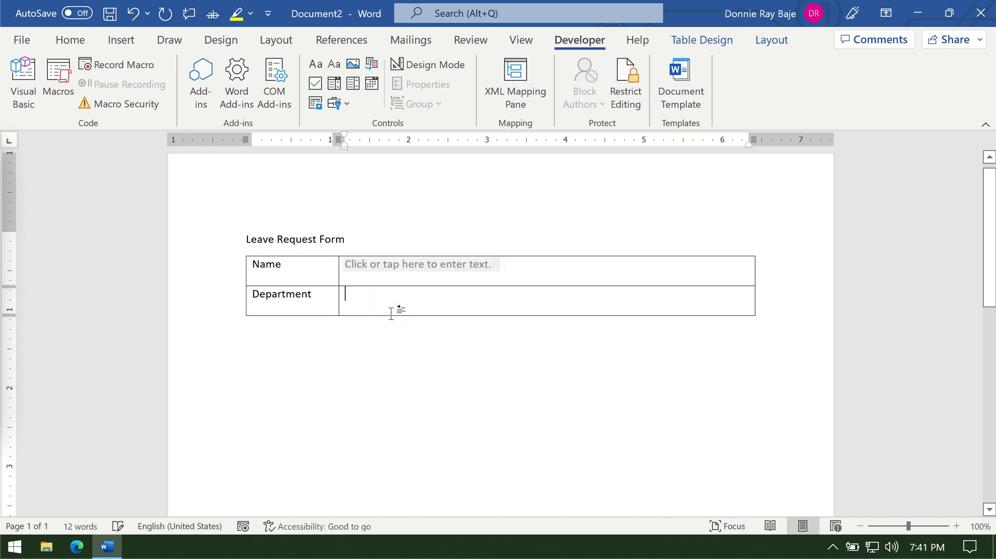
pyautogui.moveTo(481, 358)
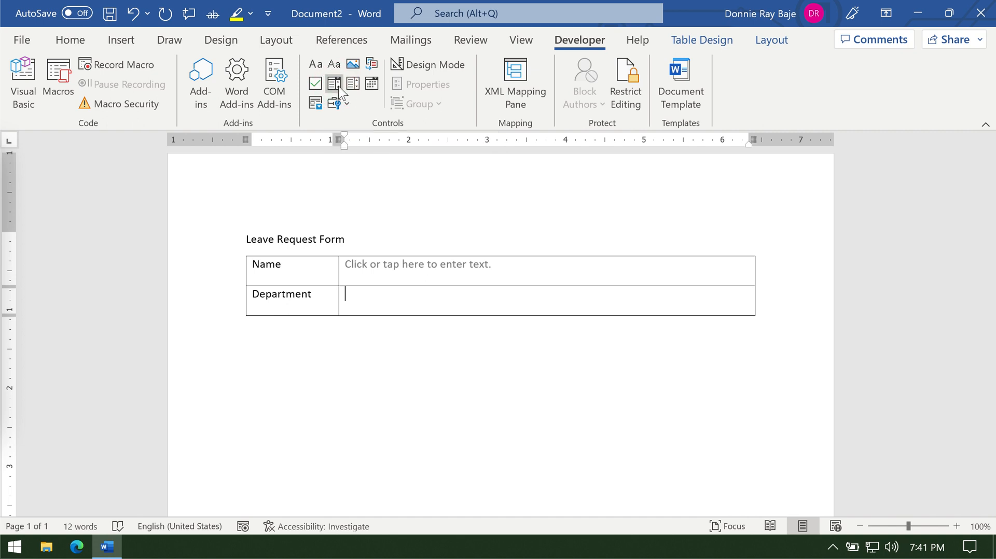
pyautogui.click(333, 83)
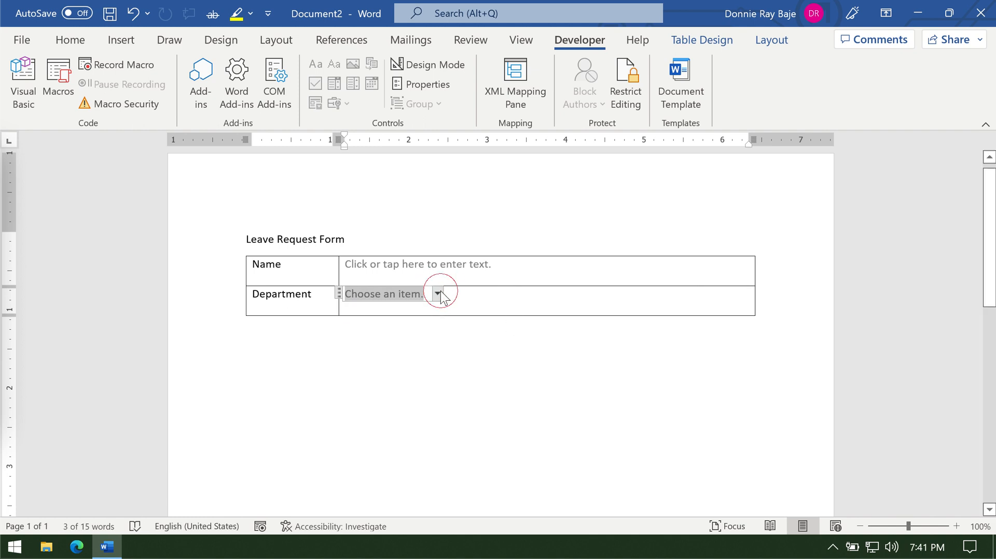
pyautogui.click(438, 294)
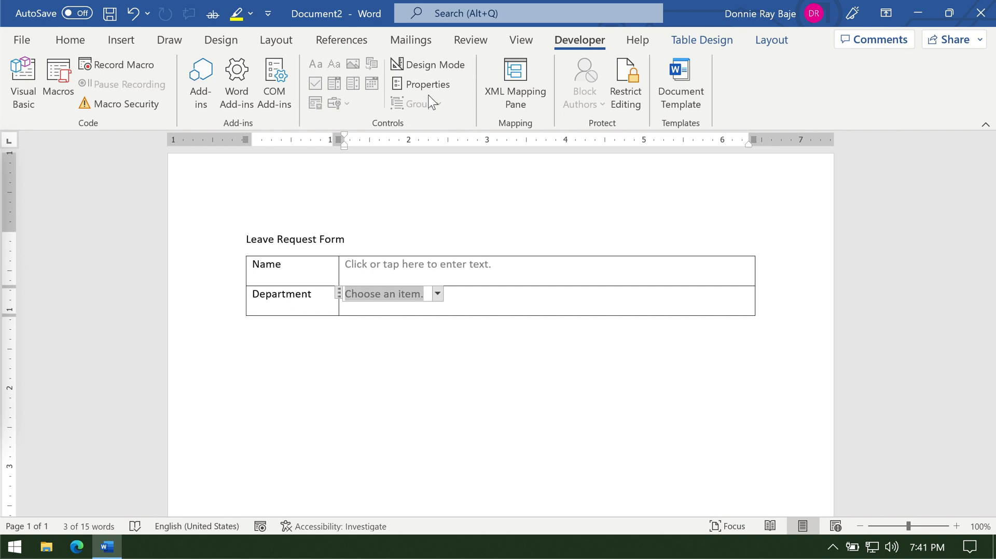
pyautogui.moveTo(428, 84)
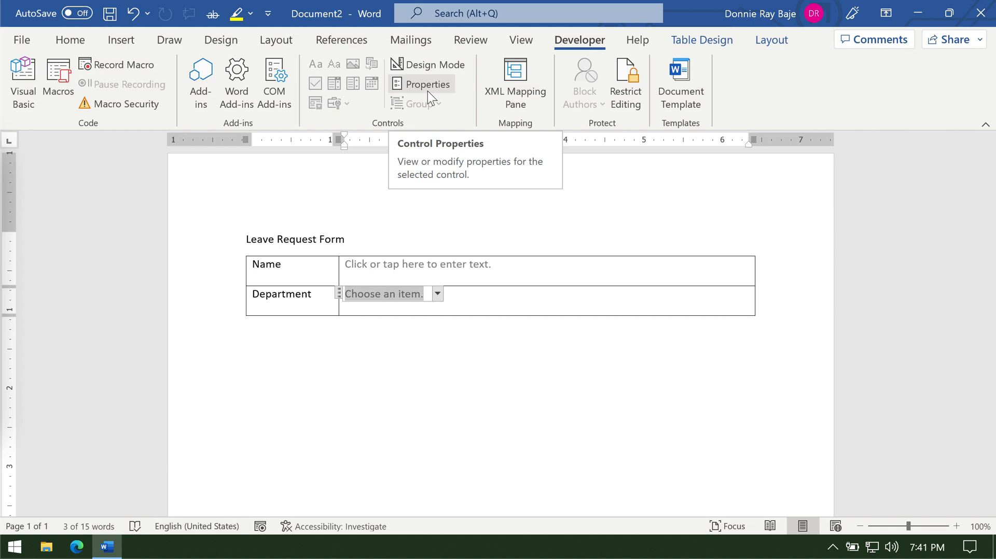
pyautogui.moveTo(429, 88)
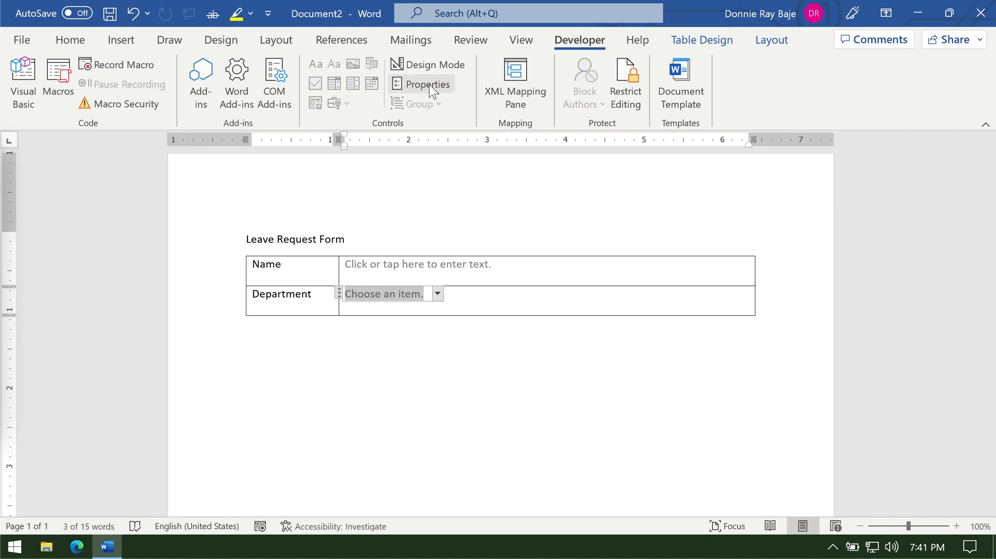
# - In the drop-down's Properties, mark the Department control as 'cannot be deleted'
pyautogui.click(427, 83)
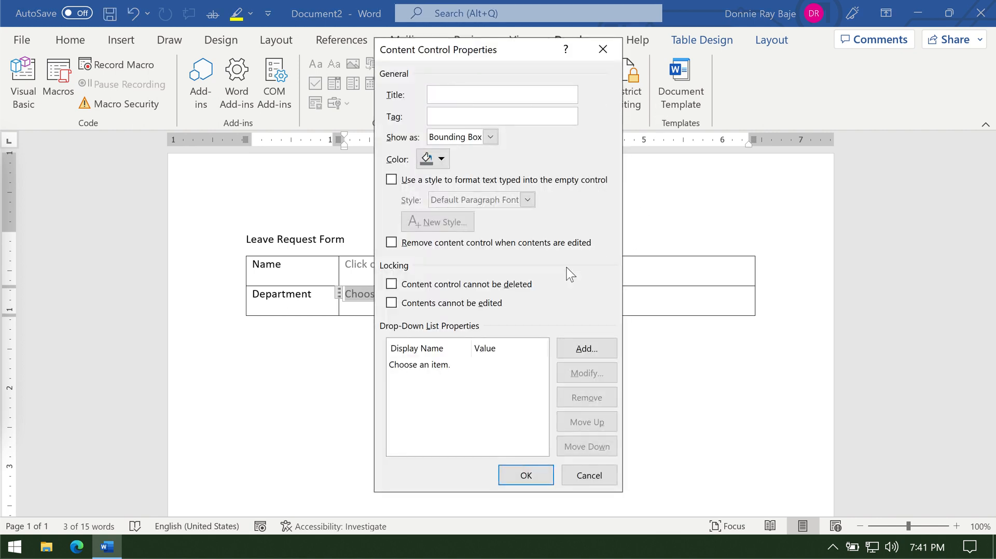
pyautogui.click(392, 284)
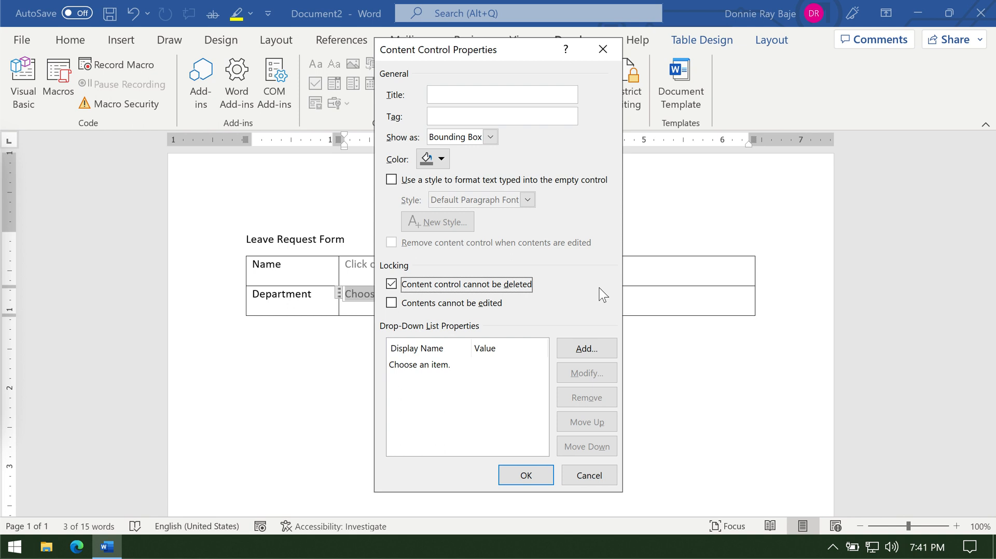
pyautogui.moveTo(481, 79)
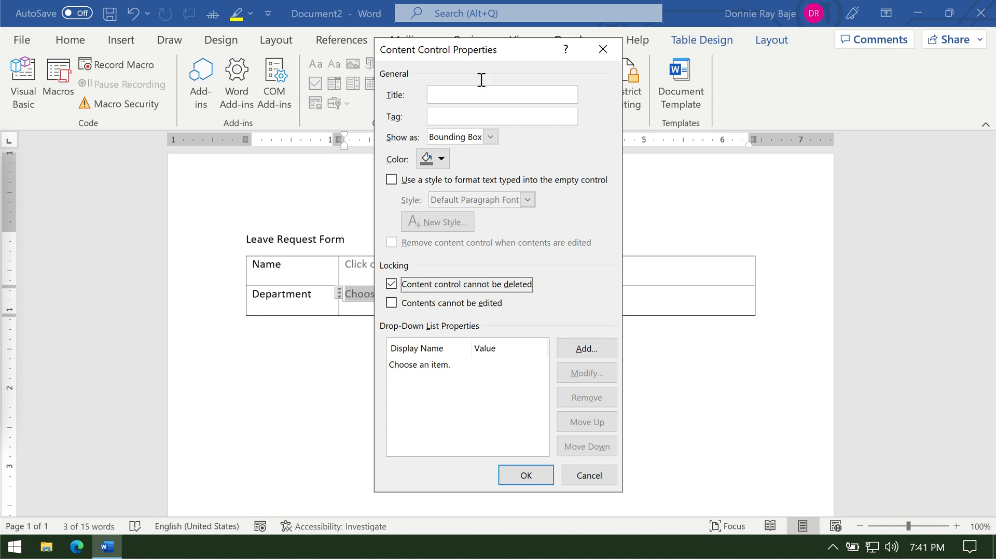
pyautogui.click(419, 364)
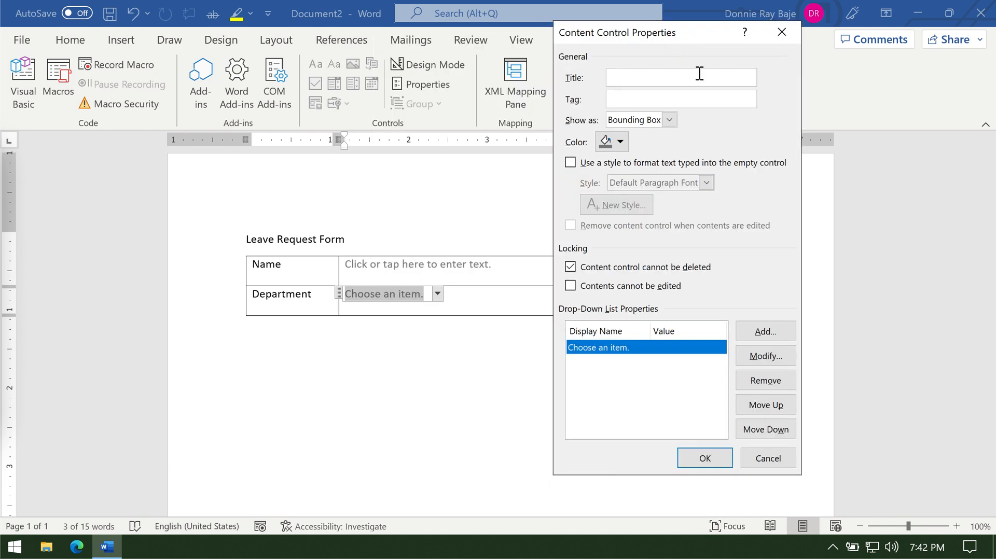
# - Add the choices Operations, Human Resources and Administration to the Department list
pyautogui.click(765, 331)
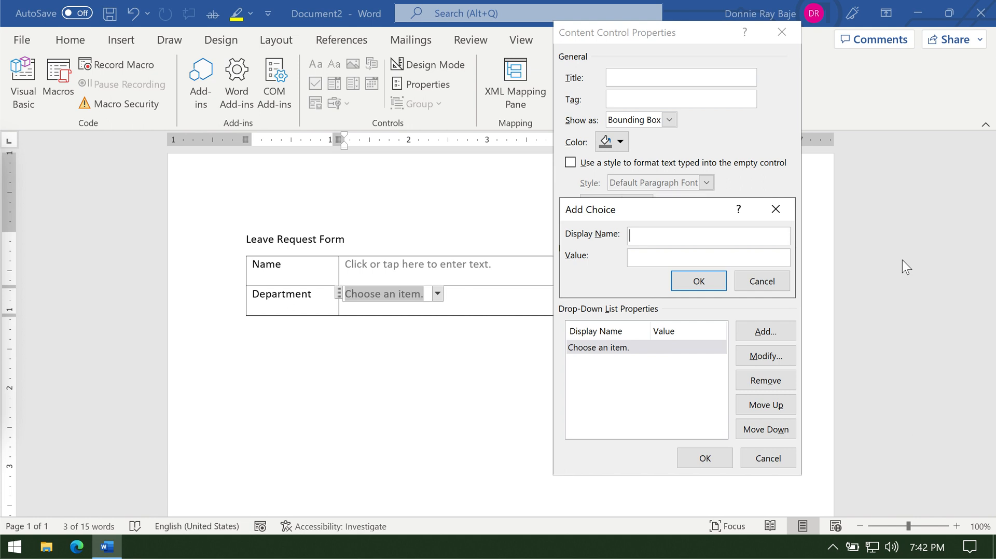
pyautogui.write('Operations')
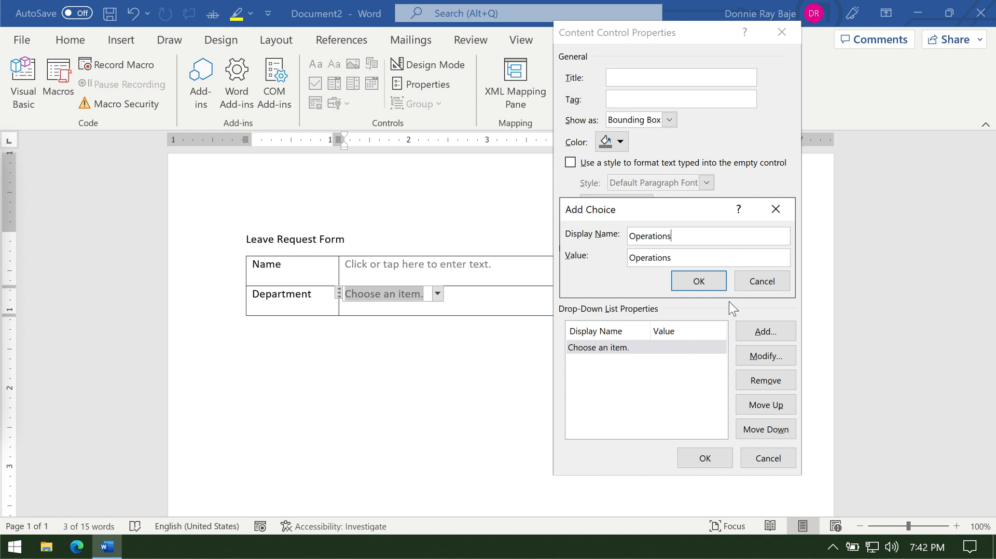
pyautogui.click(698, 281)
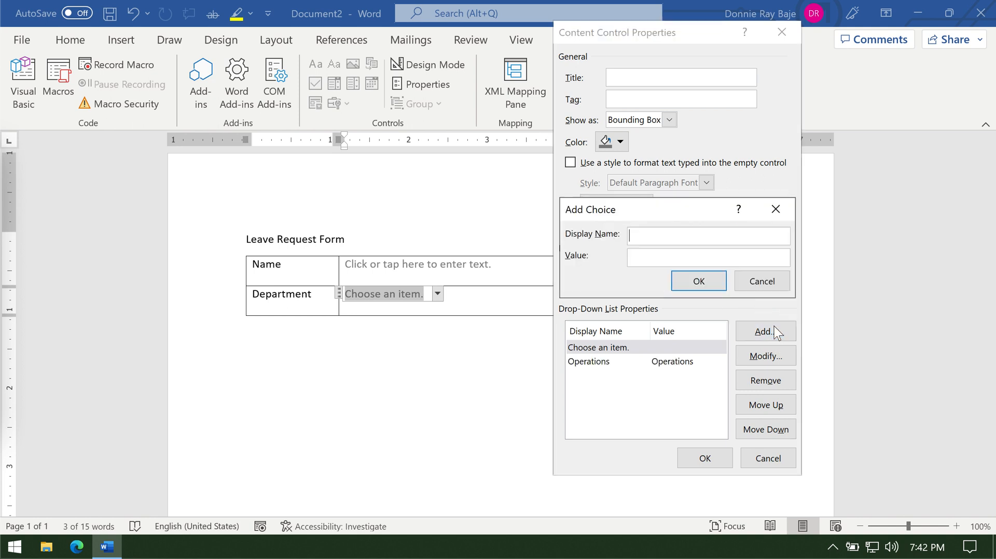
pyautogui.write('Human Resource')
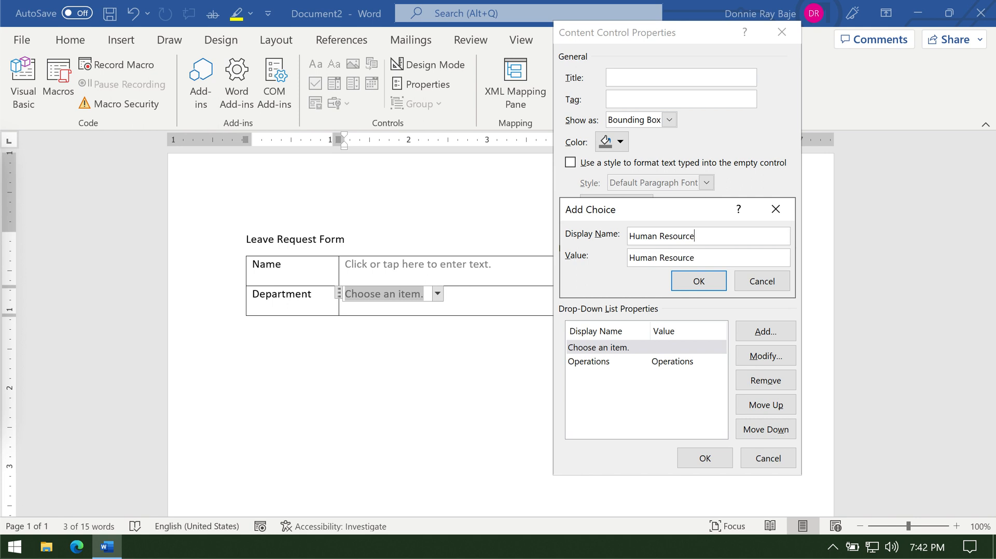
pyautogui.click(698, 281)
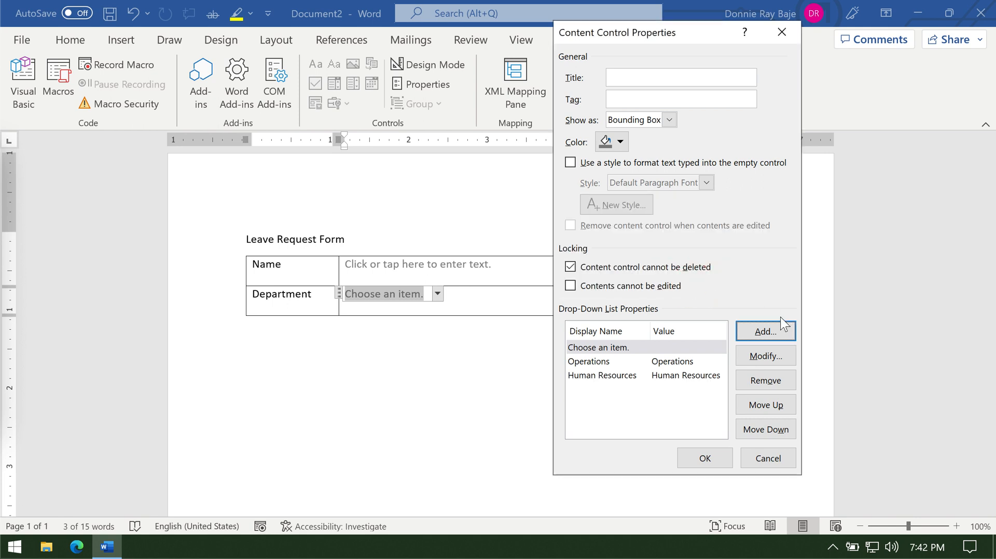
pyautogui.click(764, 331)
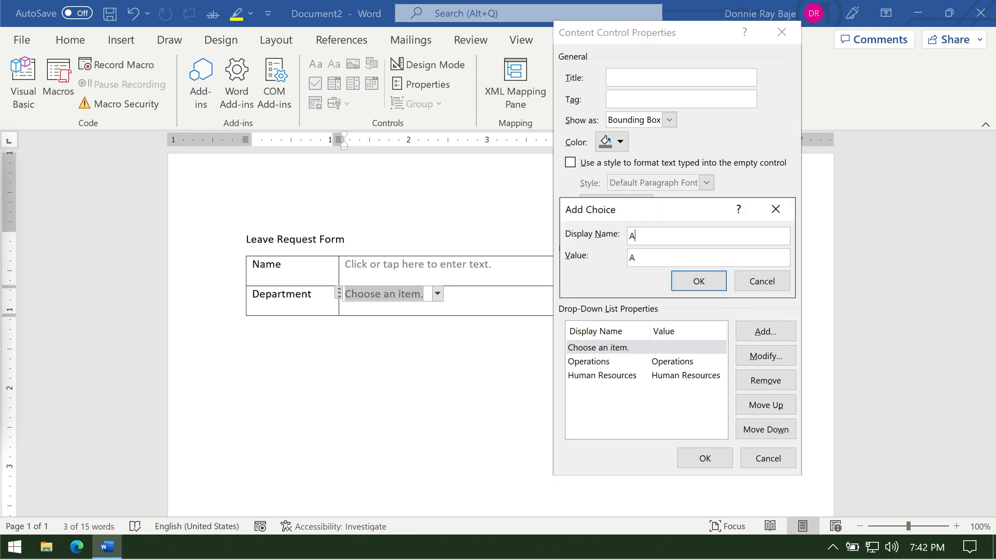
pyautogui.write('dmintr')
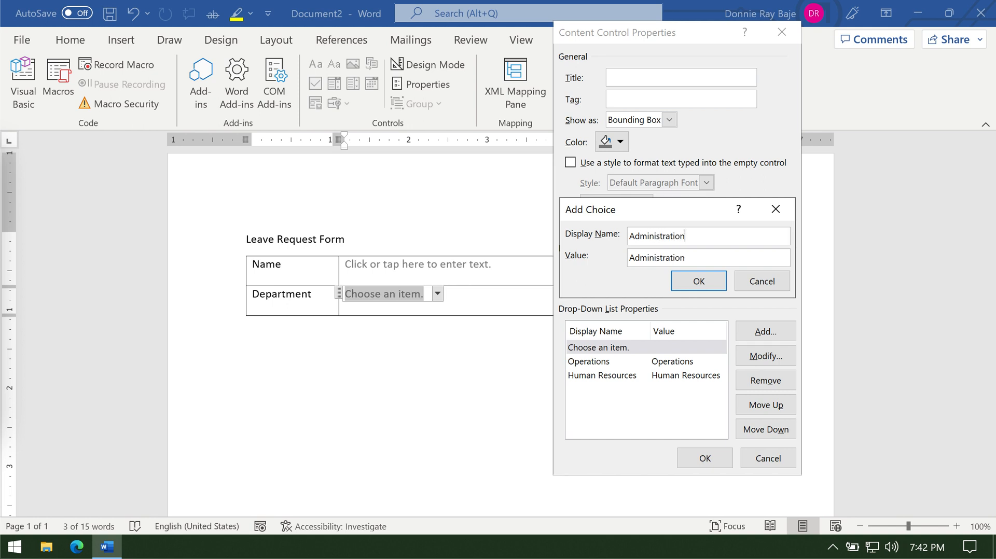
pyautogui.click(697, 281)
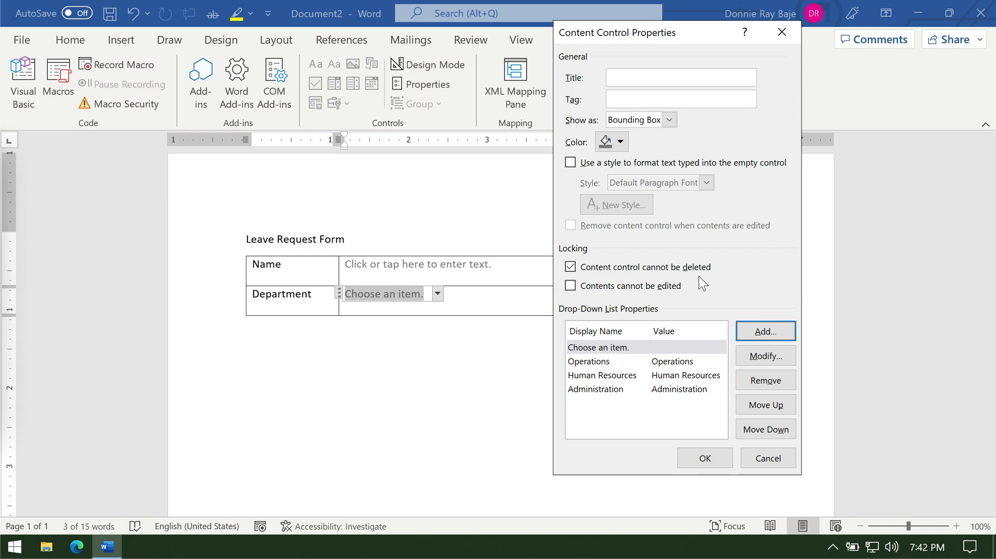
pyautogui.click(588, 361)
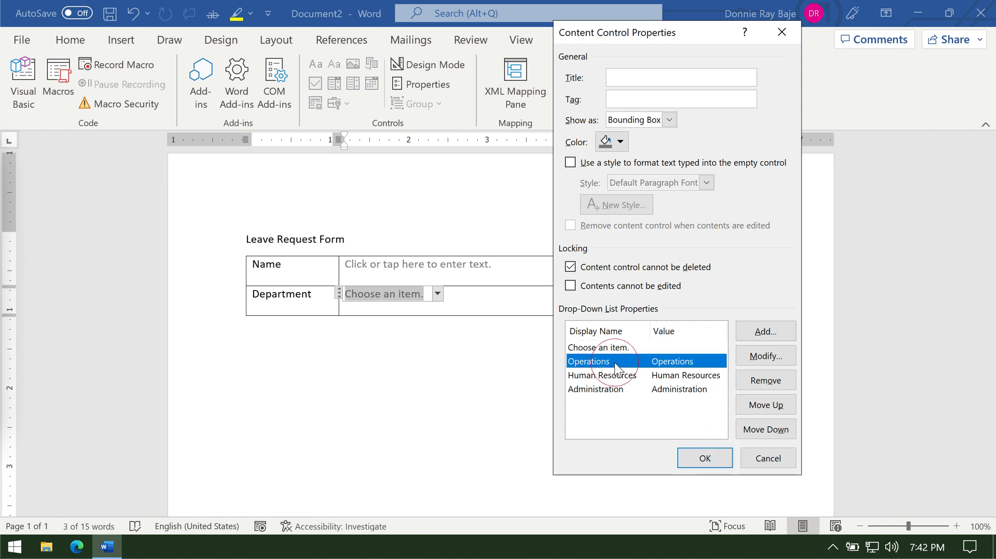
pyautogui.click(597, 347)
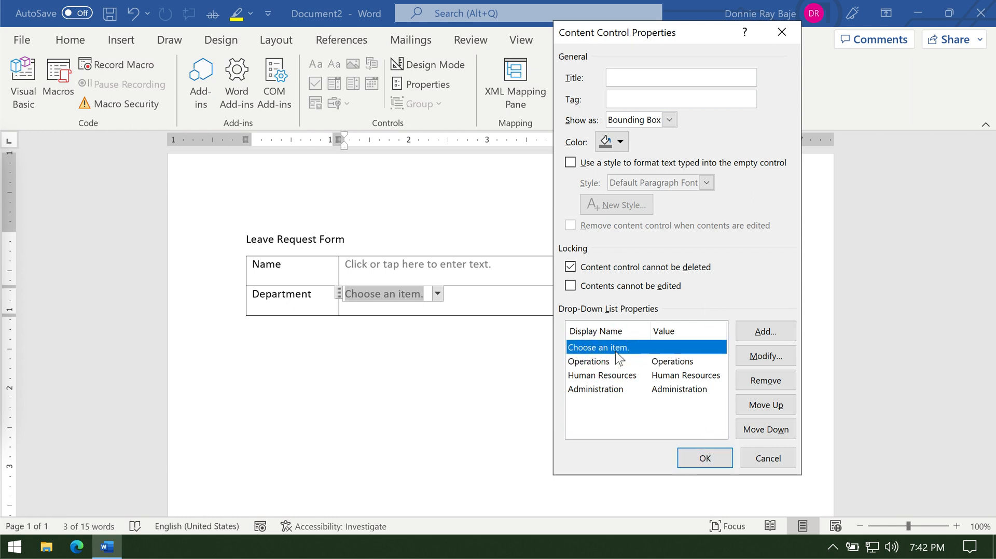
pyautogui.moveTo(704, 458)
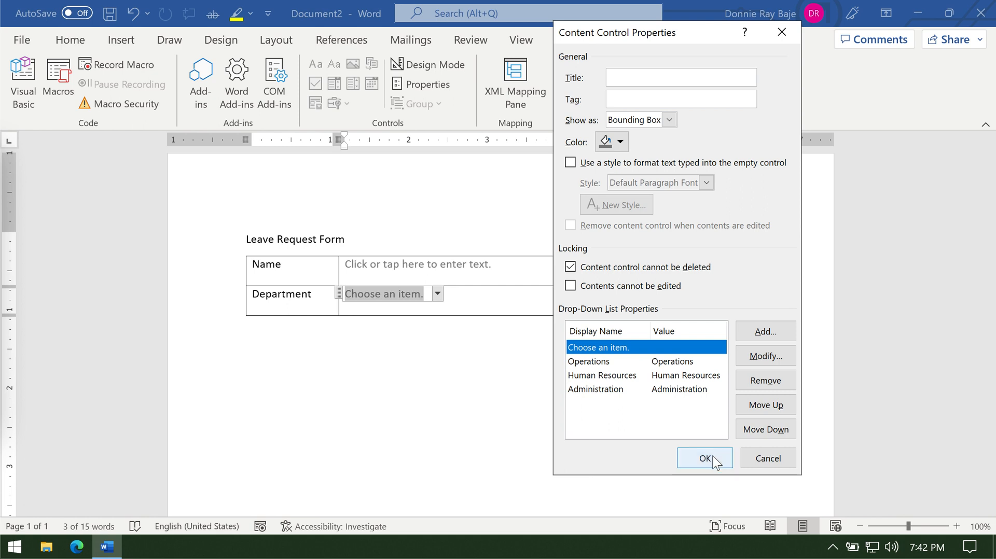
# - Apply the department list and test the dropdown by picking Operations, then resetting to the placeholder
pyautogui.click(704, 458)
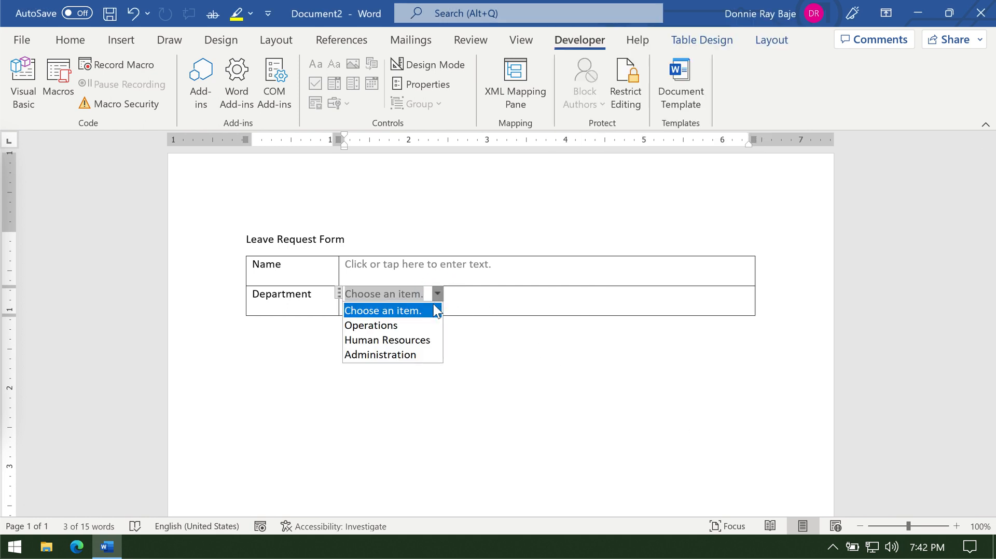
pyautogui.moveTo(371, 325)
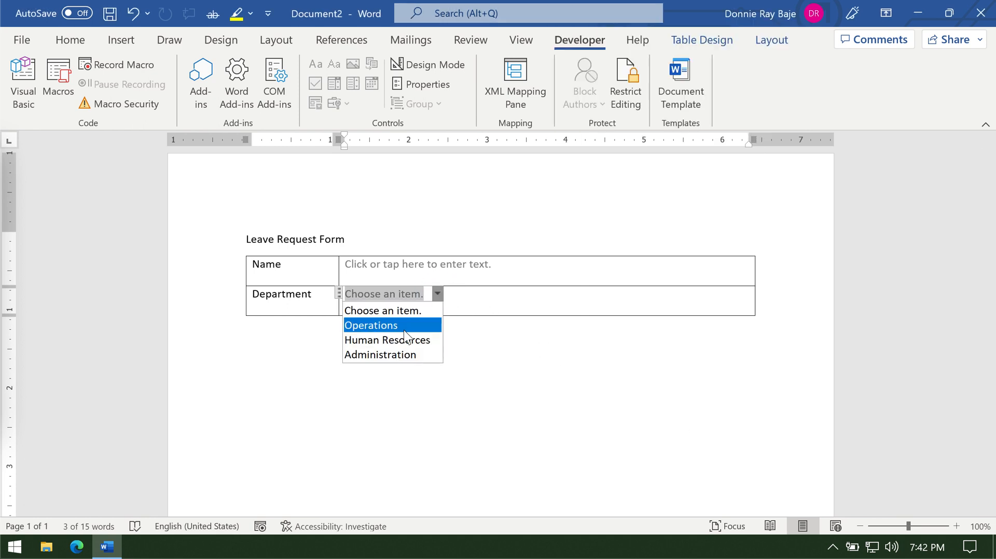
pyautogui.click(372, 325)
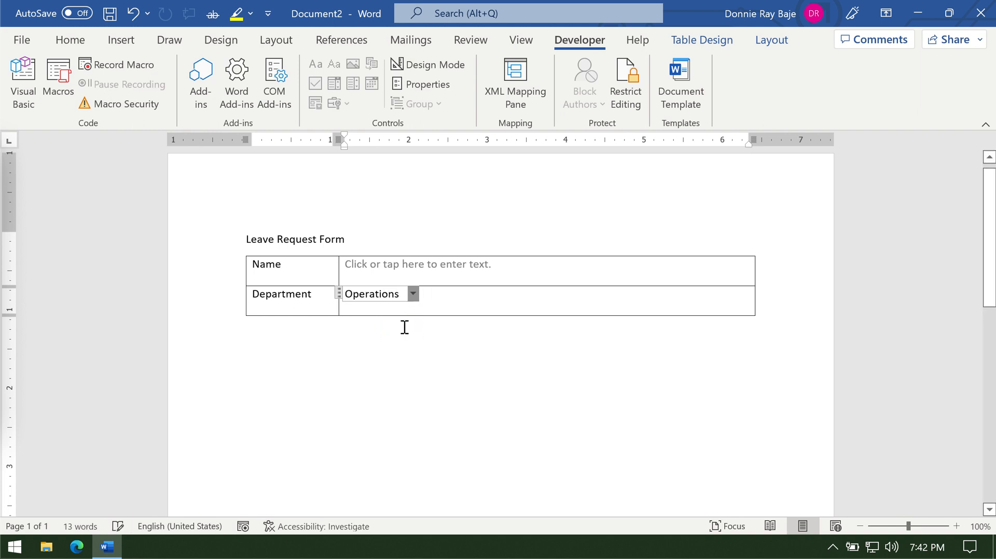
pyautogui.click(413, 294)
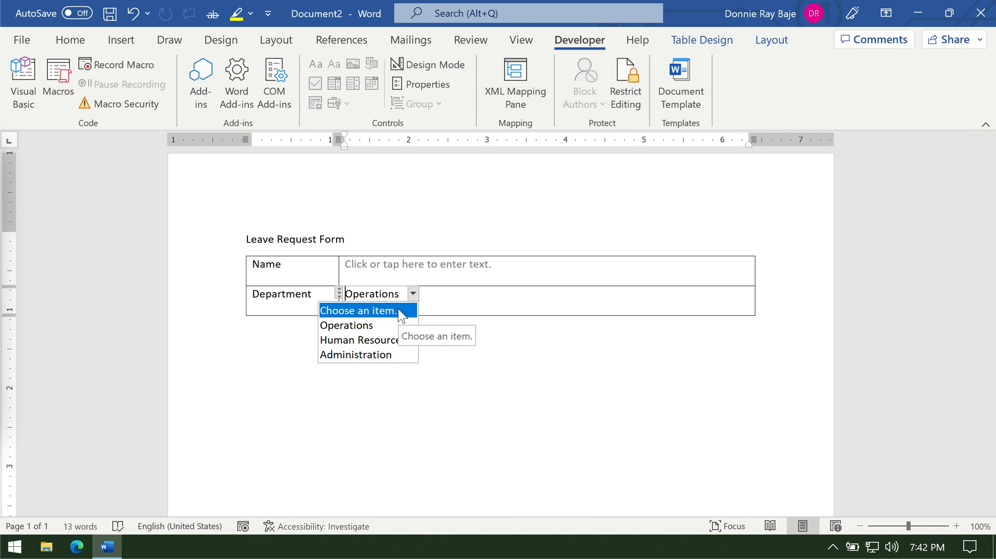
pyautogui.click(358, 311)
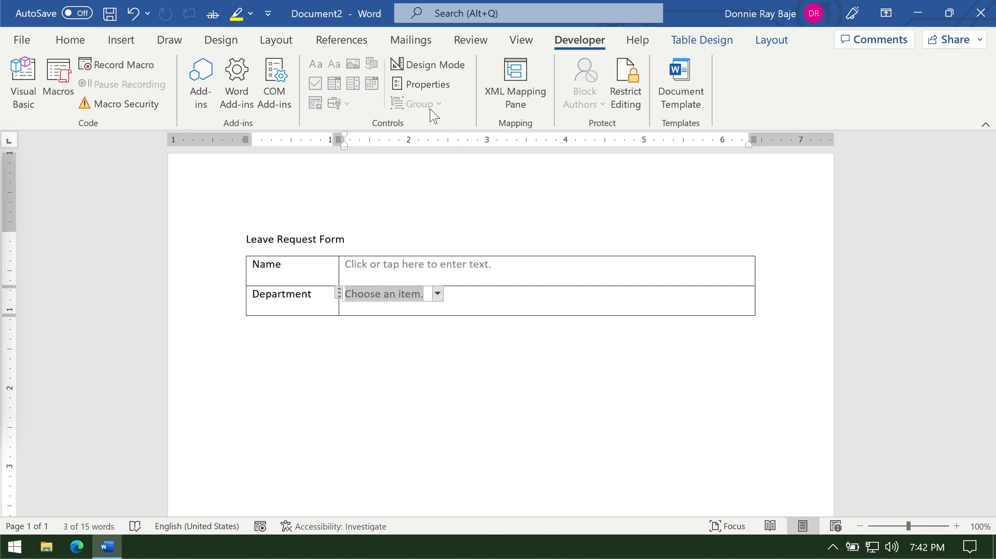
pyautogui.moveTo(426, 84)
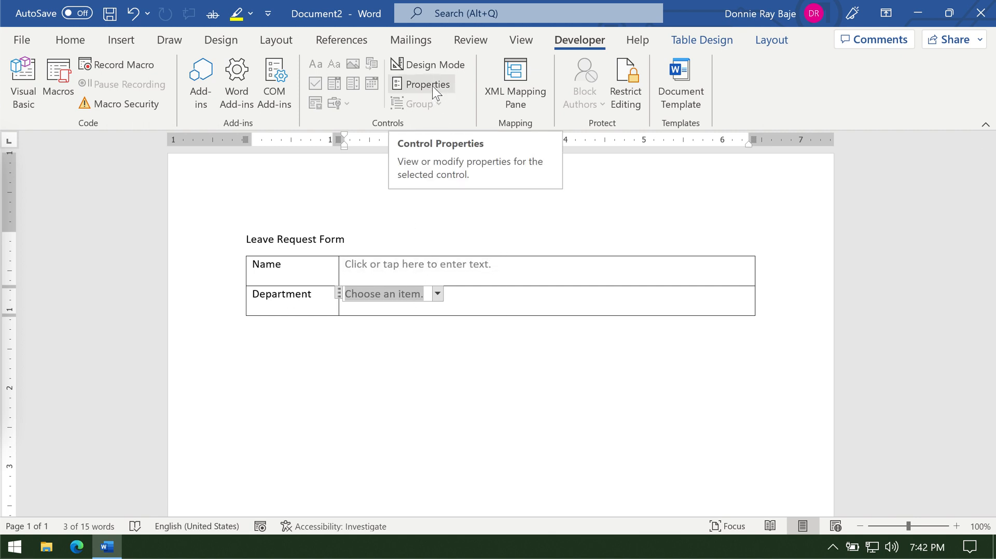
# - Remove the 'Choose an item.' entry from the Department dropdown's choices and apply
pyautogui.click(427, 84)
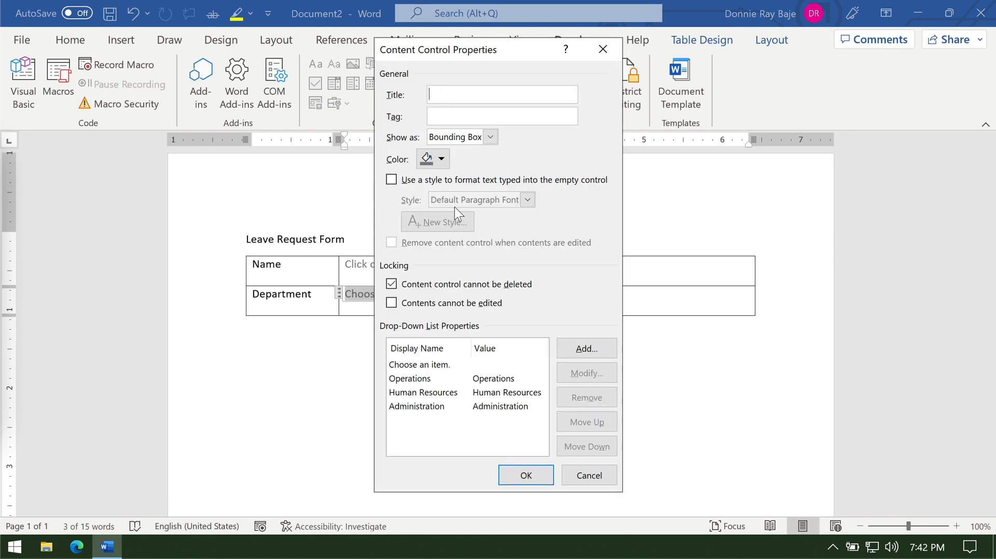
pyautogui.click(419, 364)
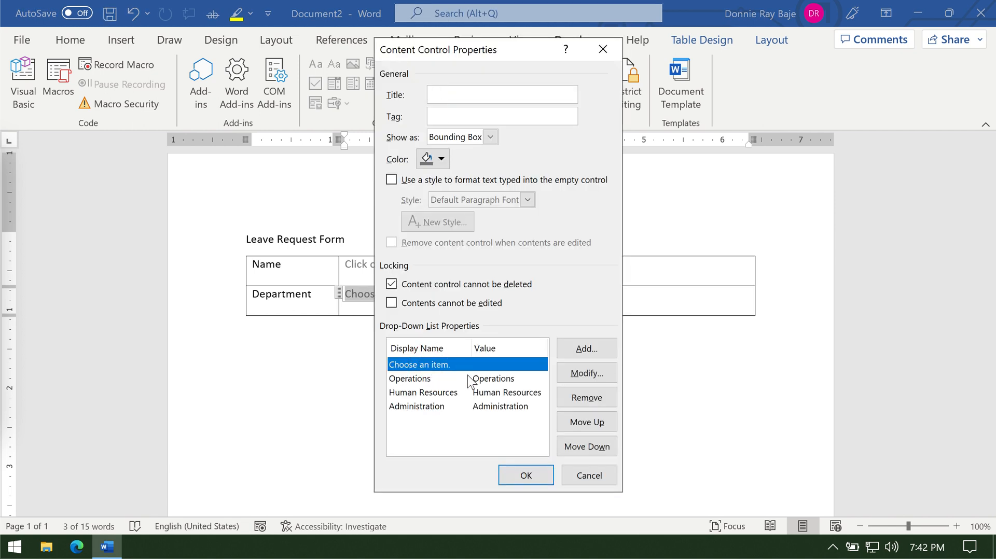
pyautogui.moveTo(585, 398)
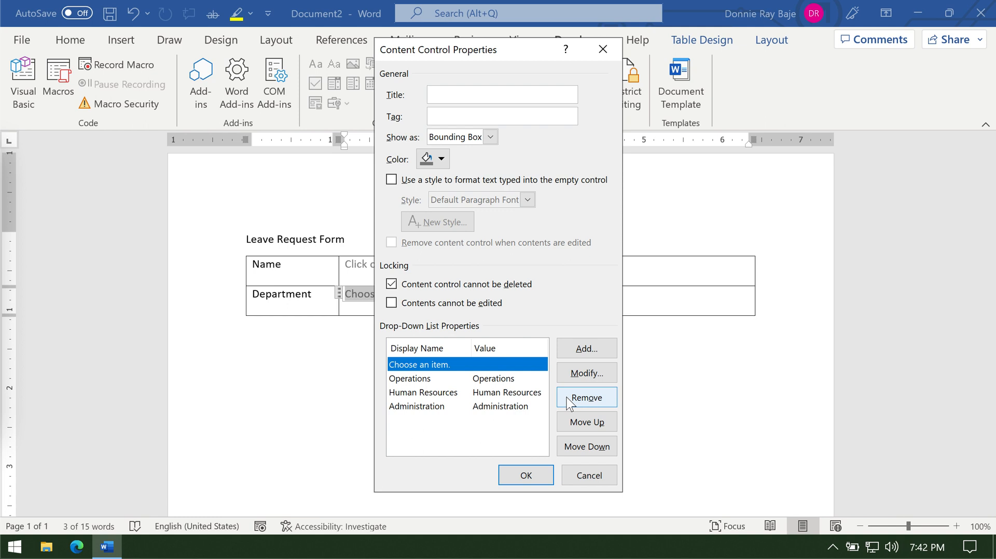
pyautogui.click(585, 397)
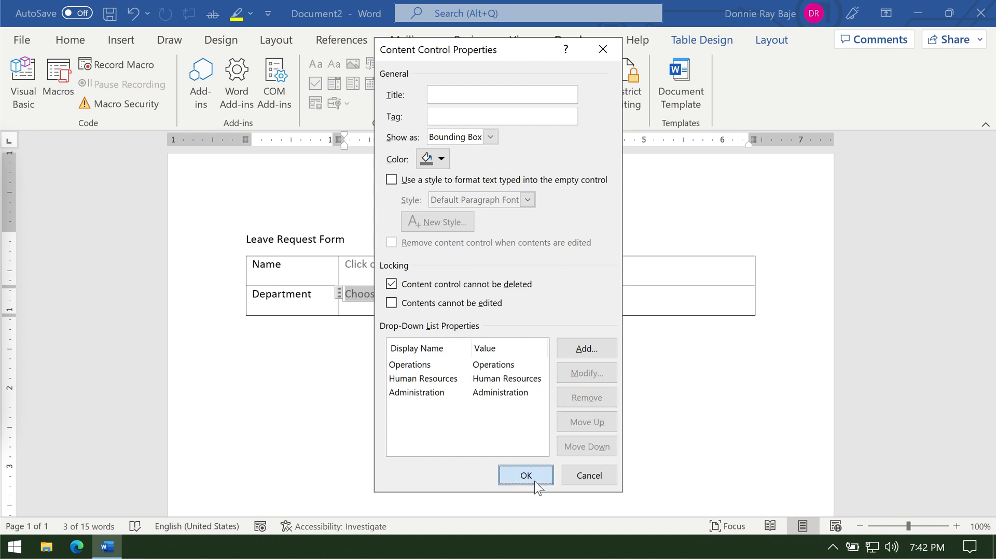
pyautogui.click(526, 475)
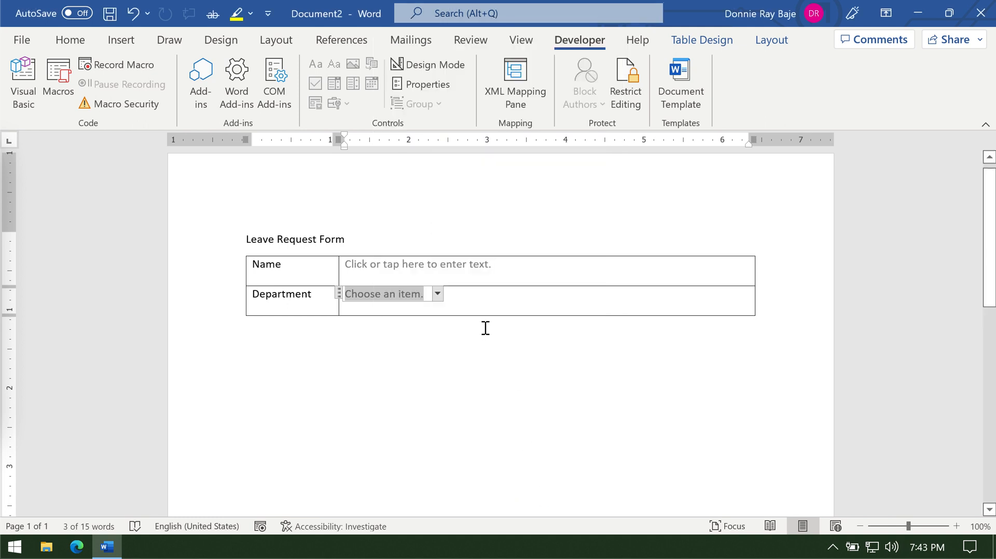
pyautogui.click(436, 294)
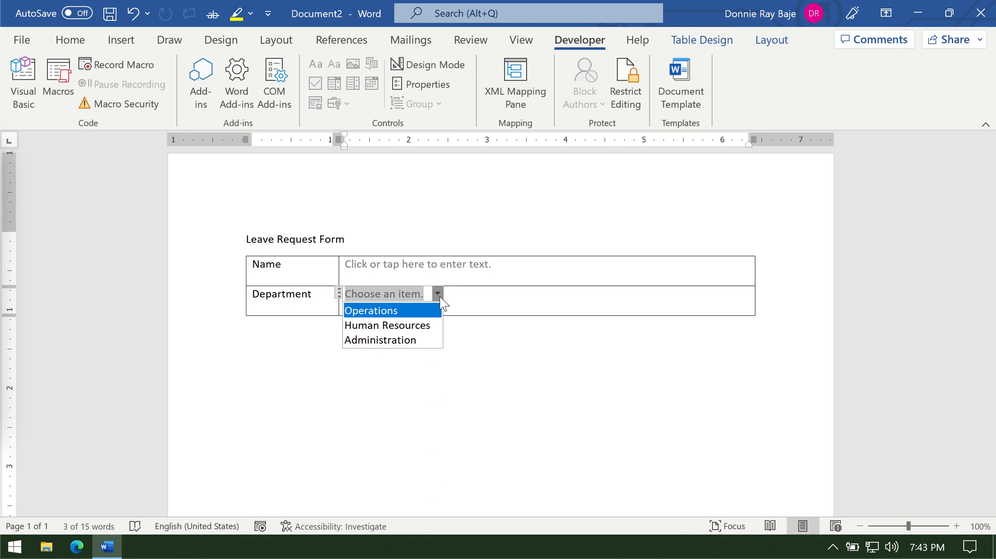
pyautogui.click(371, 310)
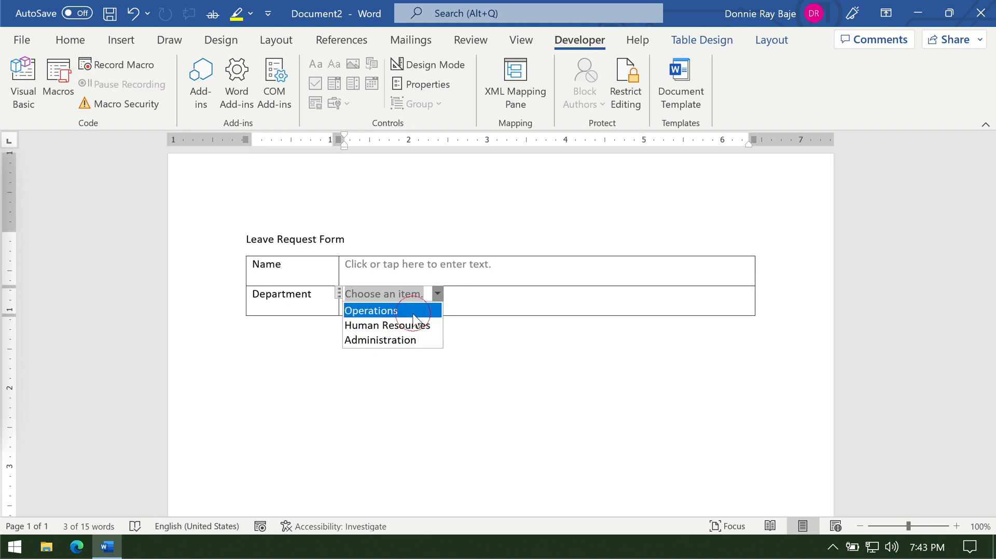
pyautogui.click(371, 310)
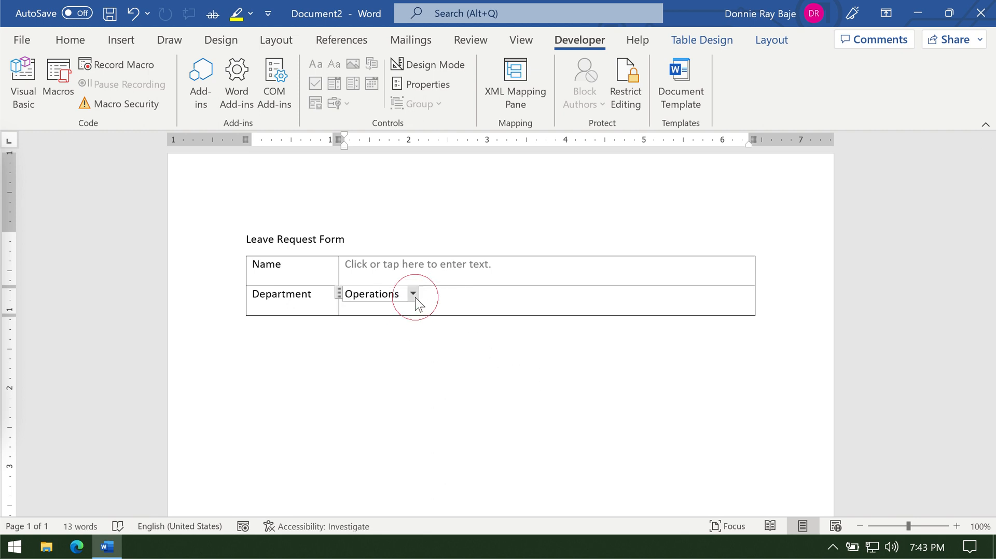
pyautogui.click(413, 294)
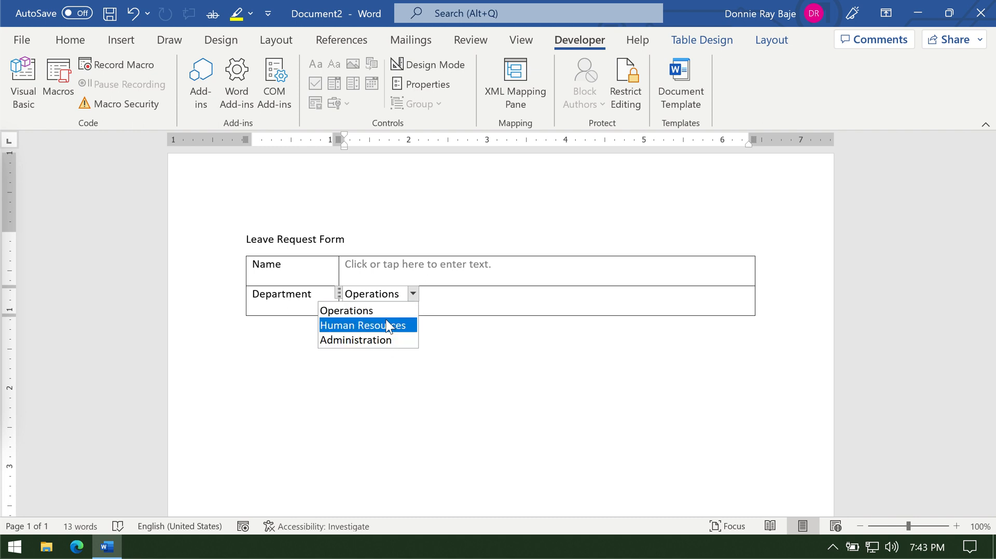
pyautogui.click(412, 293)
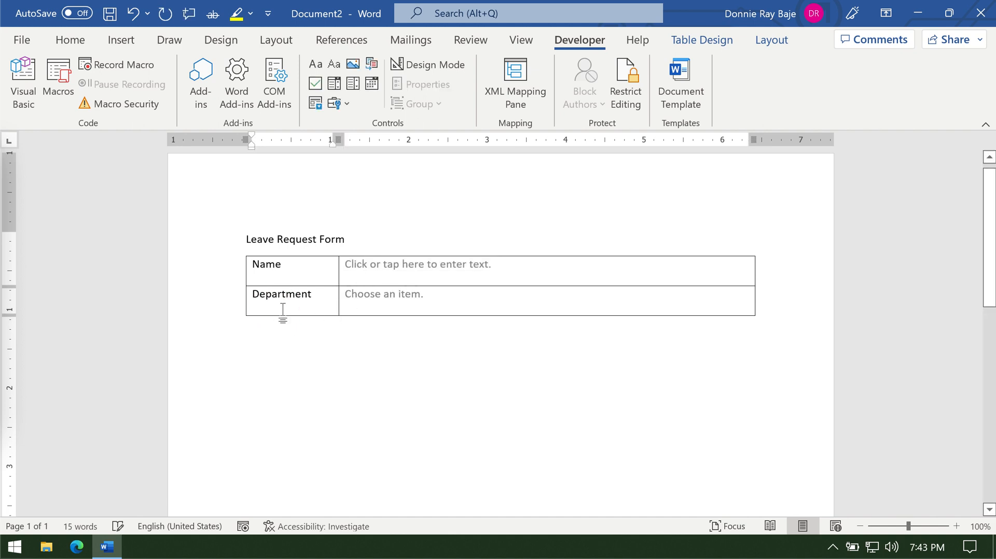
pyautogui.click(384, 294)
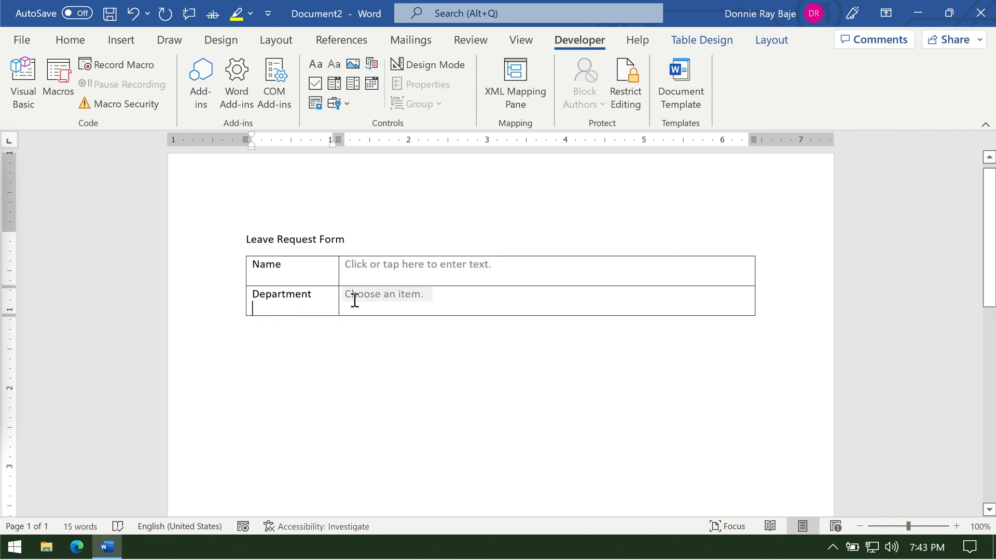
pyautogui.click(384, 293)
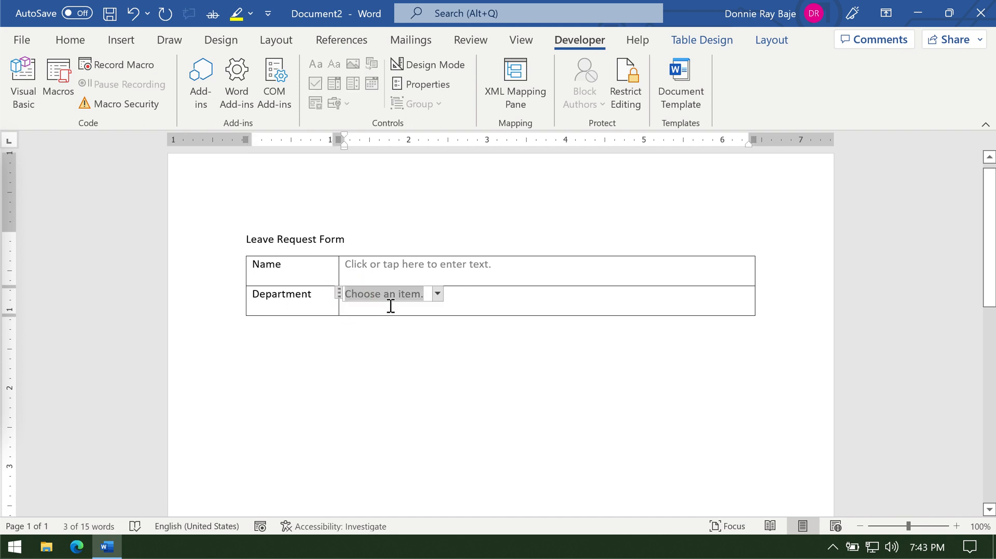
pyautogui.moveTo(421, 84)
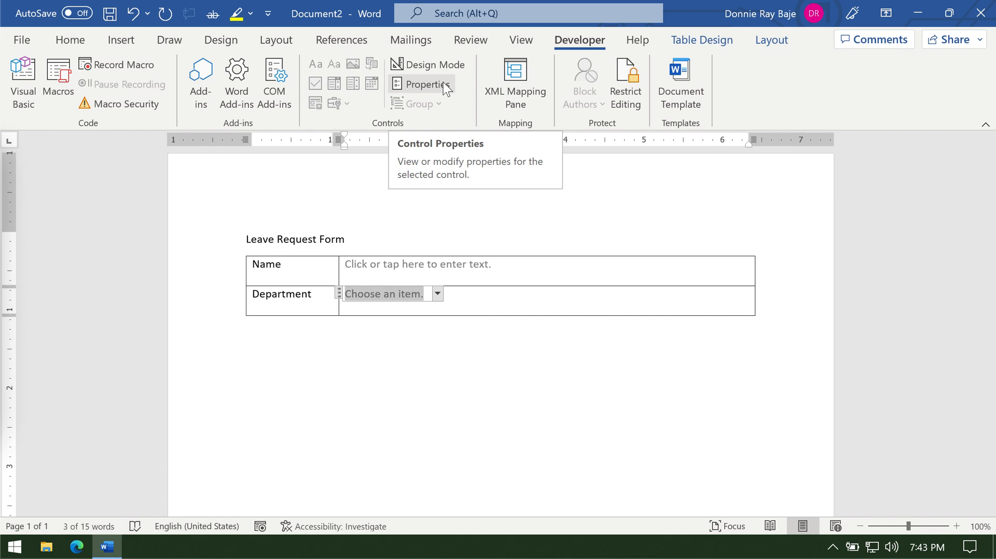
# - Add a new Department choice with display name 'Choose your department'
pyautogui.click(422, 84)
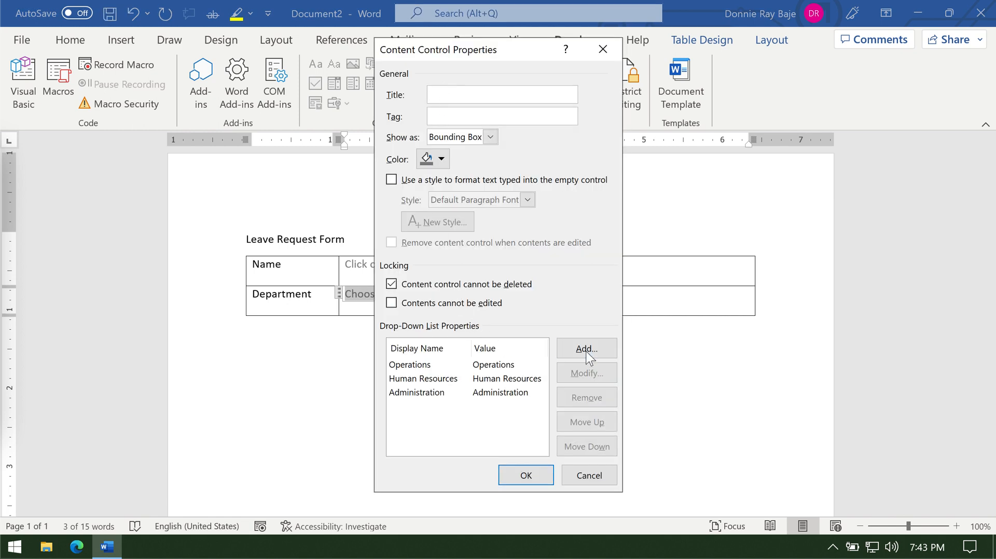
pyautogui.click(585, 350)
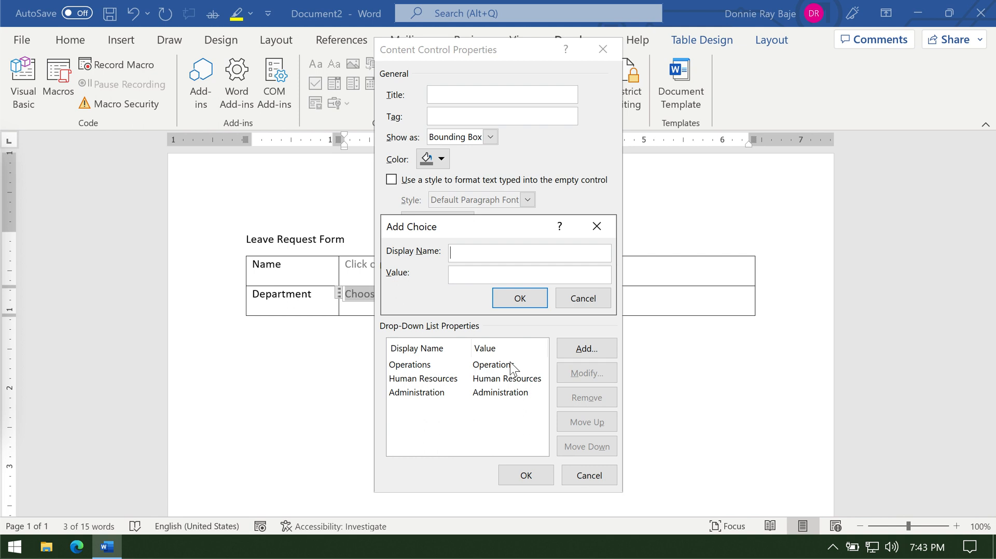
pyautogui.write('Choose')
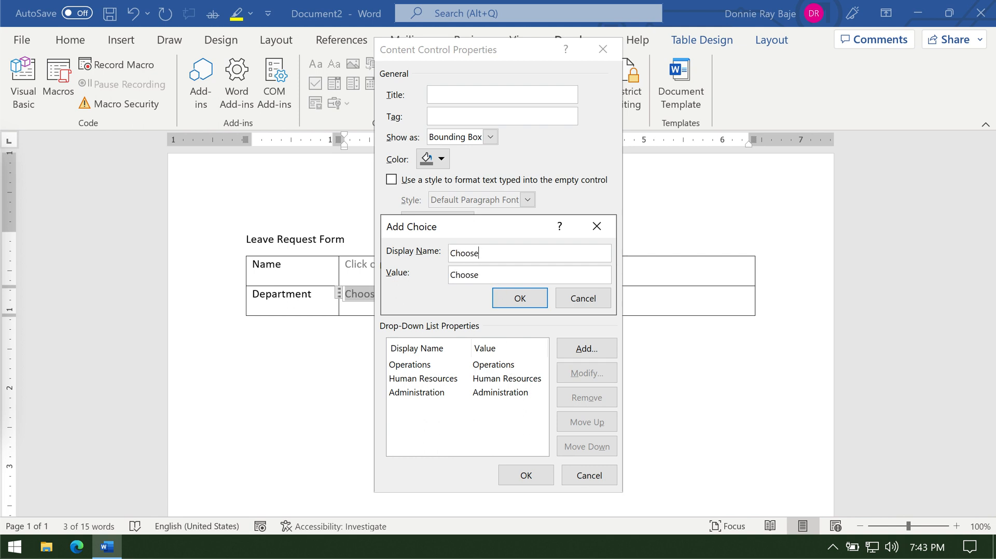
pyautogui.write('you')
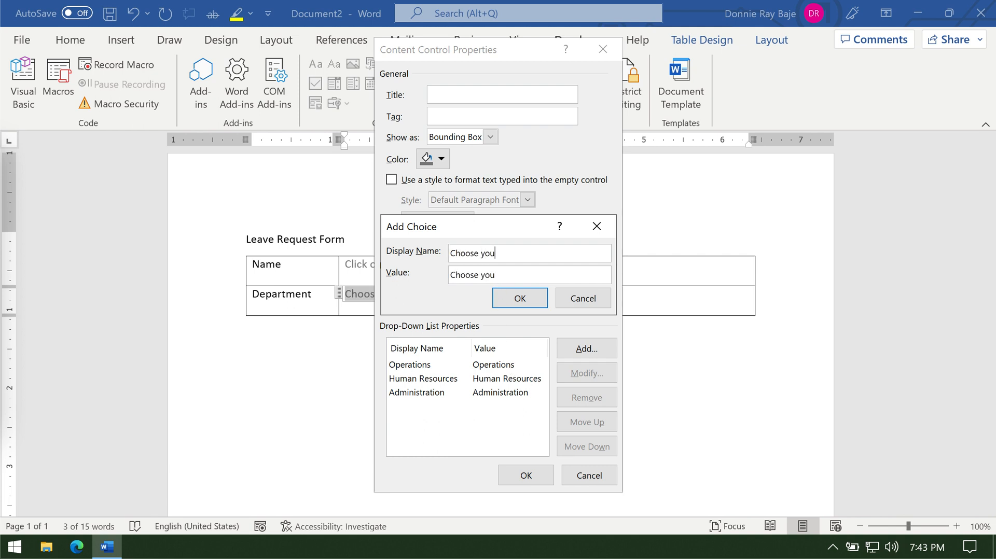
pyautogui.write('r departm')
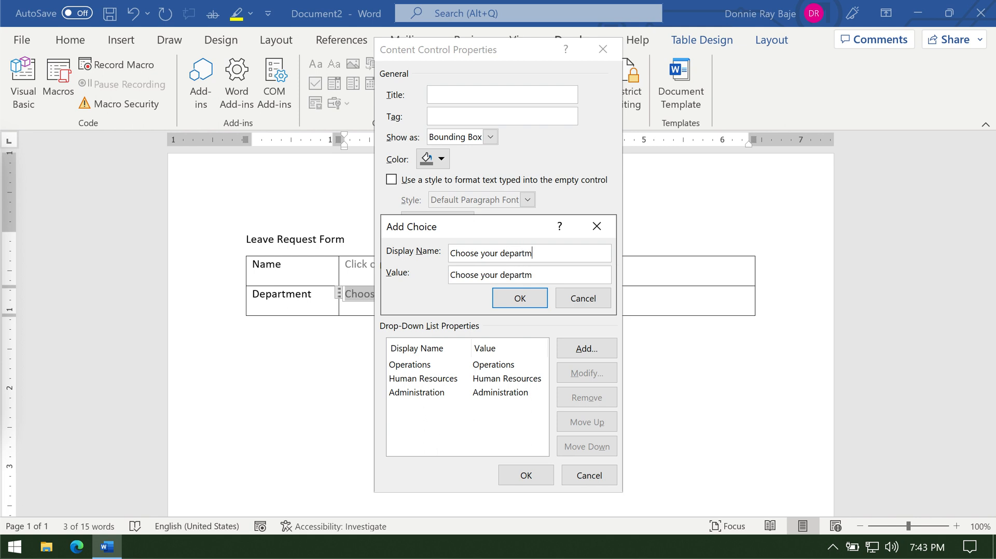
pyautogui.write('ent')
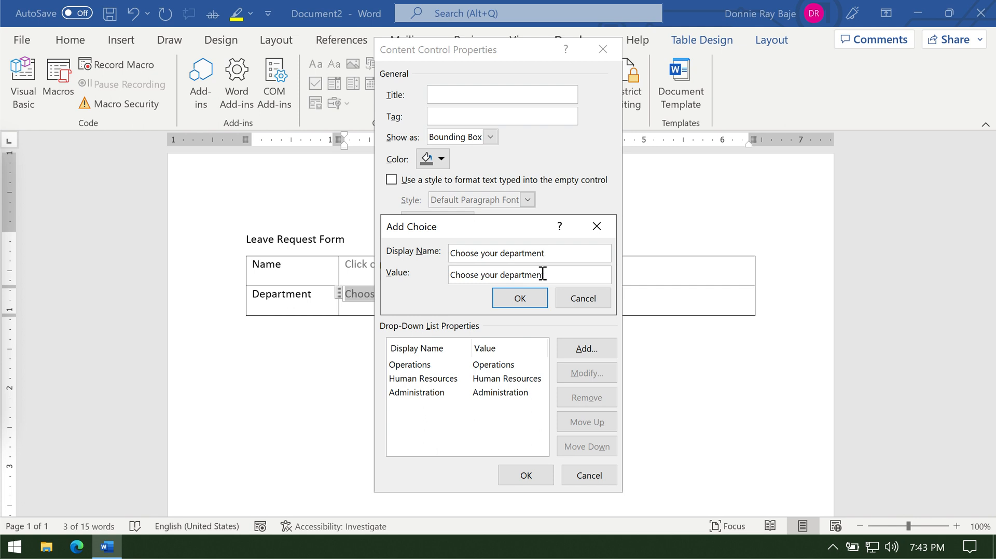
# - Clear the new choice's Value so it is blank, confirm it and apply the updated list
pyautogui.tripleClick(502, 275)
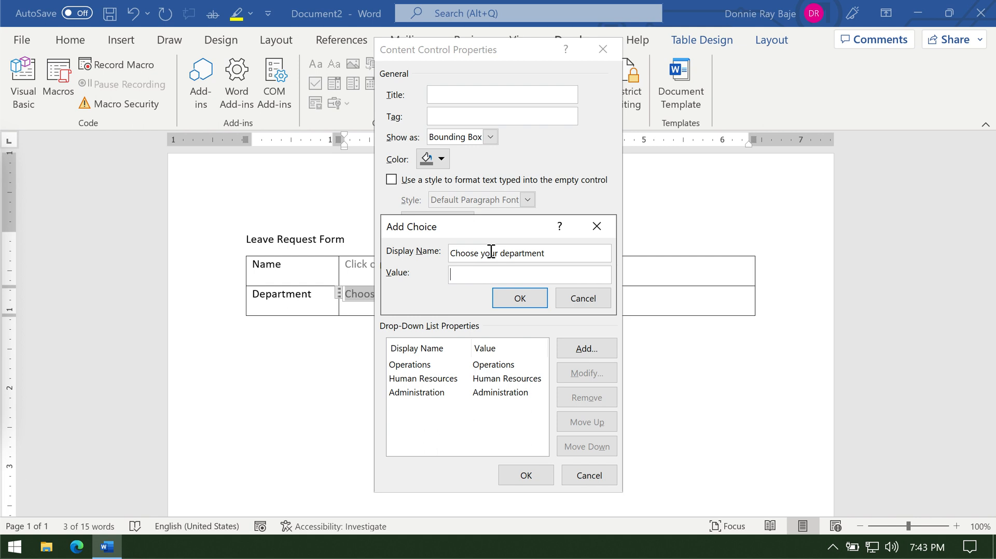
pyautogui.moveTo(494, 257)
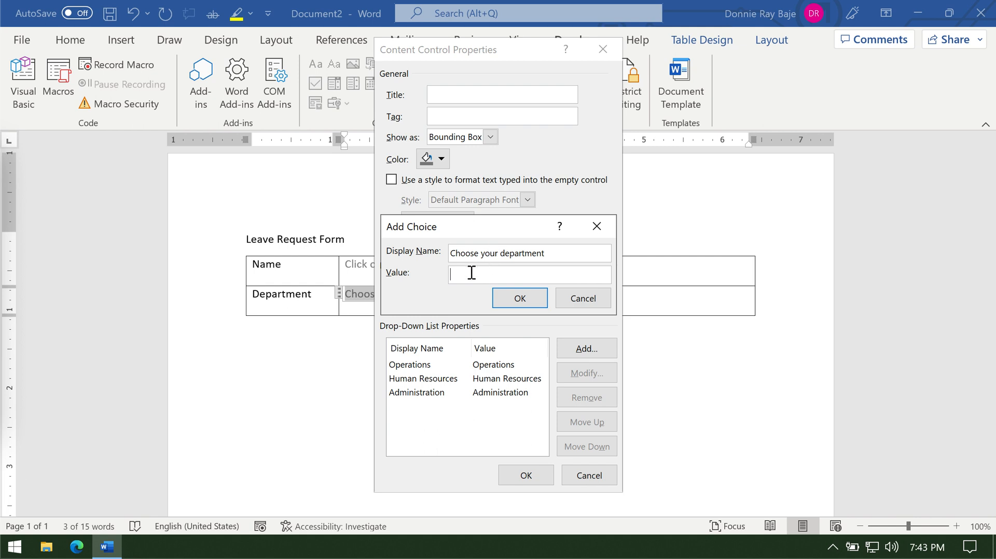
pyautogui.click(518, 298)
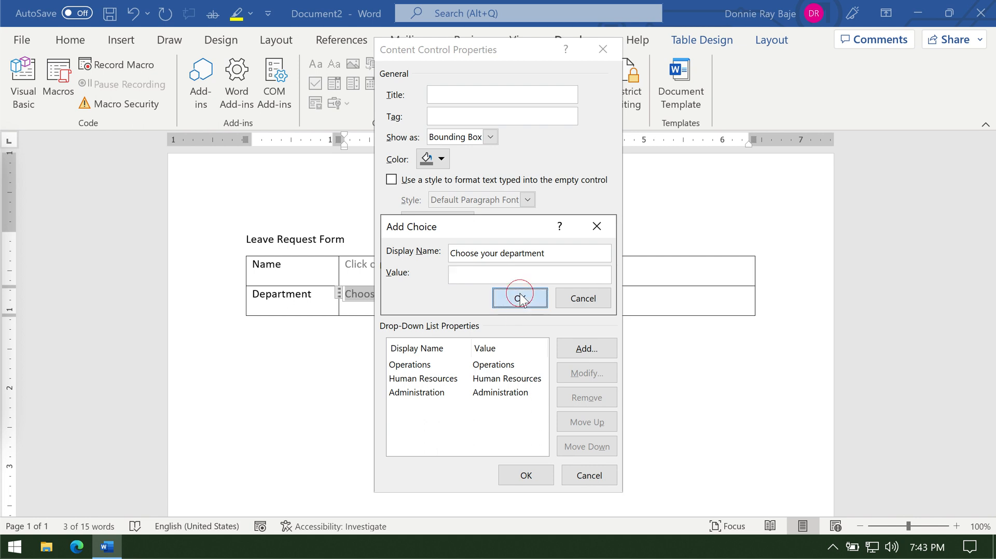
pyautogui.click(518, 298)
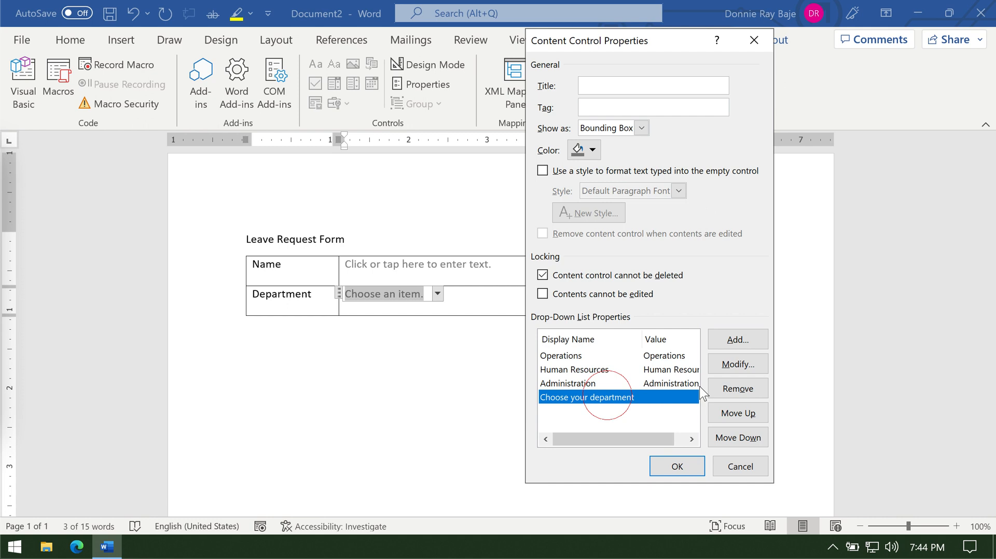
pyautogui.click(737, 413)
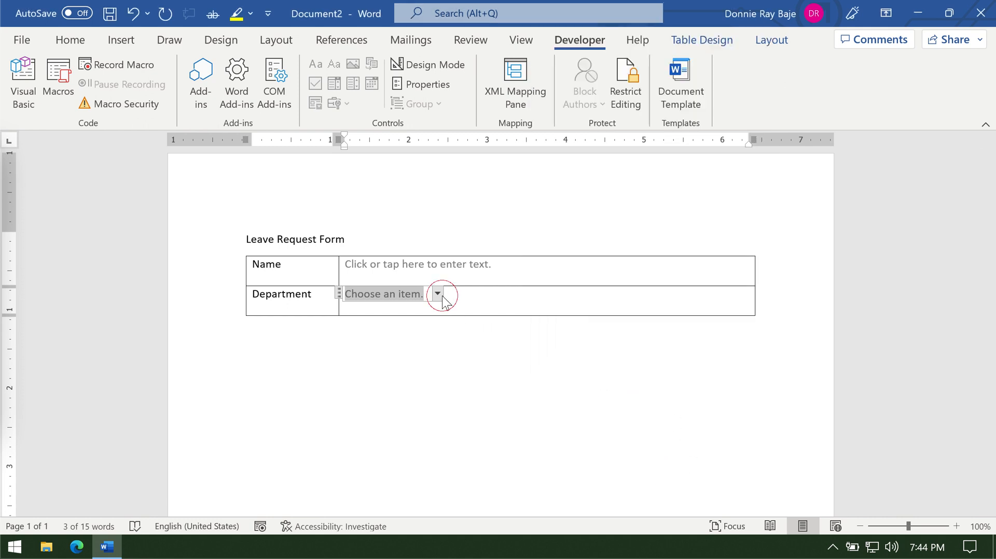
# - Test the Department dropdown with Operations, then reset it to 'Choose your department'
pyautogui.click(436, 294)
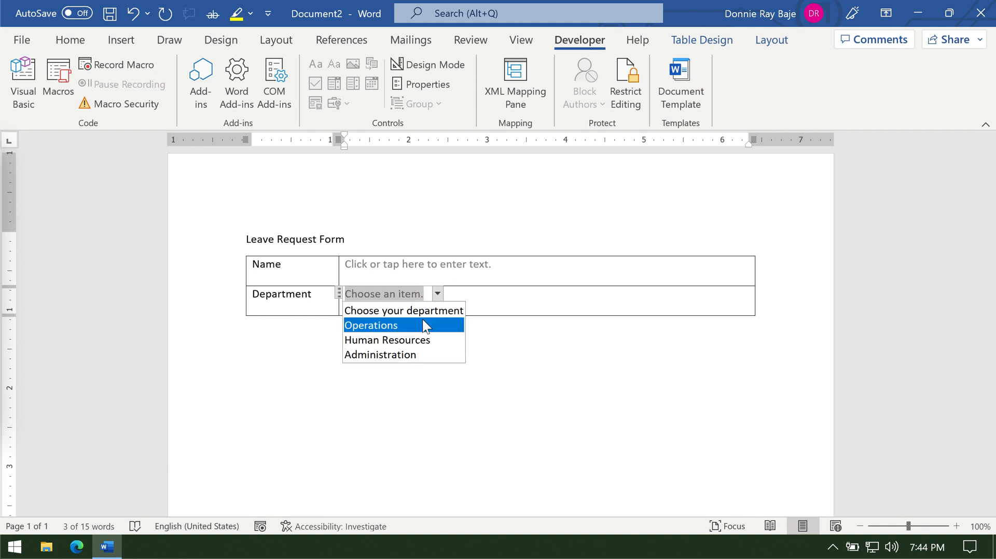
pyautogui.click(371, 325)
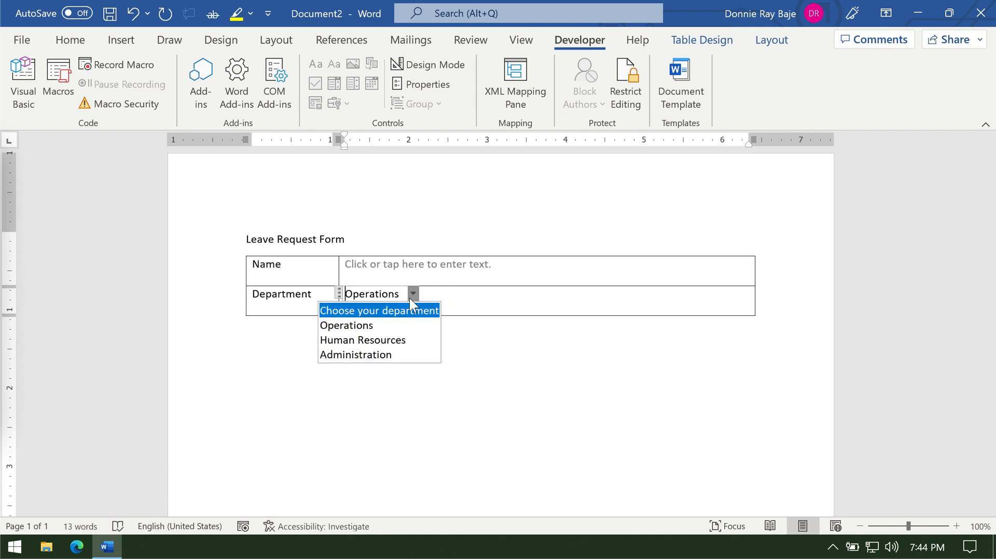
pyautogui.click(379, 311)
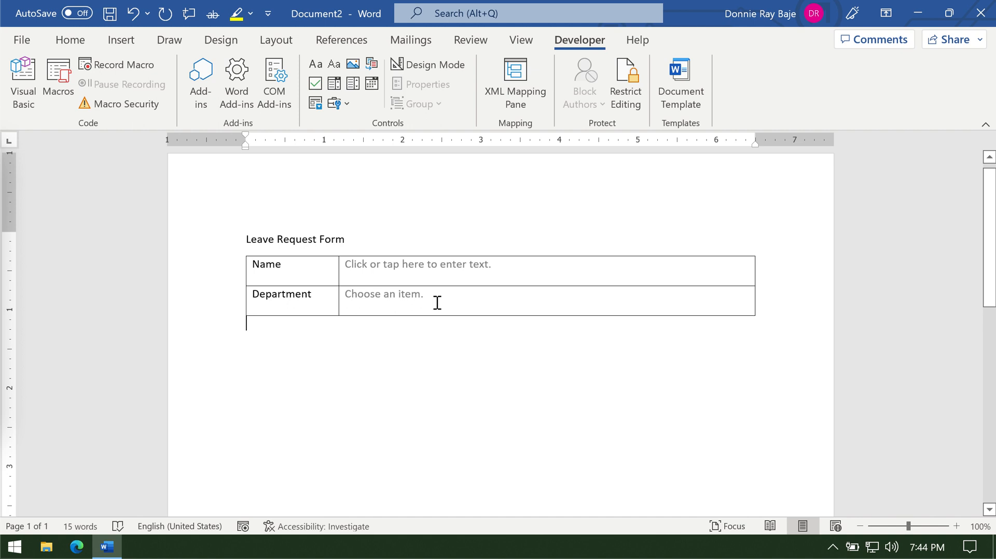
# - Reselect the Department dropdown and bring up its Drop-Down List Properties
pyautogui.click(383, 293)
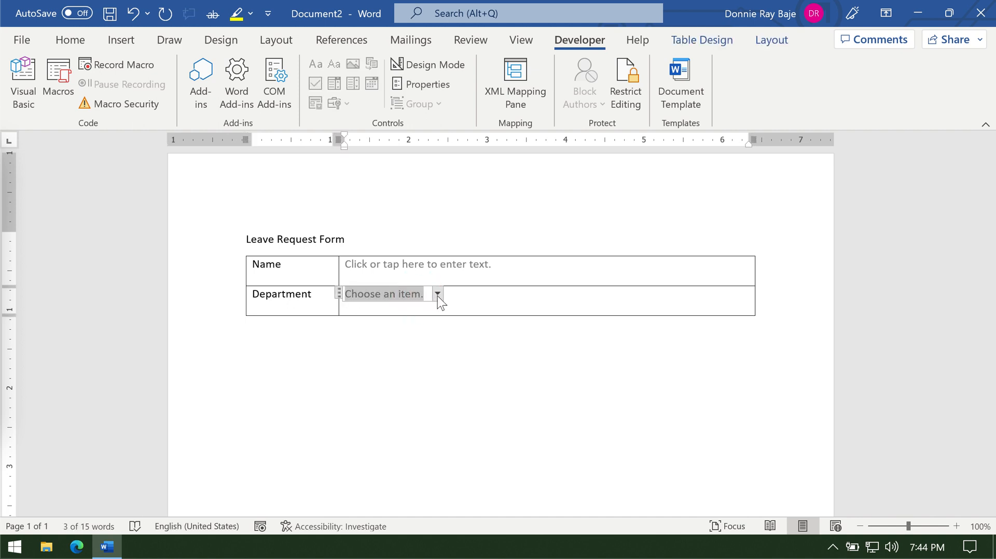
pyautogui.click(436, 293)
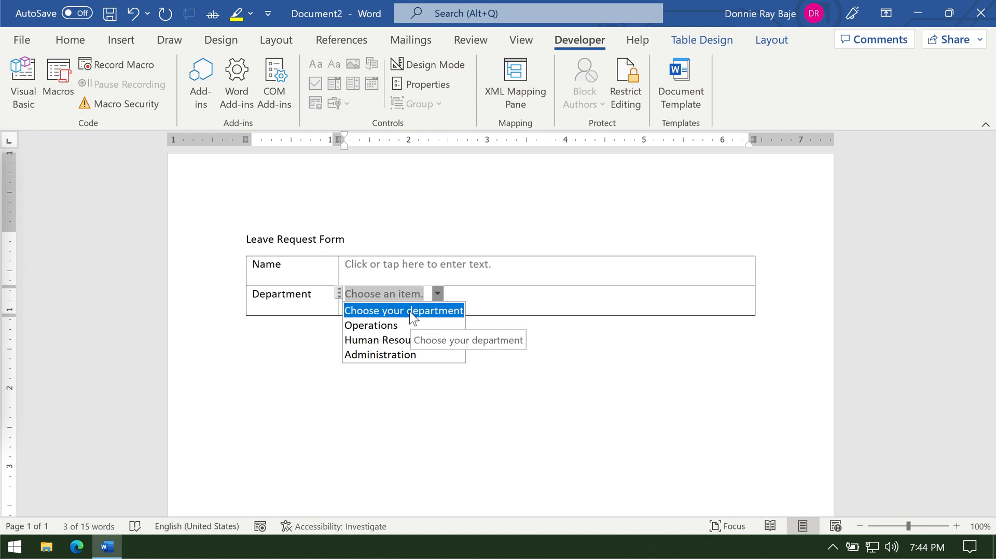
pyautogui.click(436, 294)
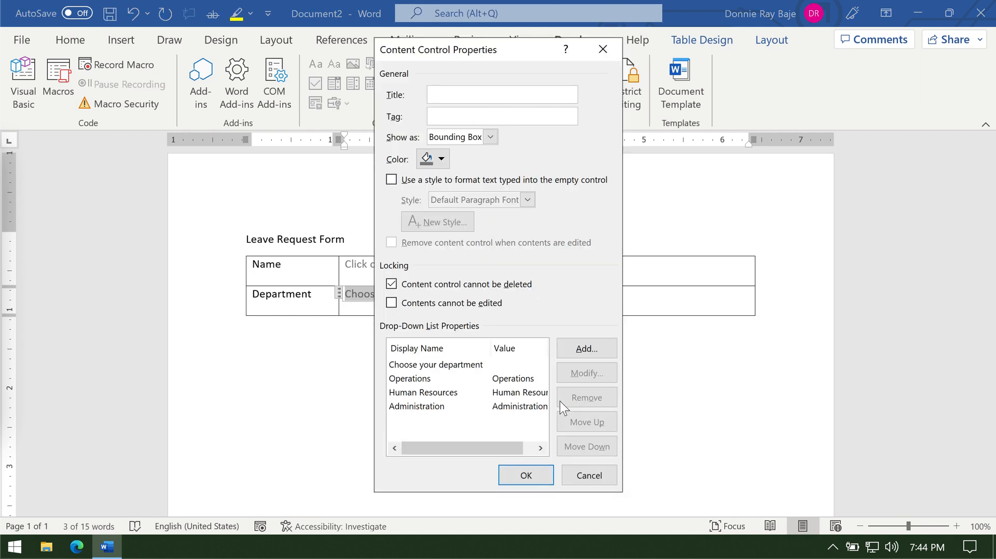
# - Review the 'Choose your department' entry, close the properties and place the cursor below the form table
pyautogui.click(436, 364)
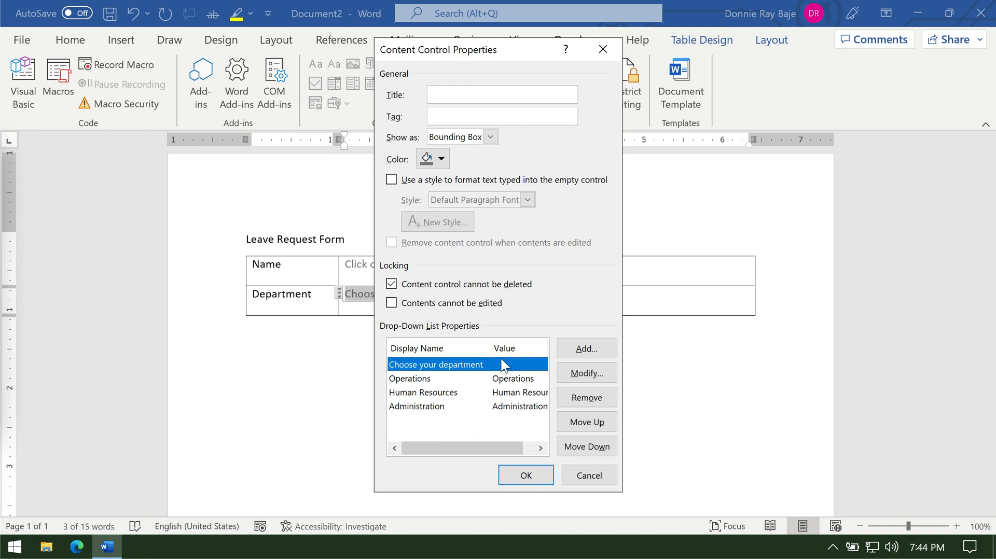
pyautogui.moveTo(519, 375)
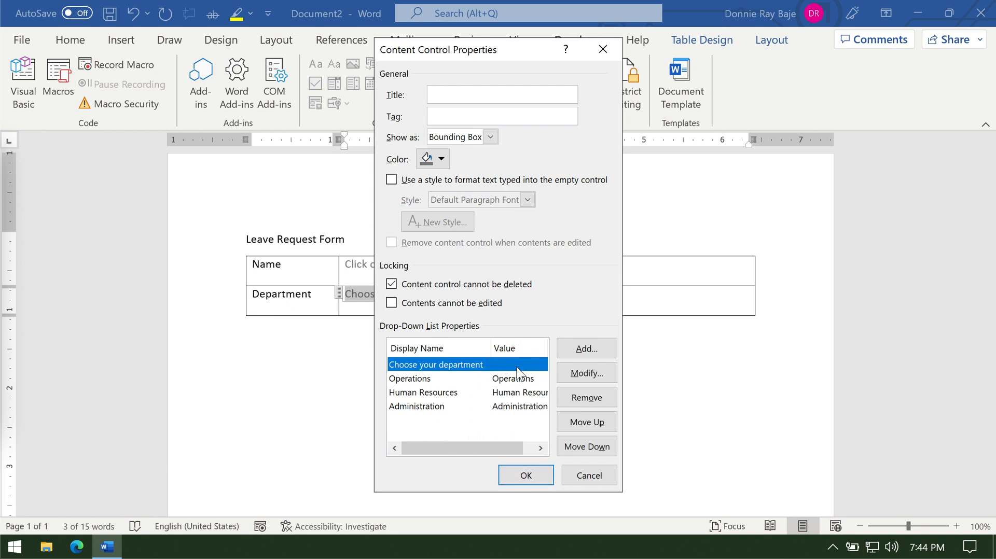
pyautogui.click(525, 474)
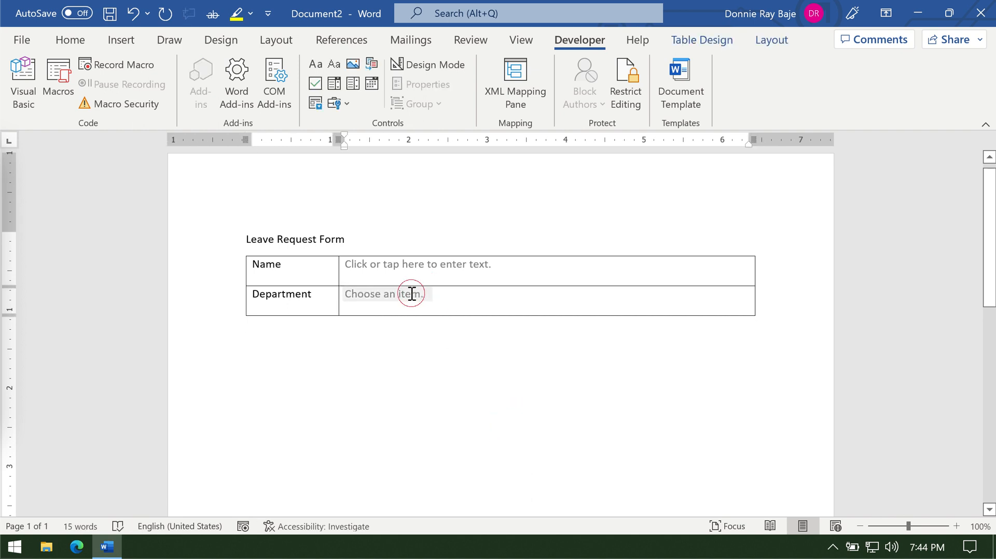
pyautogui.click(410, 293)
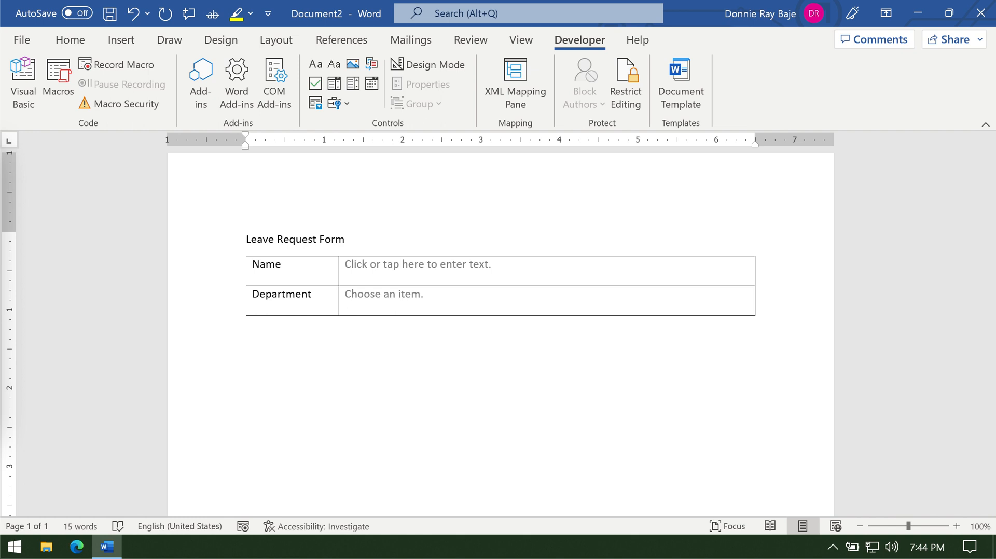
# - Add a 'Type of Leave' heading with a three-row, two-column table and narrow its first column
pyautogui.write('Type')
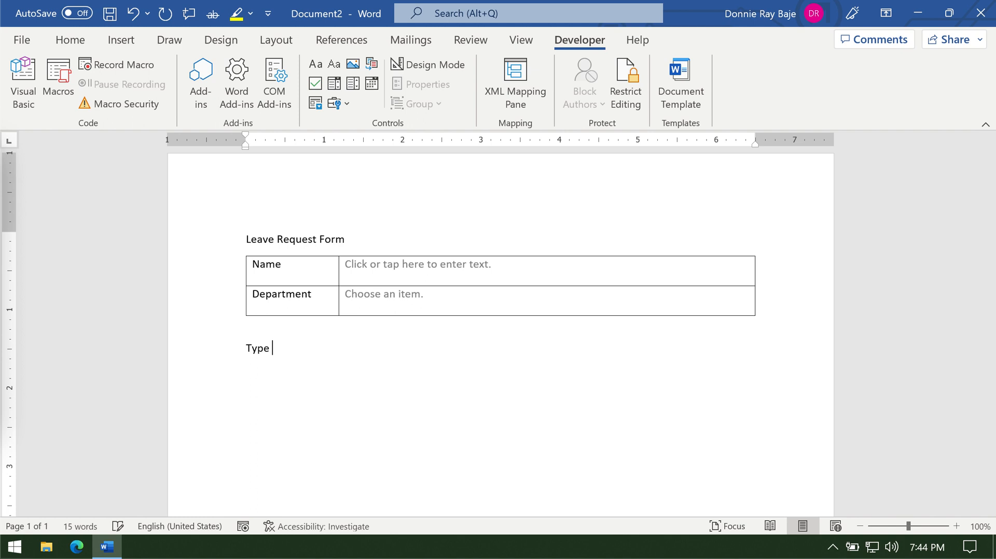
pyautogui.write('of Leave')
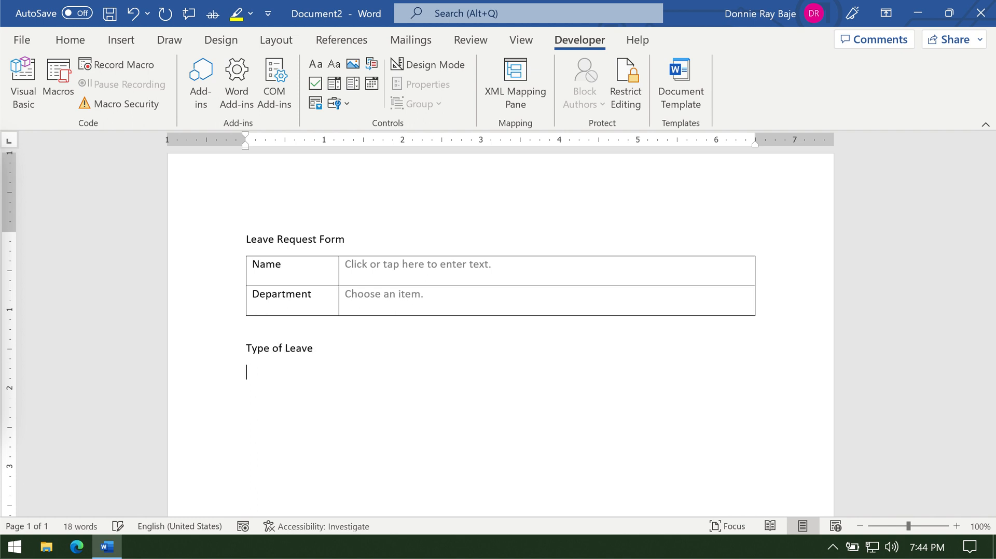
pyautogui.click(417, 263)
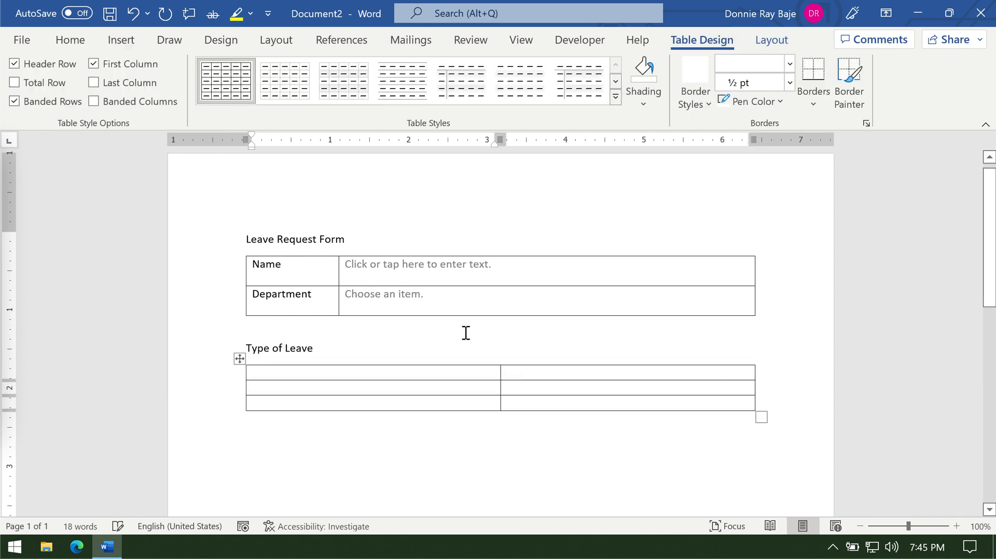
pyautogui.moveTo(500, 359)
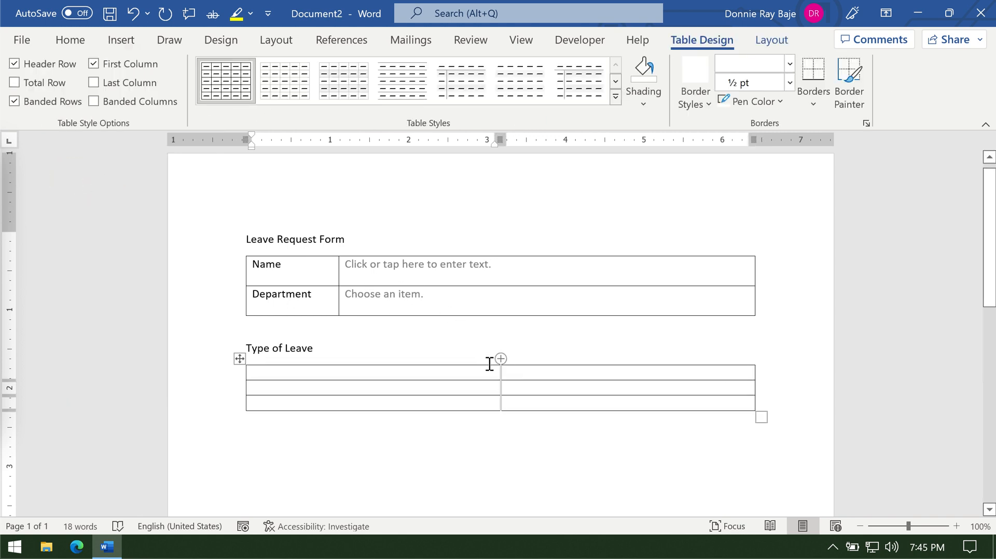
pyautogui.moveTo(501, 375); pyautogui.dragTo(392, 375)
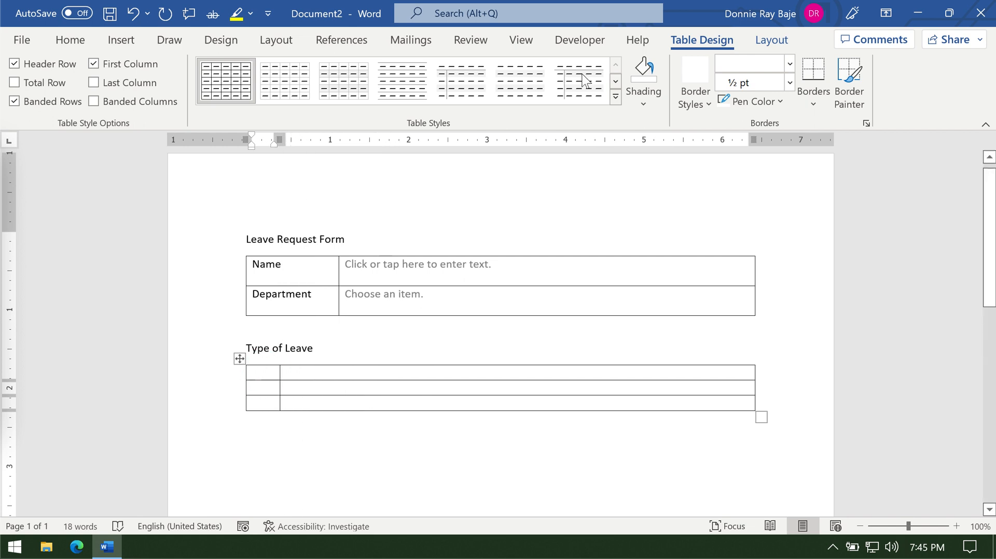
# - Insert Check Box Content Controls in the first-column cells and test ticking the first one
pyautogui.click(579, 39)
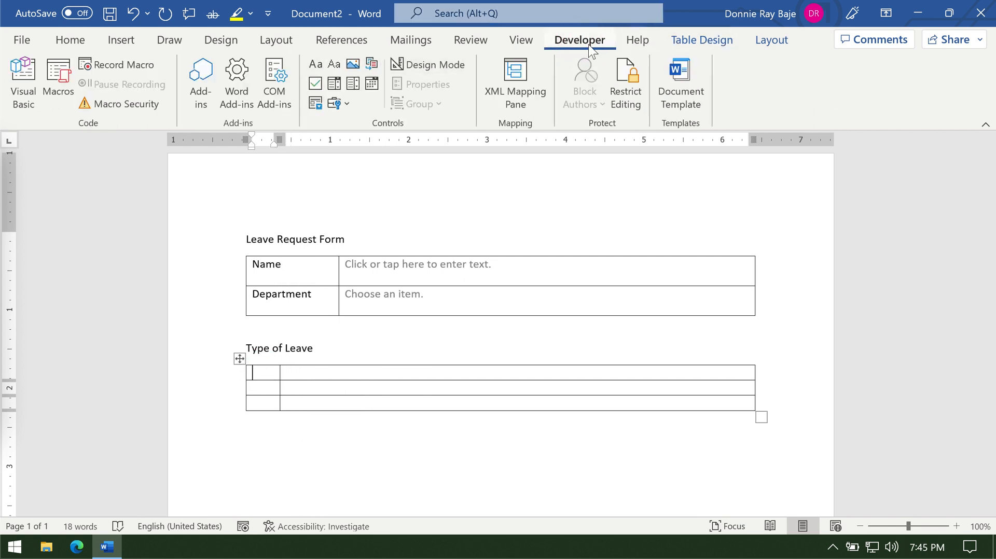
pyautogui.moveTo(315, 83)
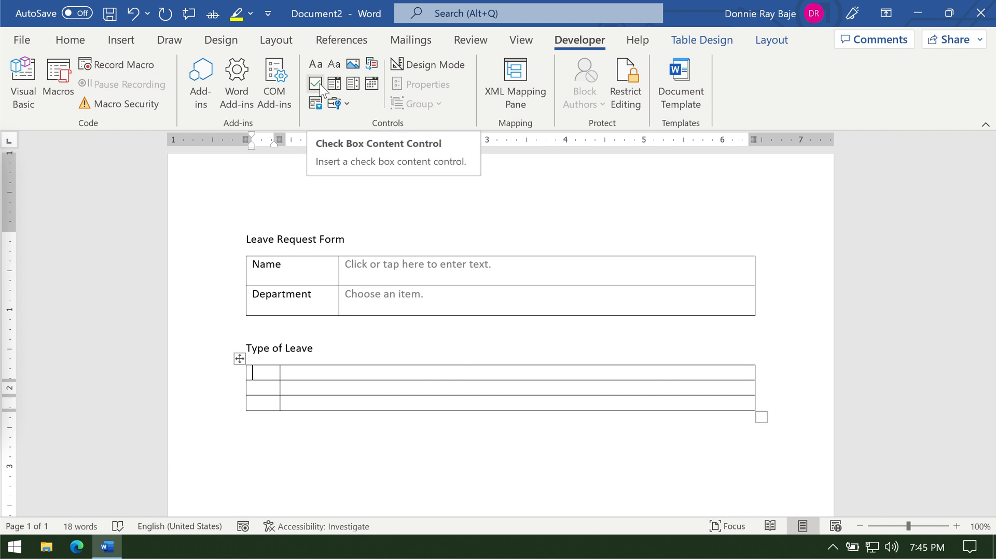
pyautogui.click(314, 84)
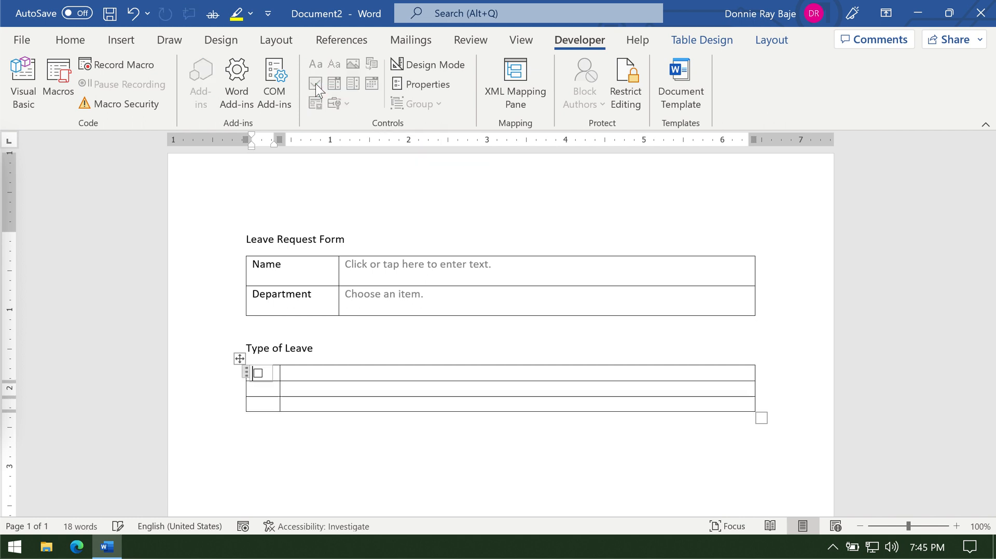
pyautogui.click(315, 83)
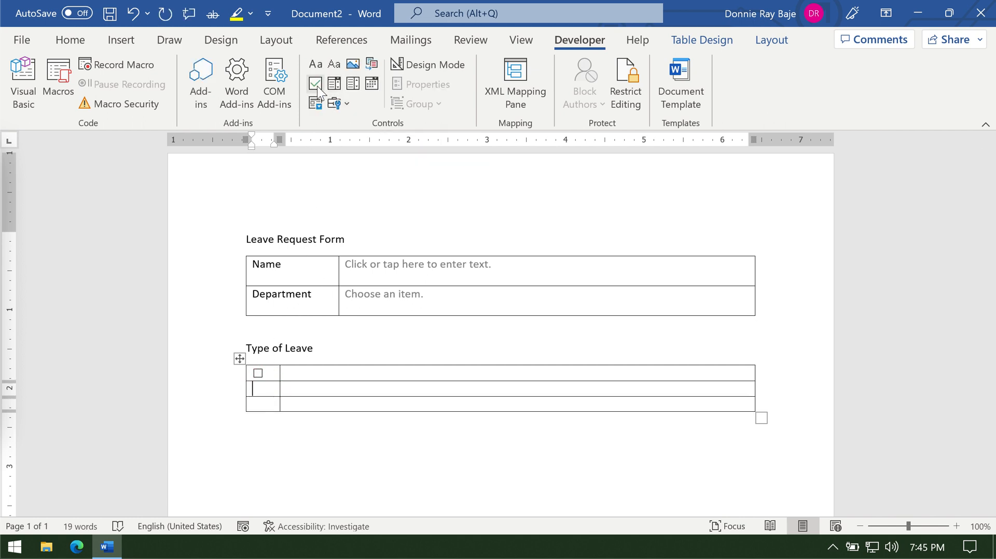
pyautogui.click(315, 83)
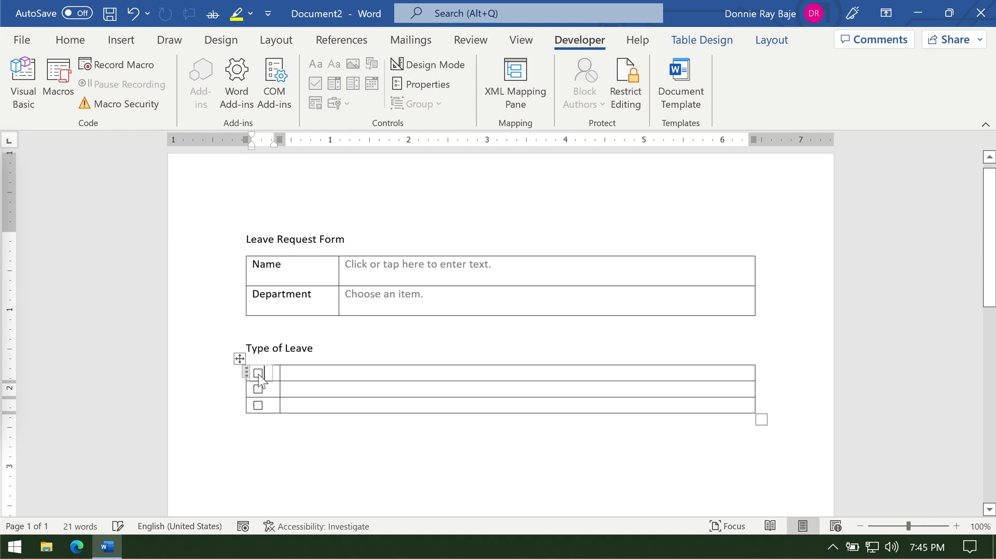
pyautogui.click(258, 373)
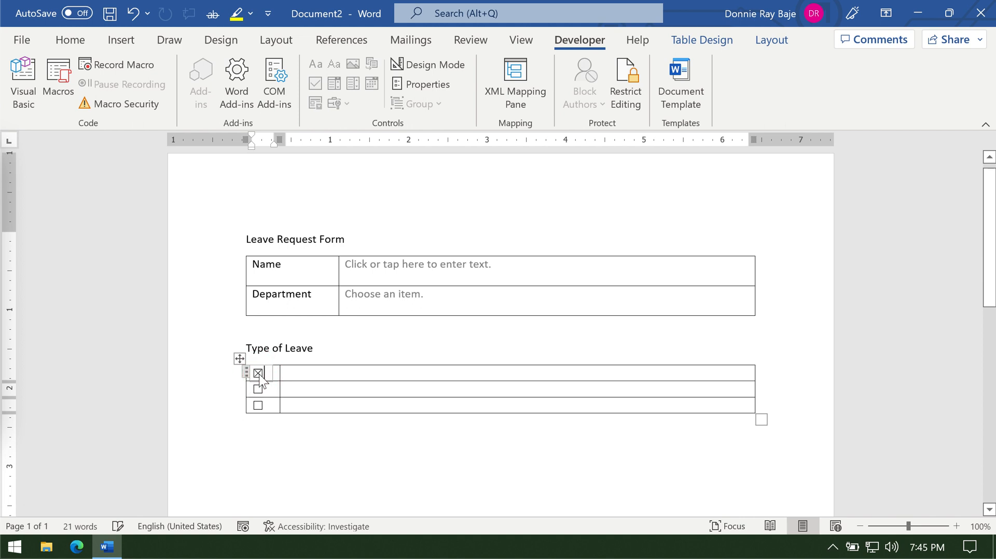
pyautogui.click(258, 373)
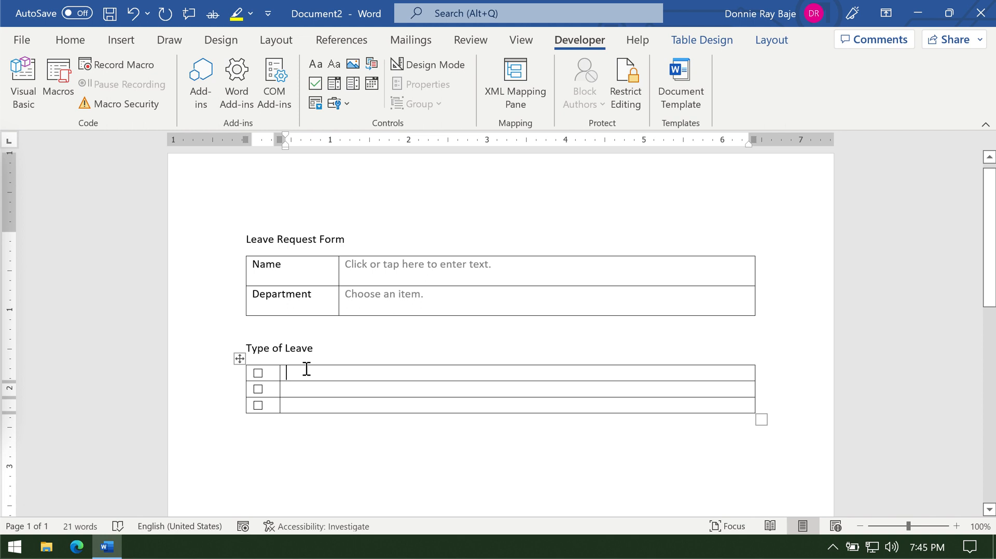
# - Label the checkbox rows Vacation Leave, Sick Leave and Medical Leave in the second column
pyautogui.write('c')
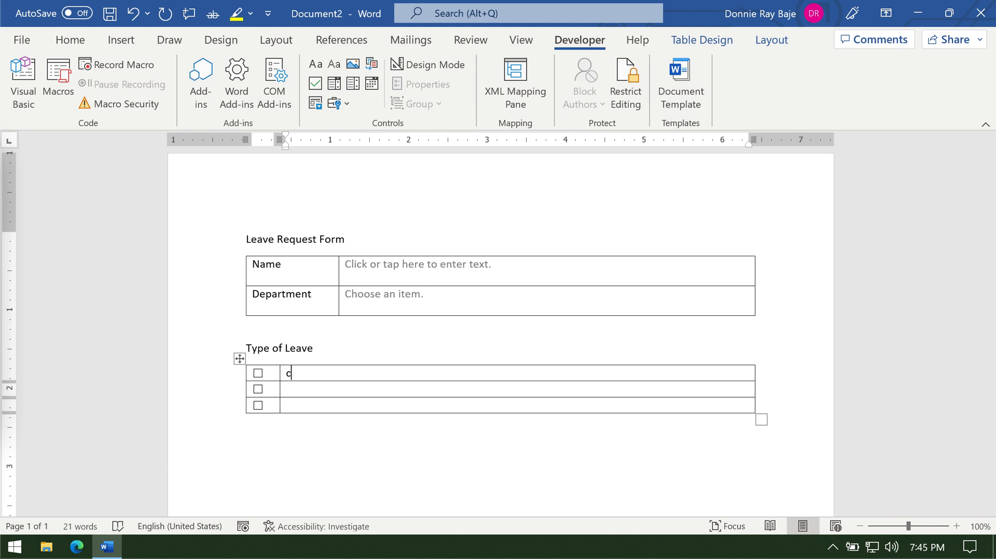
pyautogui.write('ac')
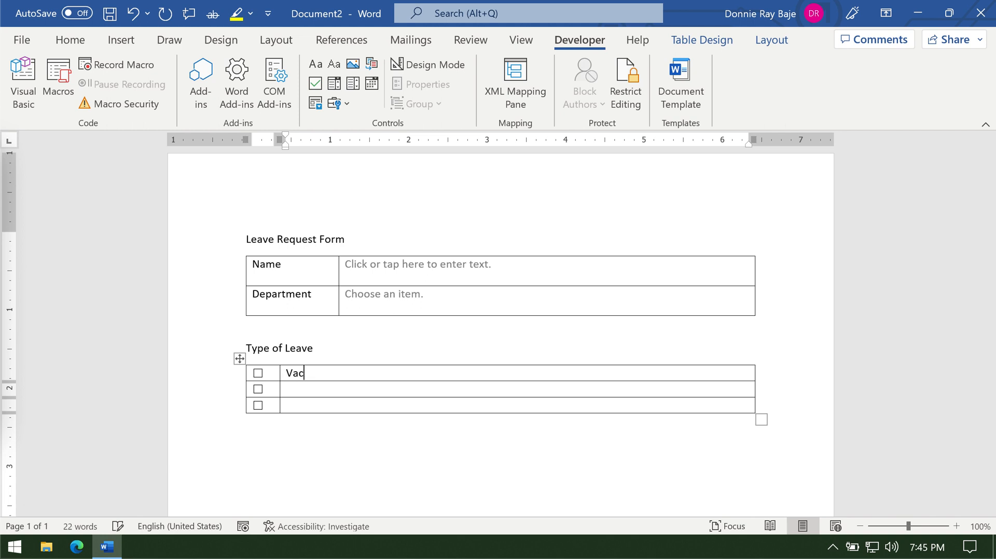
pyautogui.write('ation Leave')
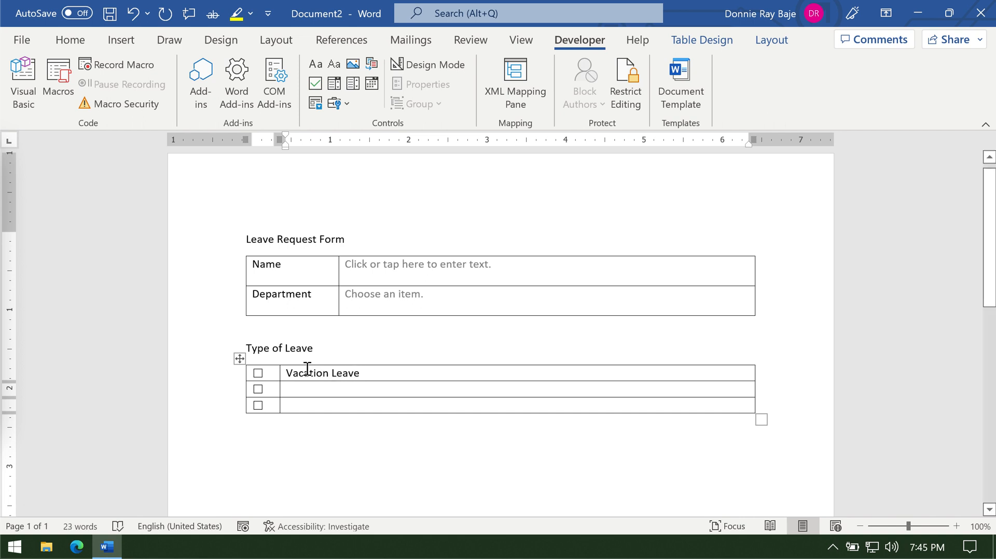
pyautogui.write('Sick Leave')
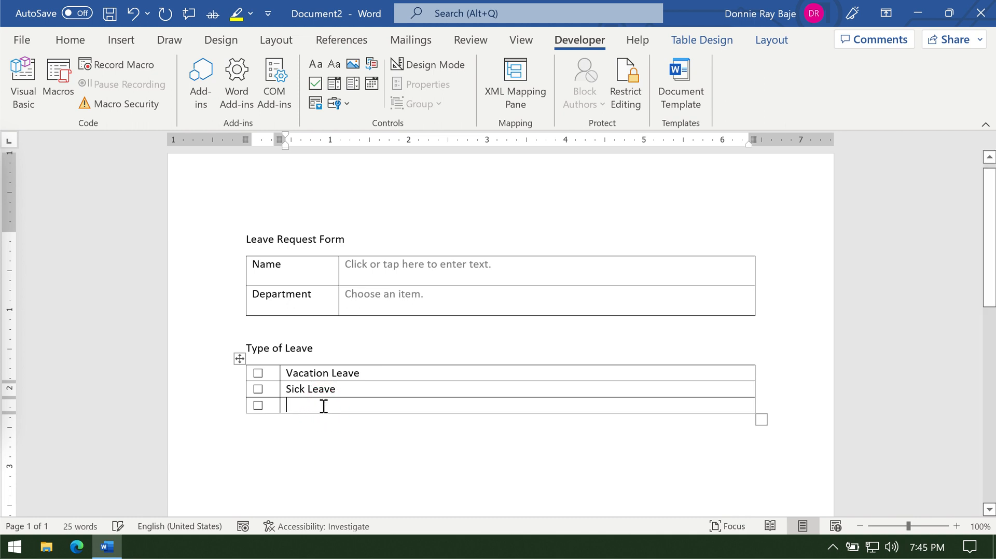
pyautogui.write('Medical Leave')
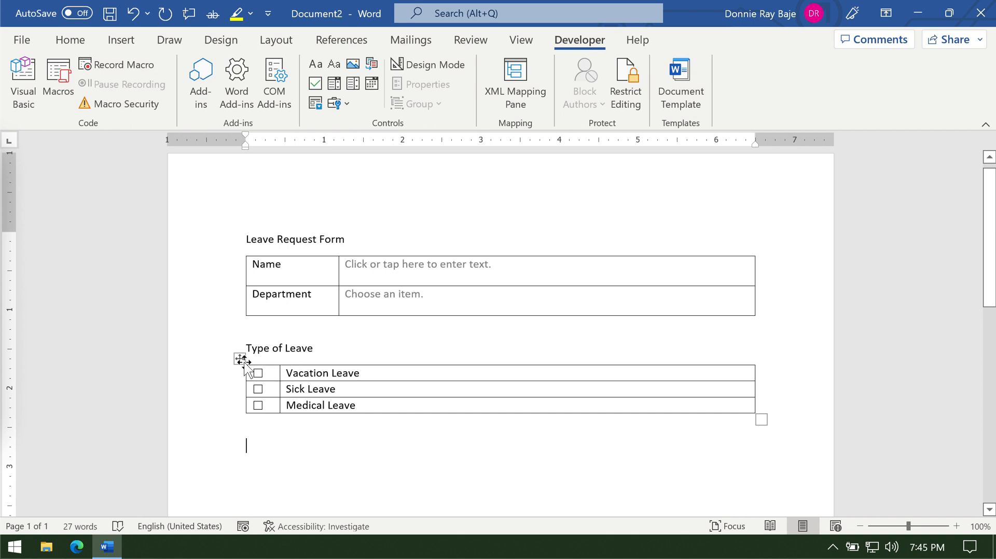
pyautogui.moveTo(279, 362)
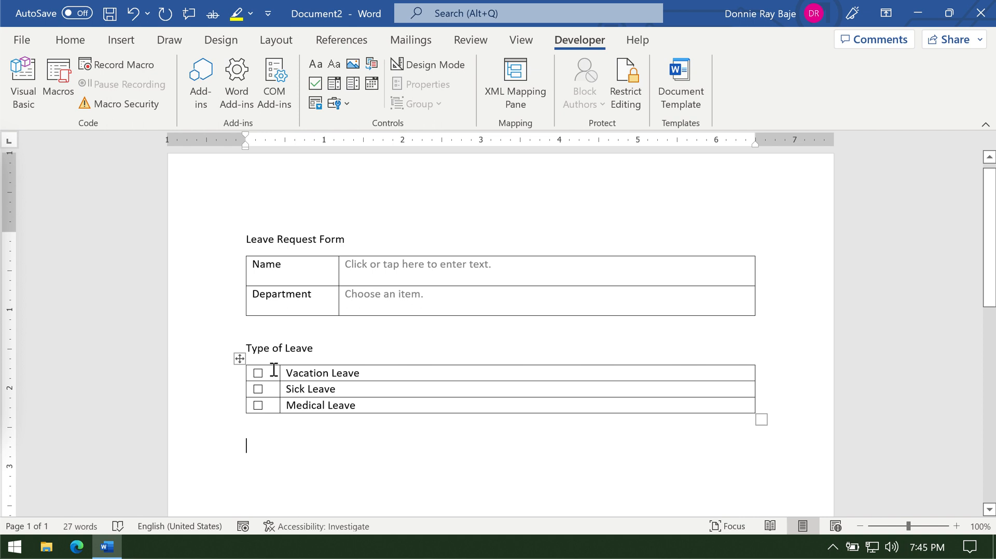
pyautogui.moveTo(391, 395)
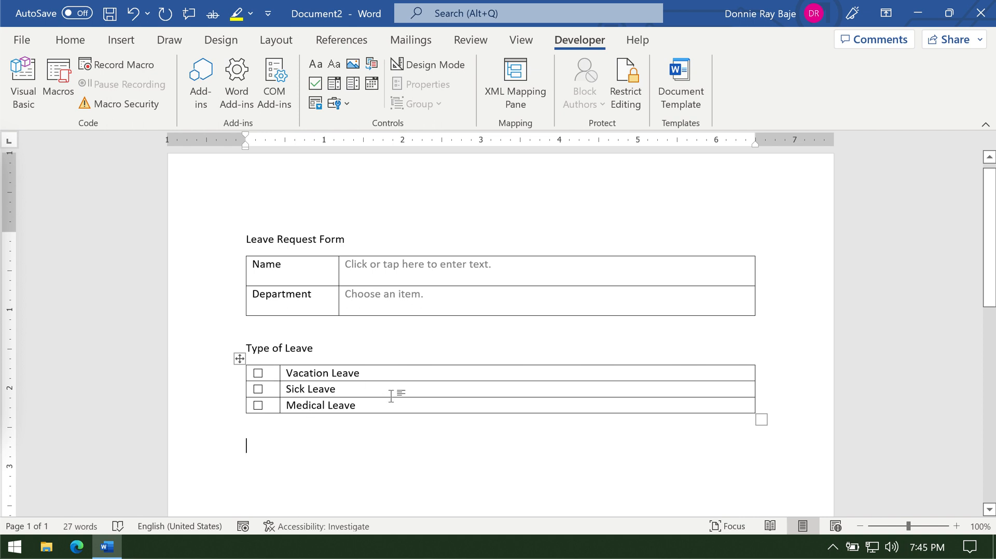
pyautogui.moveTo(668, 379)
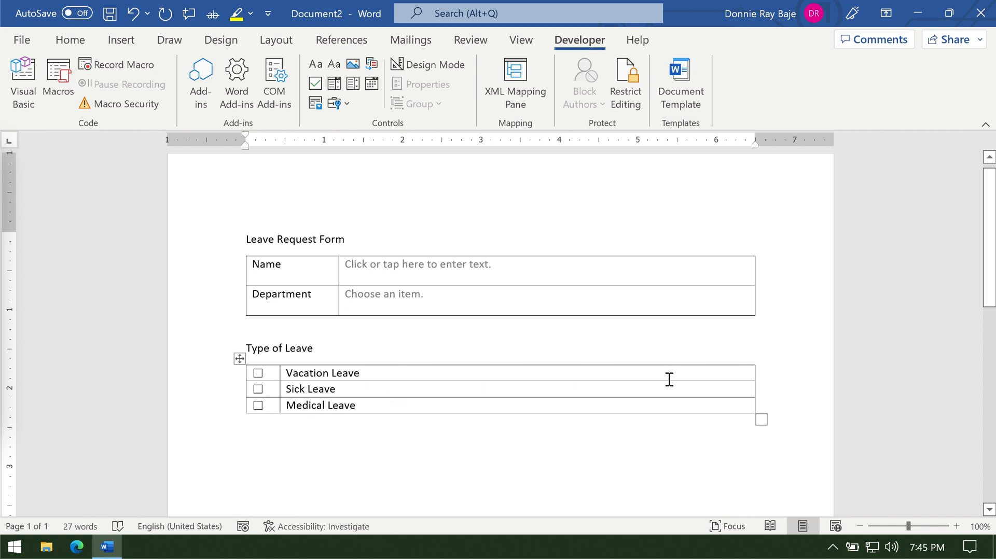
pyautogui.click(240, 358)
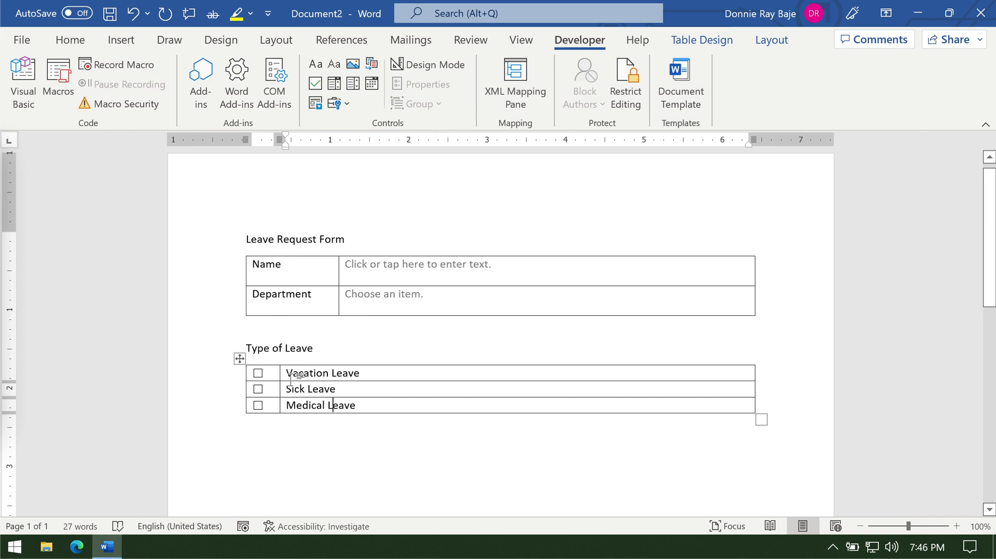
pyautogui.click(701, 40)
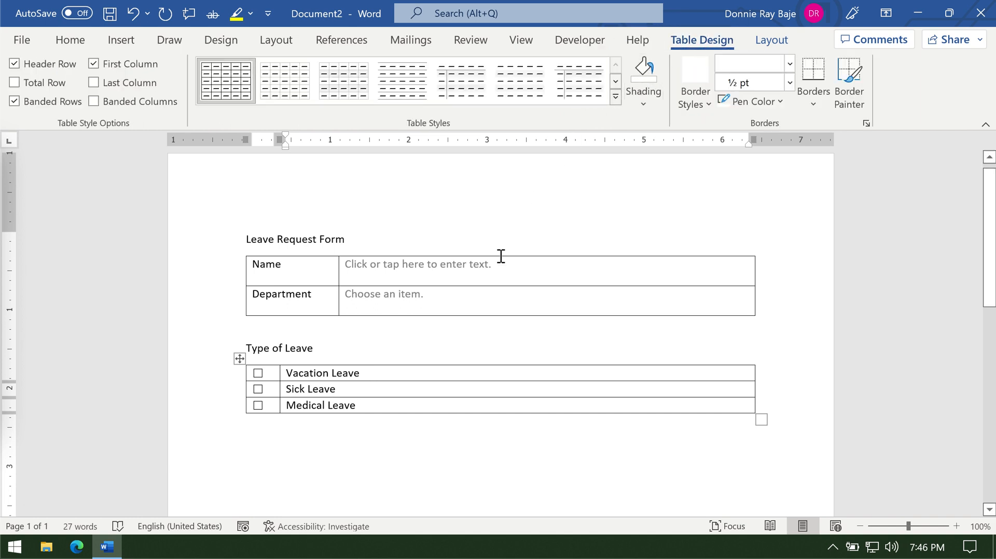
pyautogui.moveTo(664, 135)
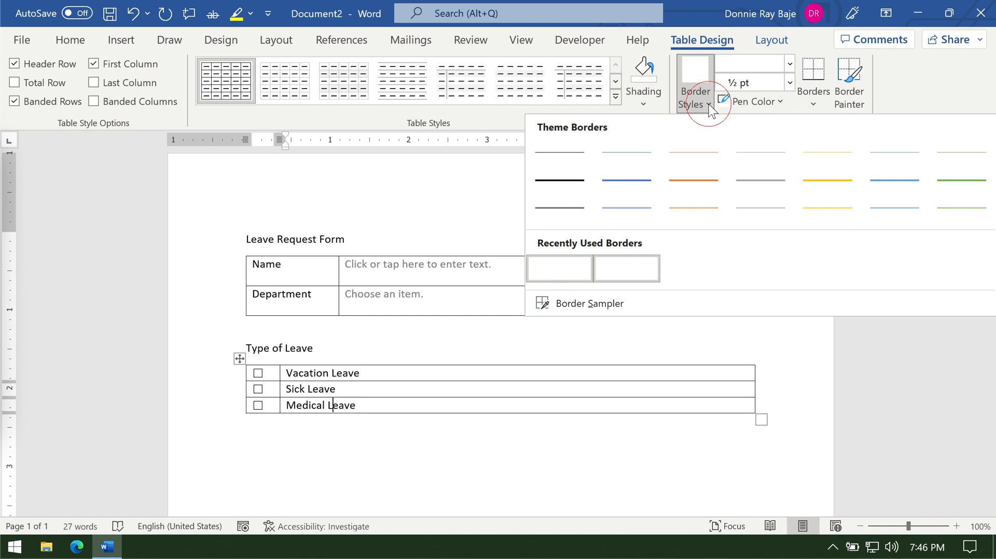
# - Paint No Border over the Type of Leave table with Border Painter, then start a 'Details' heading
pyautogui.click(421, 340)
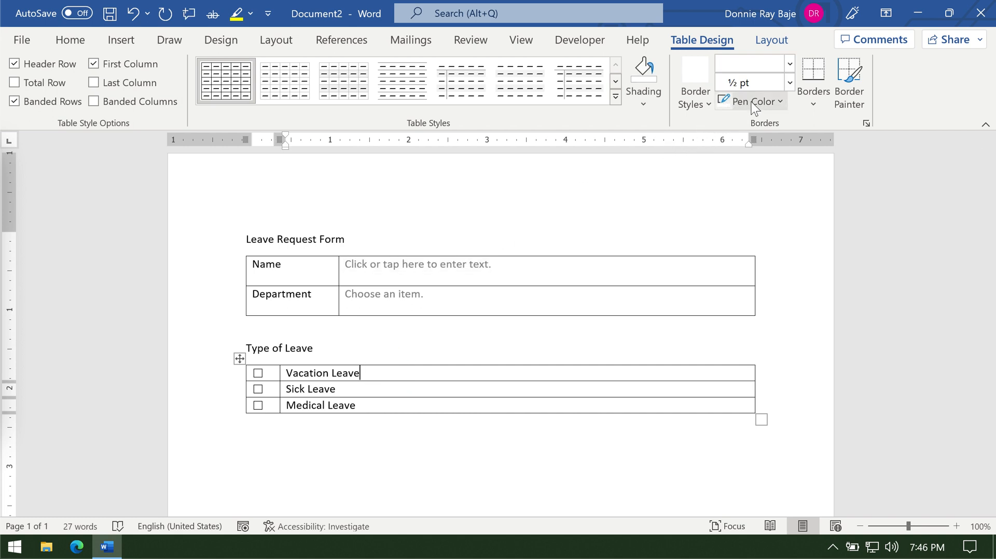
pyautogui.click(848, 81)
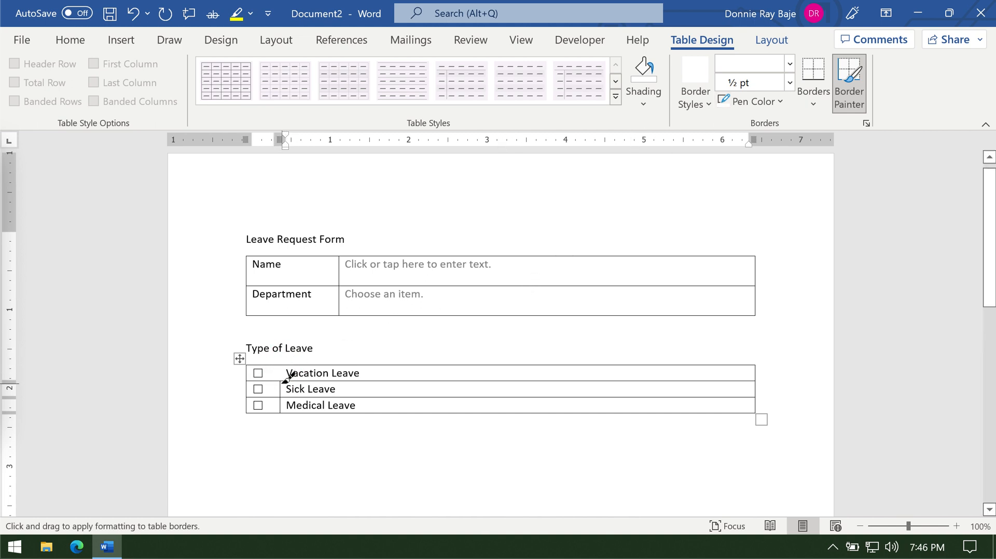
pyautogui.moveTo(289, 382); pyautogui.dragTo(753, 381)
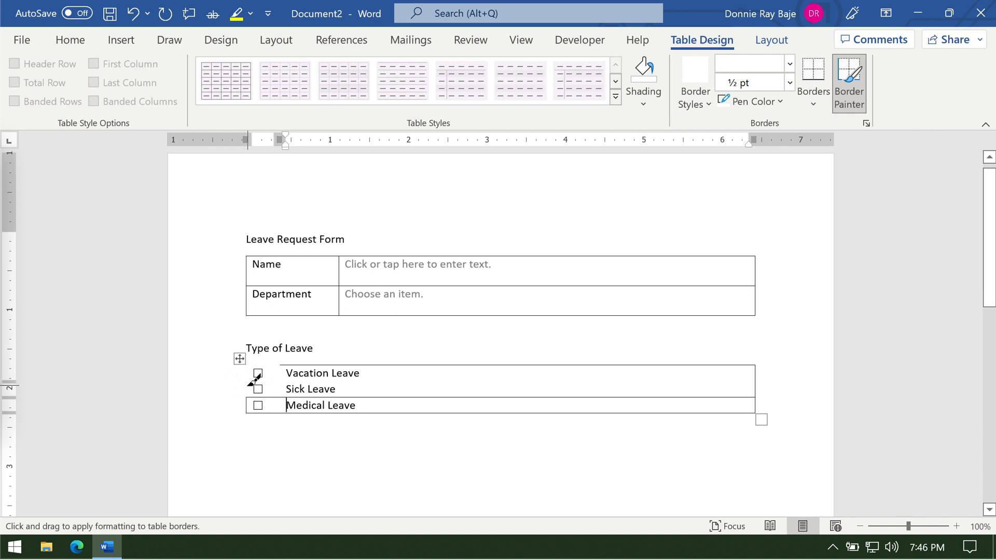
pyautogui.moveTo(549, 401)
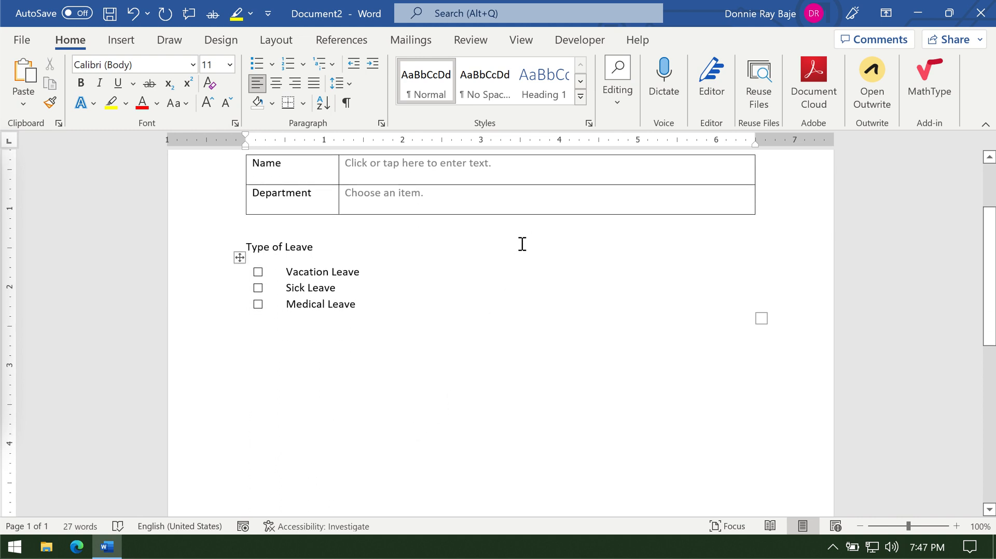
pyautogui.write('DEtails')
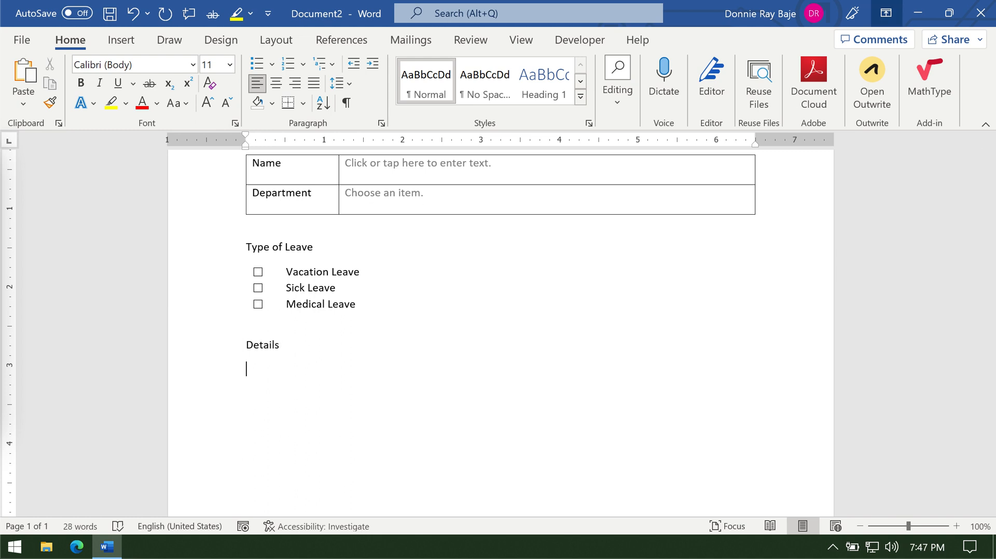
# - Insert a two-row, two-column table under the Details heading
pyautogui.click(120, 40)
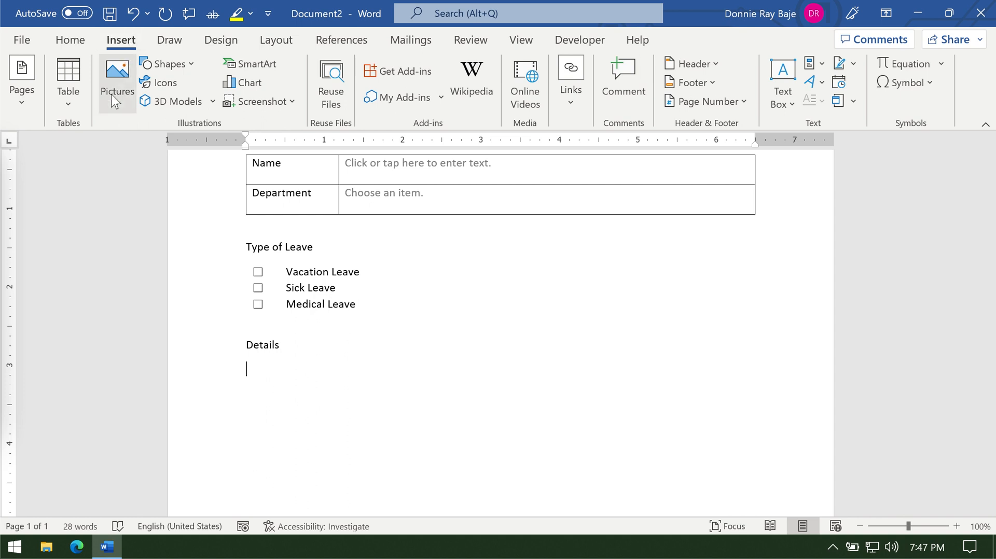
pyautogui.click(68, 81)
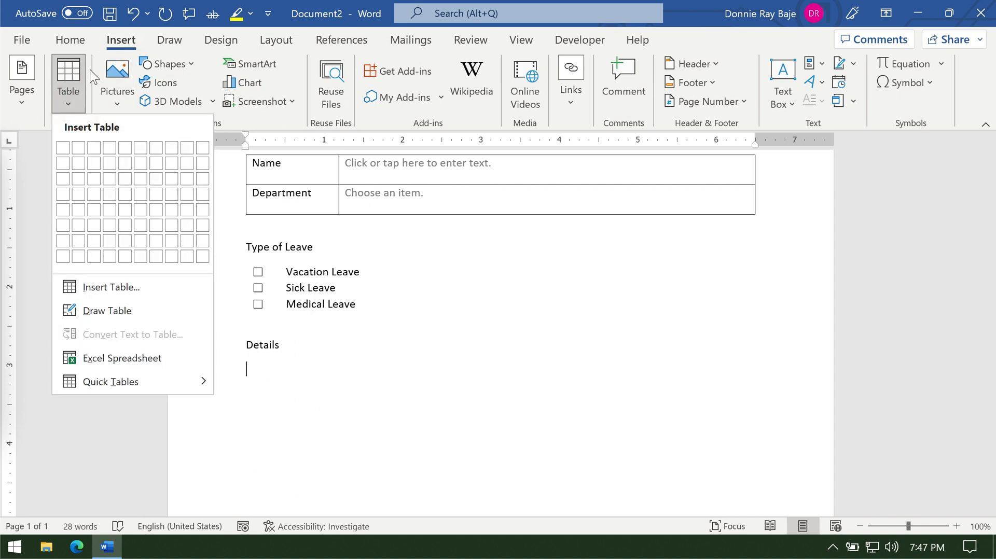
pyautogui.click(70, 40)
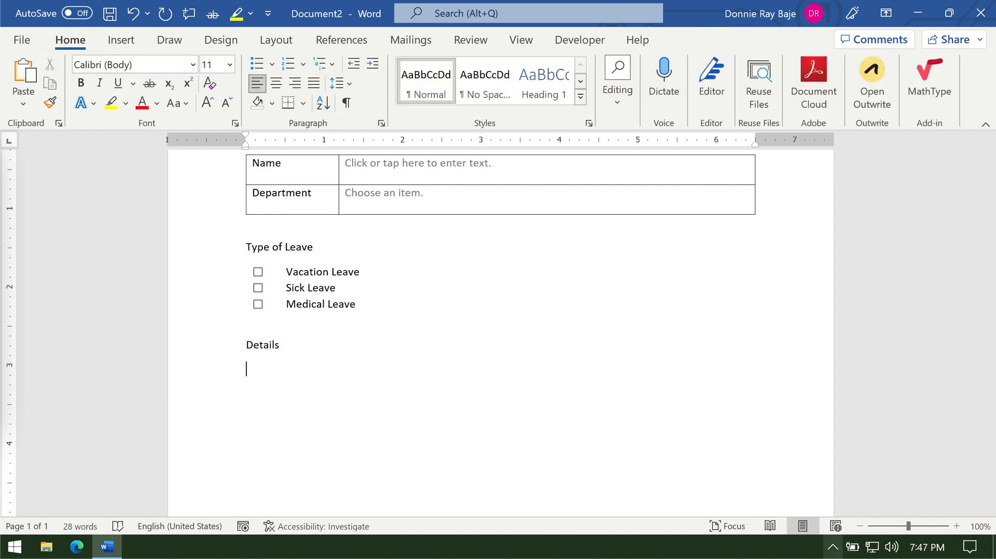
pyautogui.click(120, 40)
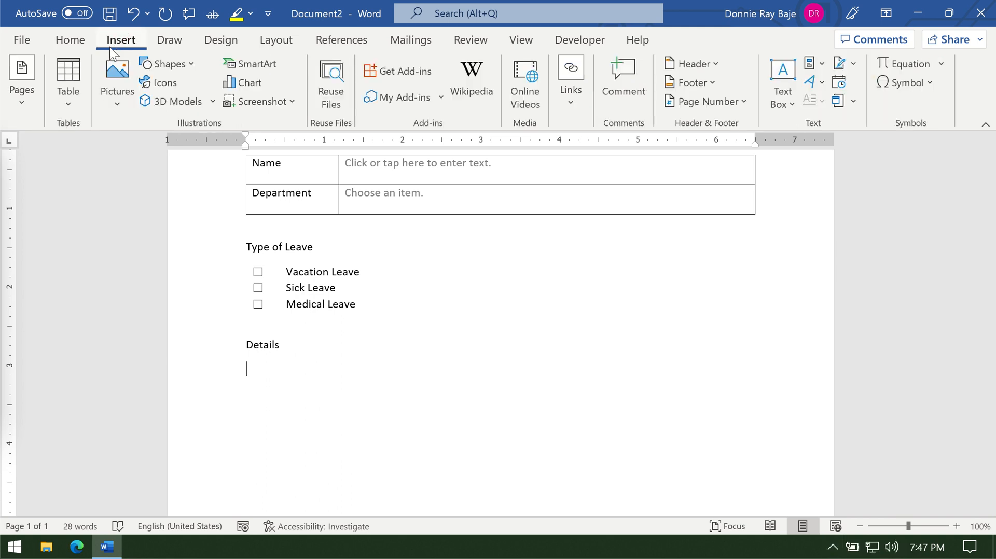
pyautogui.click(68, 80)
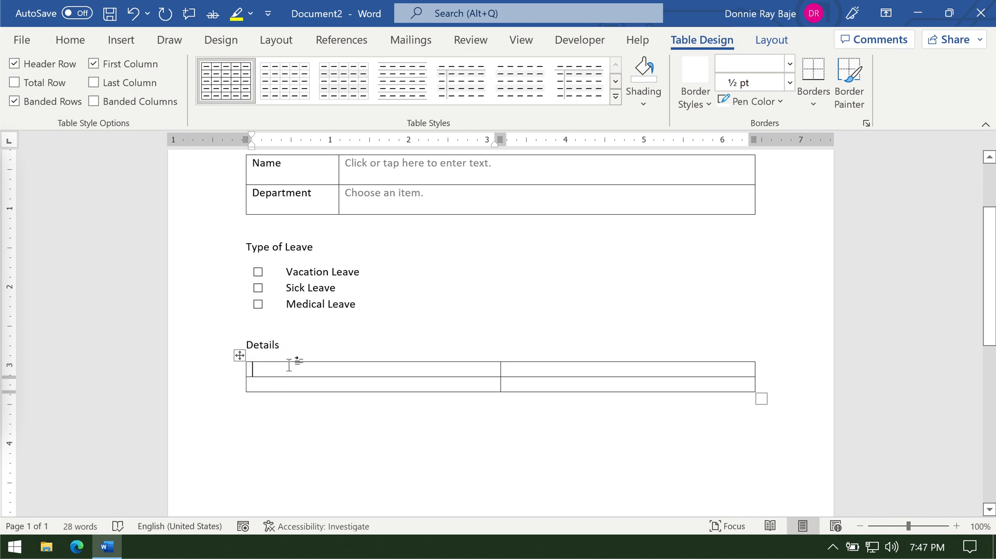
# - Label the rows Start Date and End Date and narrow the label column
pyautogui.write('Start Date')
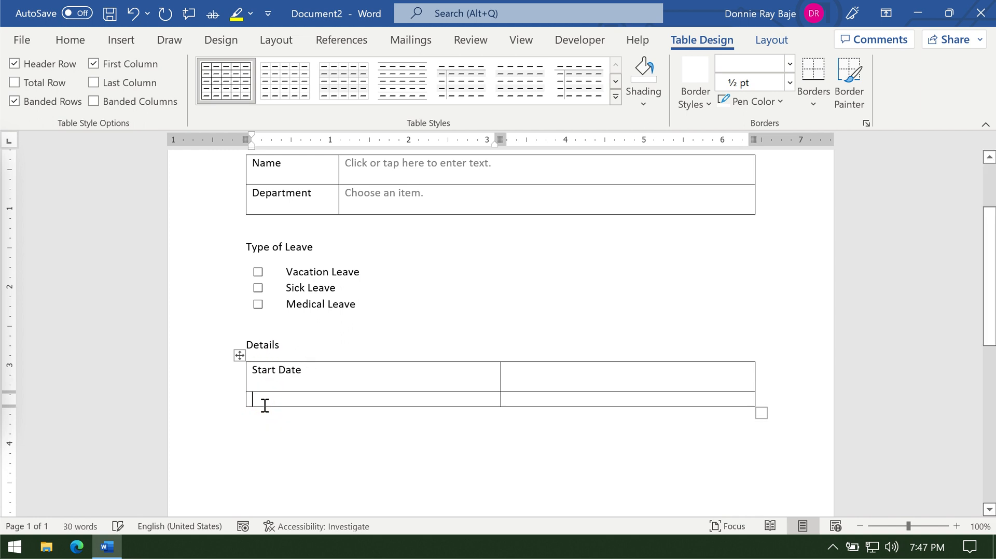
pyautogui.write('End Date')
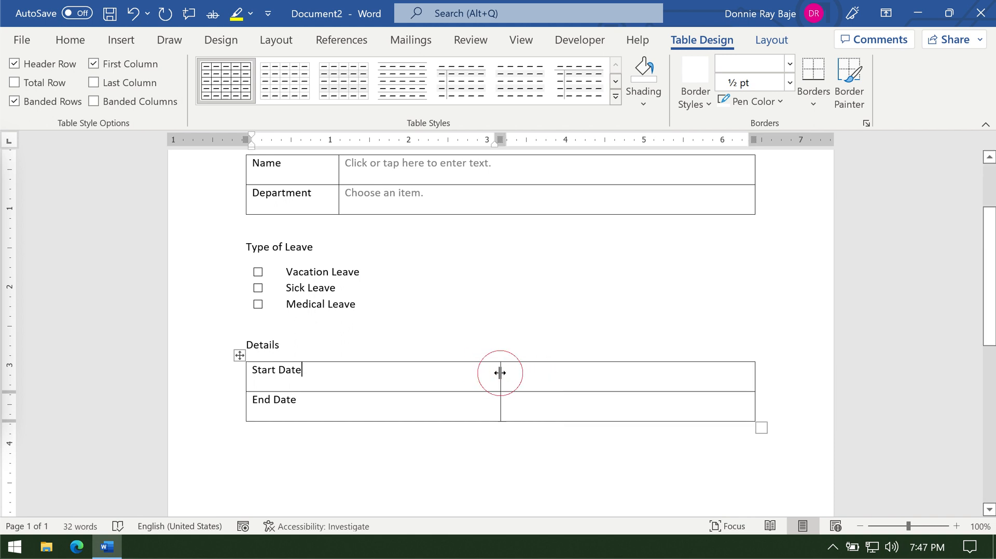
pyautogui.moveTo(500, 373); pyautogui.dragTo(310, 373)
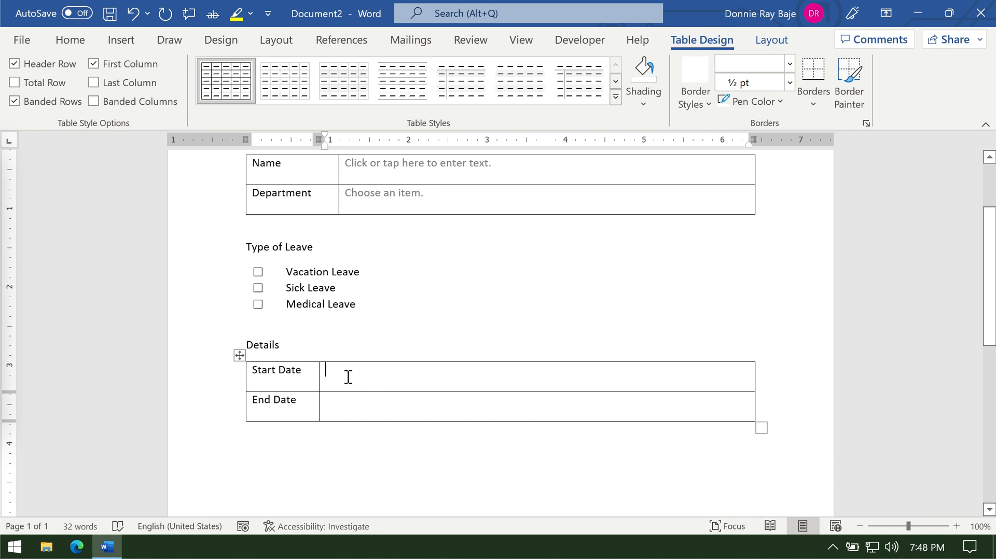
pyautogui.moveTo(335, 387)
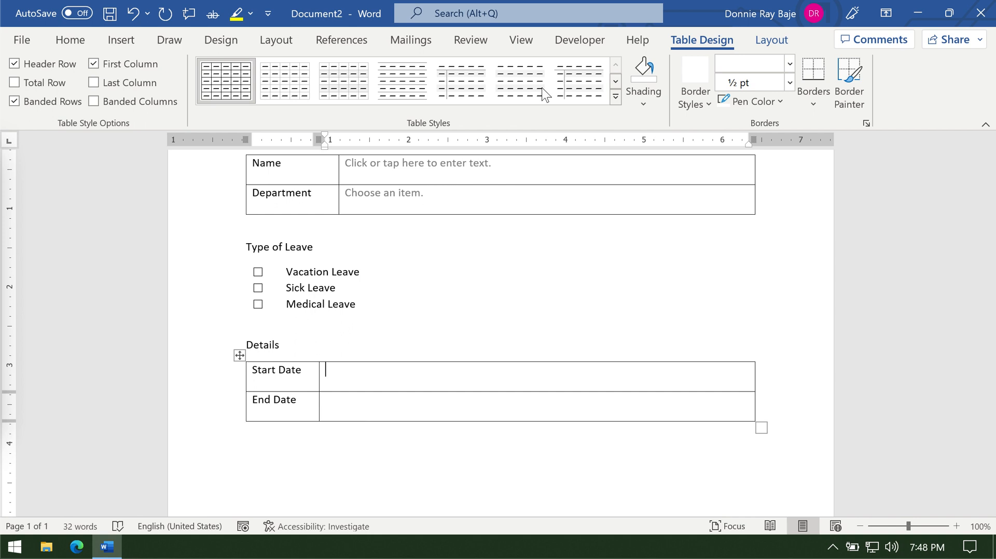
# - Insert Date Picker controls in both date cells and test Start Date with 9/16/2022
pyautogui.click(578, 40)
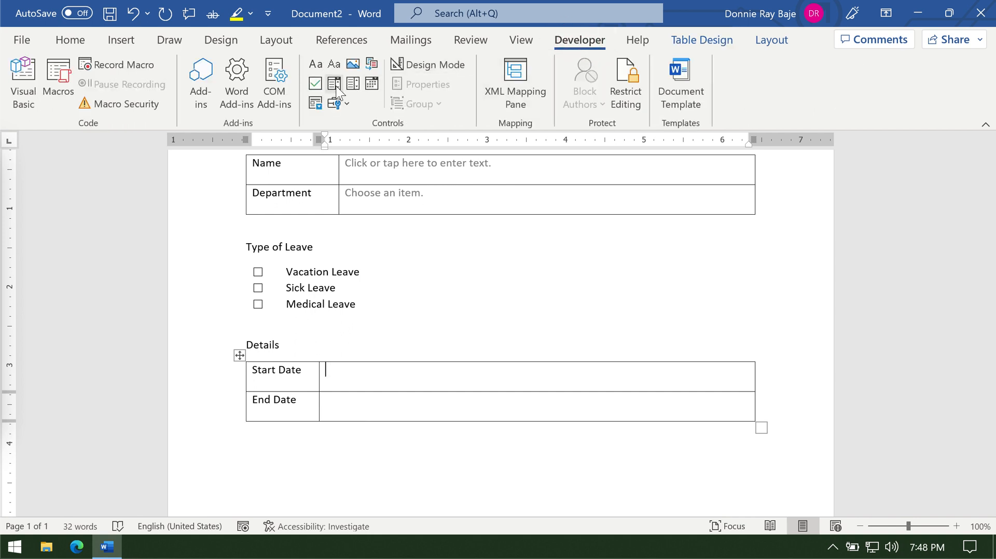
pyautogui.moveTo(372, 83)
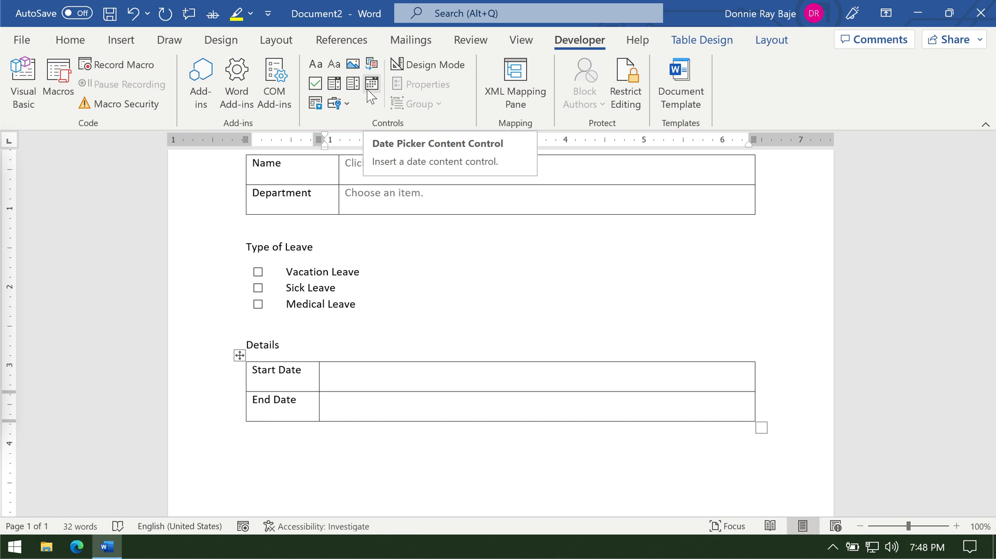
pyautogui.moveTo(374, 96)
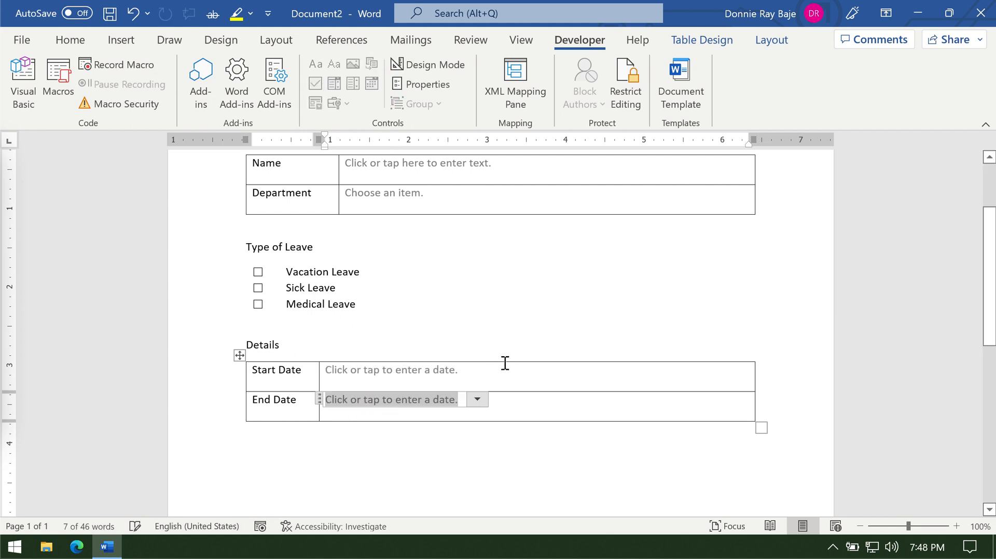
pyautogui.click(476, 369)
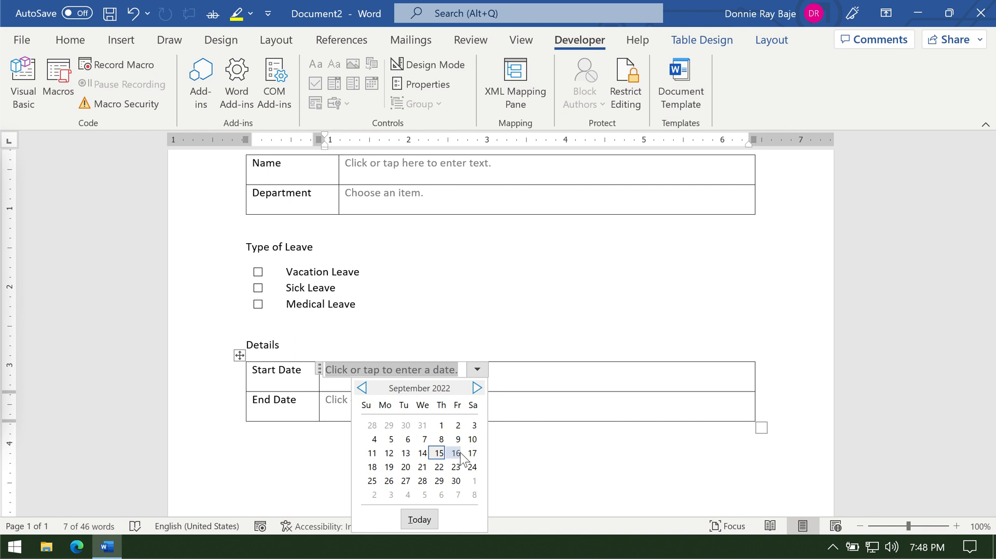
pyautogui.click(455, 453)
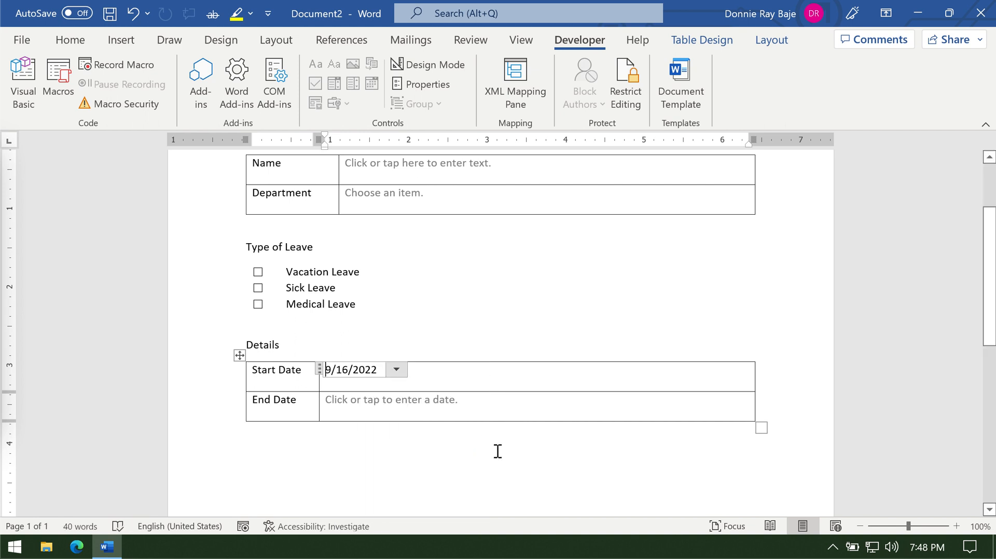
pyautogui.click(395, 369)
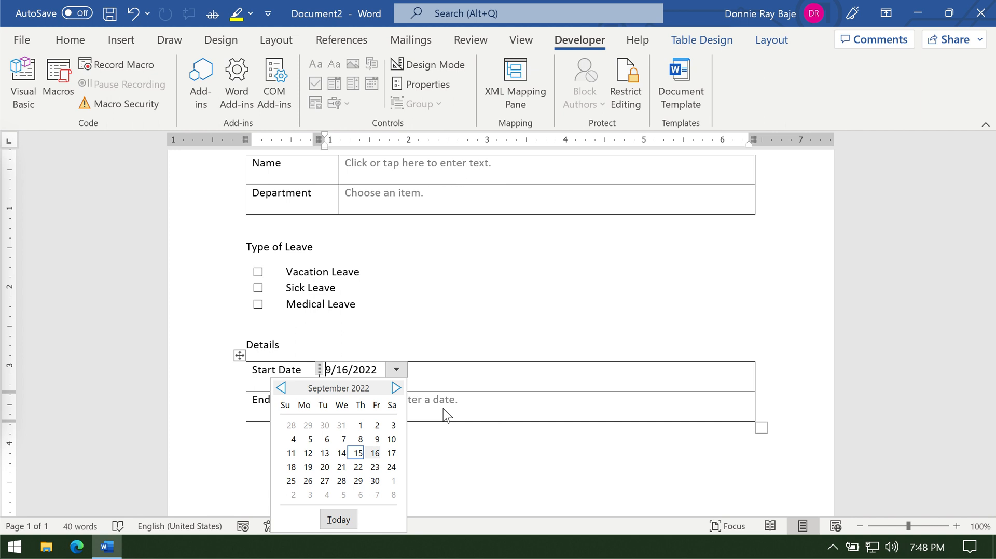
pyautogui.click(374, 453)
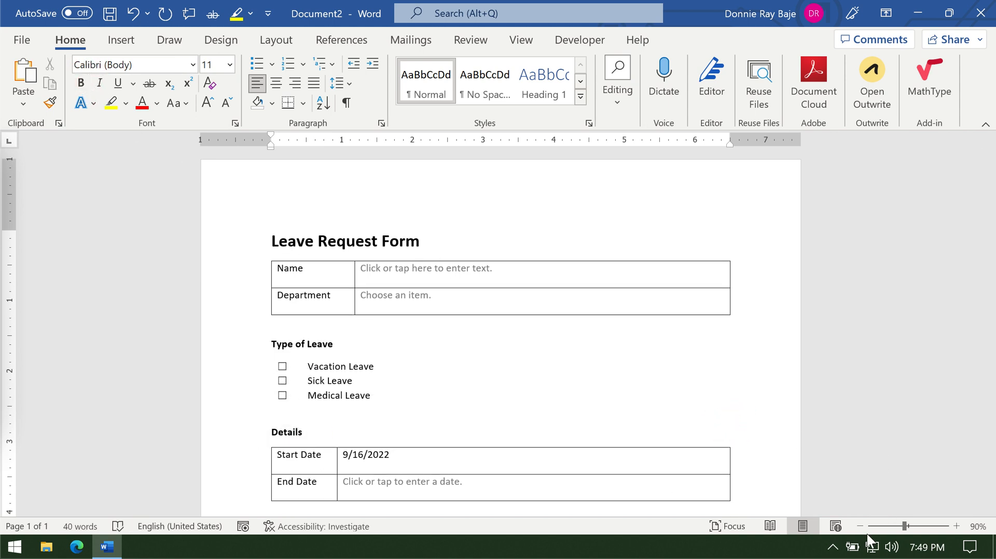
pyautogui.click(860, 526)
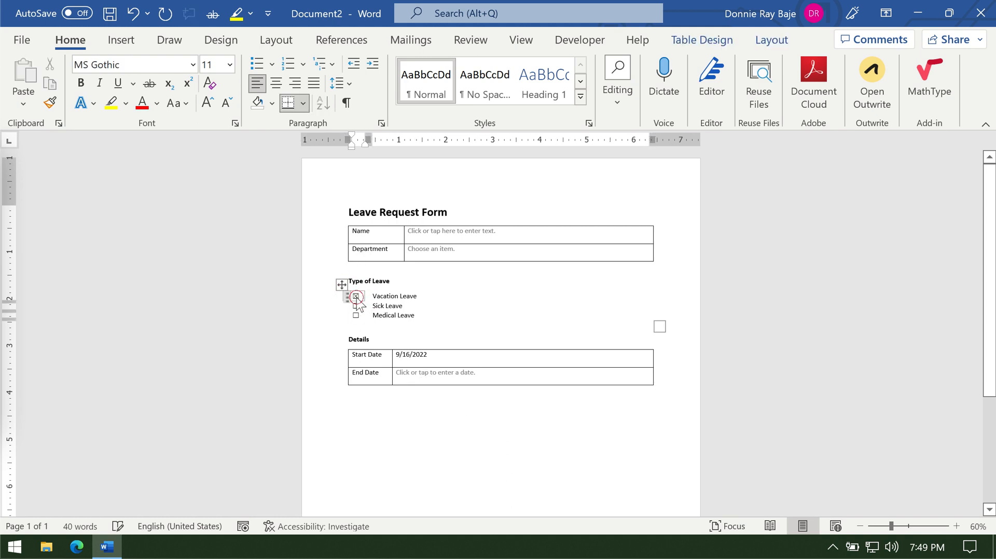
pyautogui.click(356, 306)
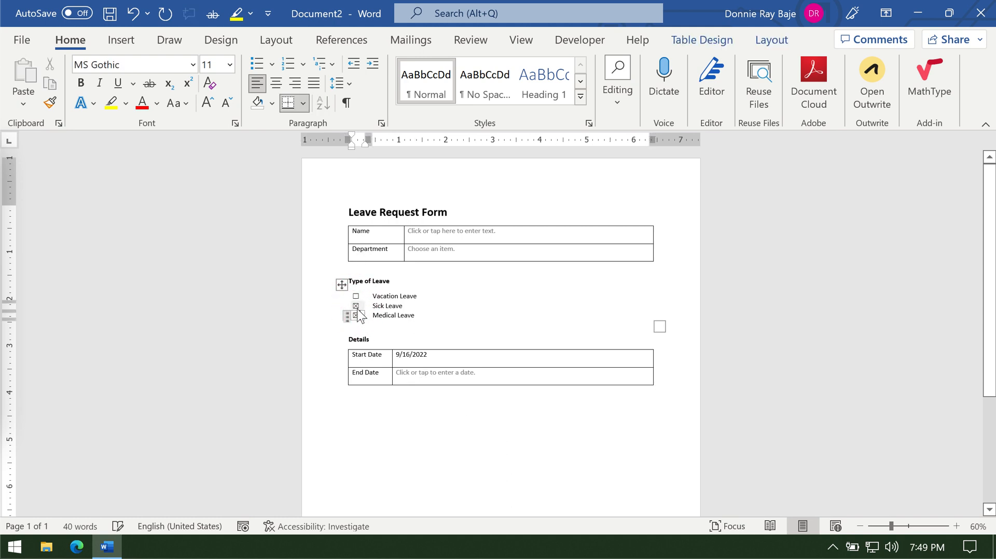
pyautogui.click(356, 305)
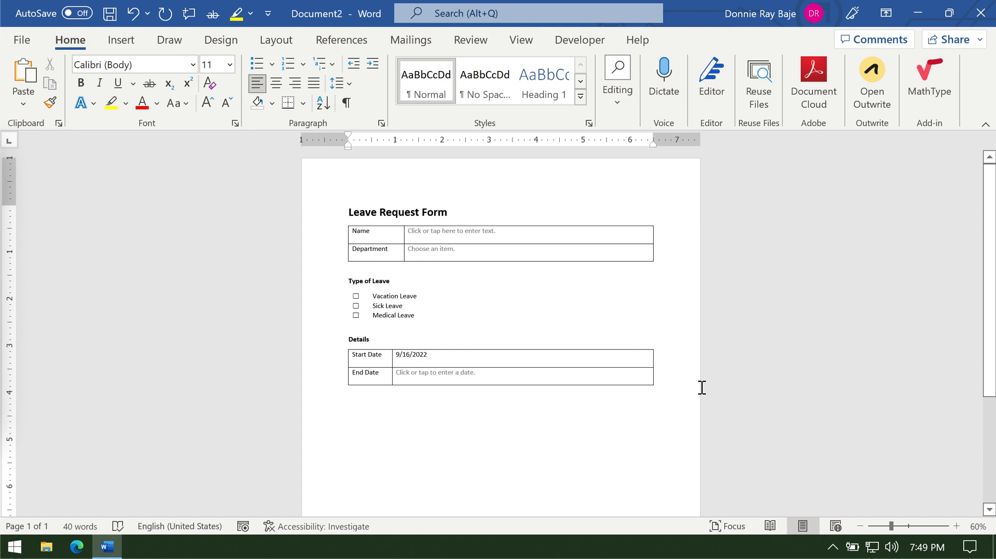
pyautogui.click(348, 266)
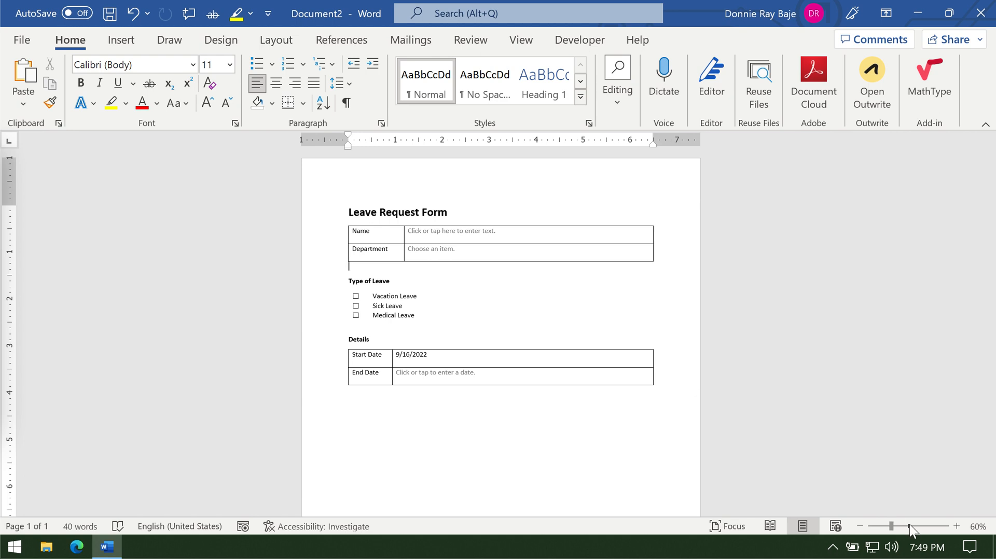
pyautogui.moveTo(909, 530)
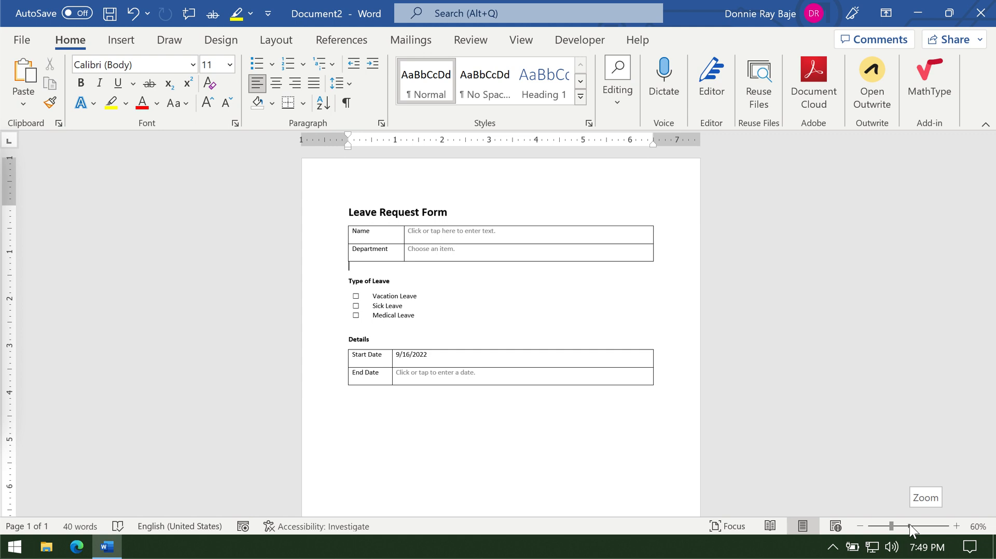